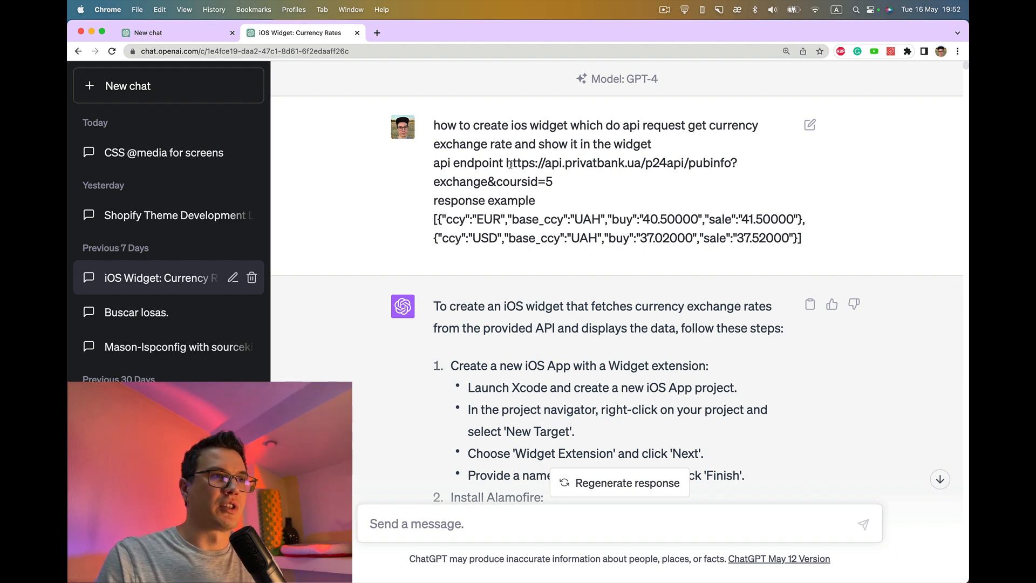
Step: View the api.privatbank.ua pubinfo JSON rates, then return to the iOS Widget: Currency Rates chat
left_click_drag(507, 163, 554, 181)
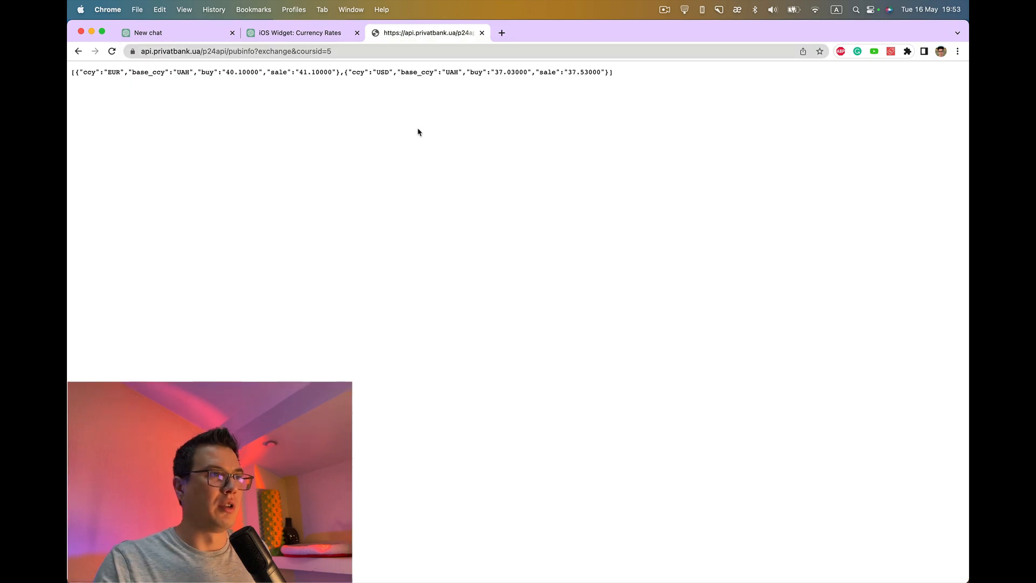
mouse_move(119, 83)
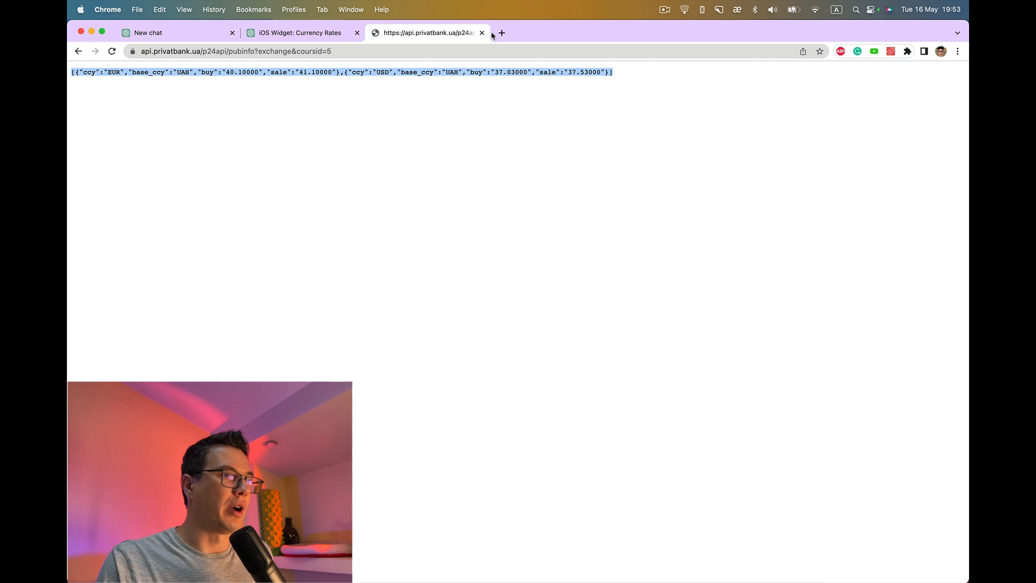
mouse_move(429, 32)
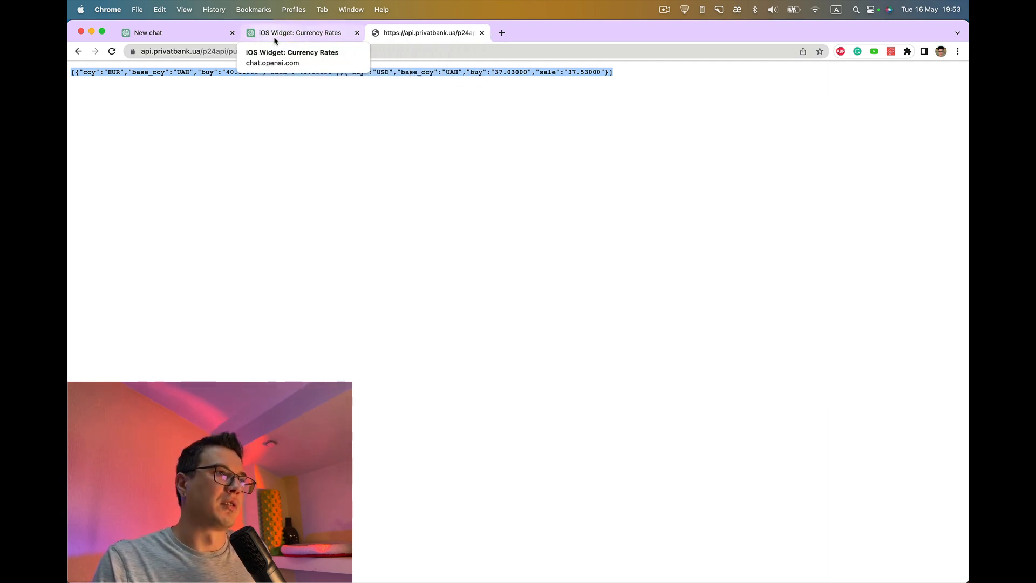
left_click(297, 32)
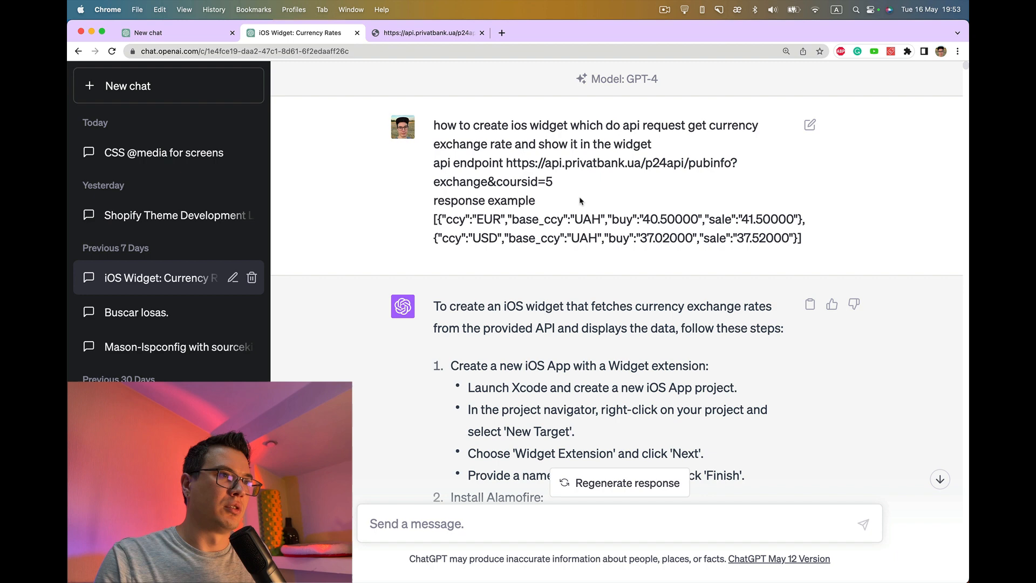
mouse_move(498, 106)
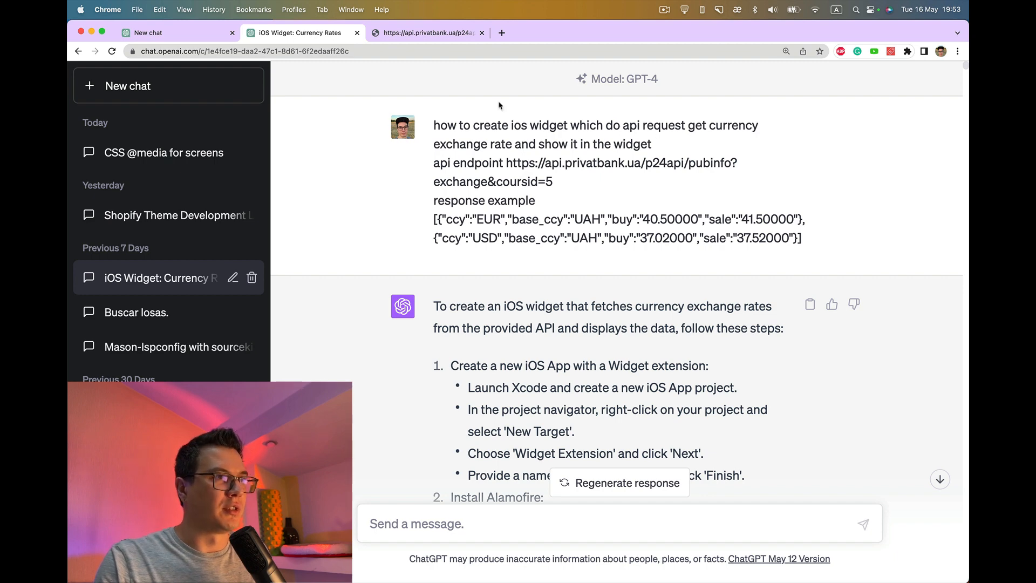
mouse_move(542, 155)
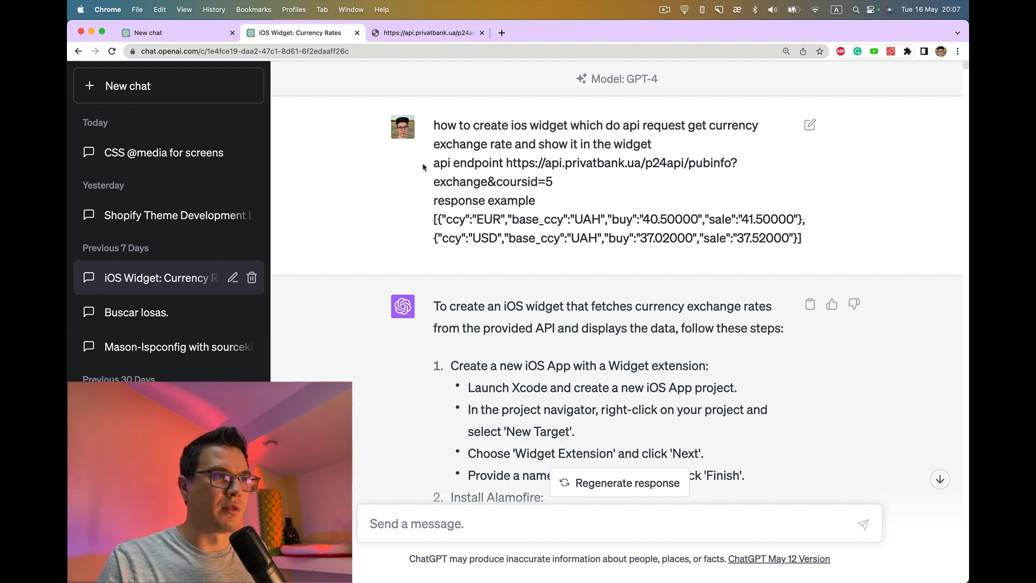
Step: Send the reused widget prompt with endpoint and sample response to a new GPT-4 chat
left_click_drag(433, 125, 802, 237)
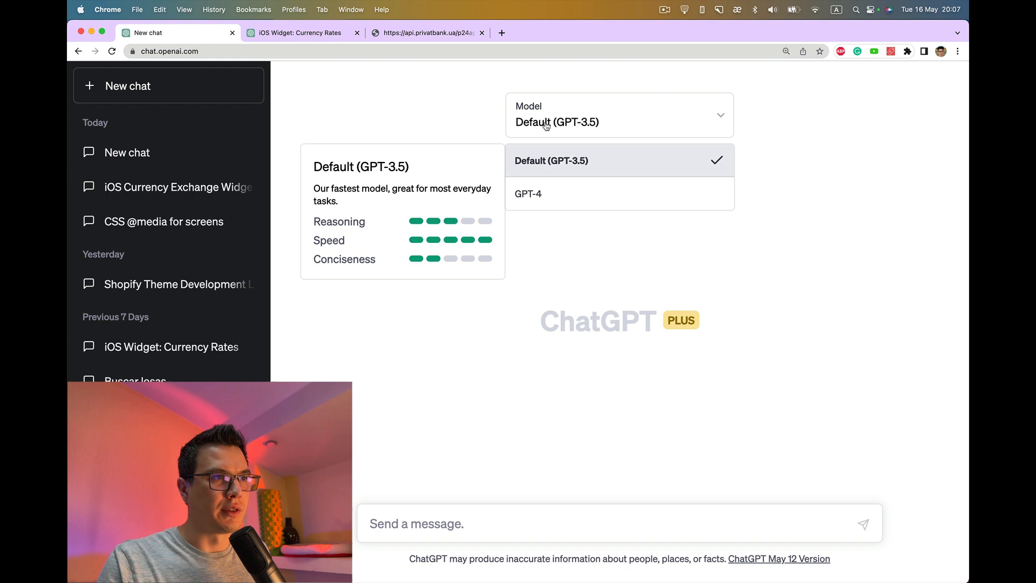
left_click(527, 193)
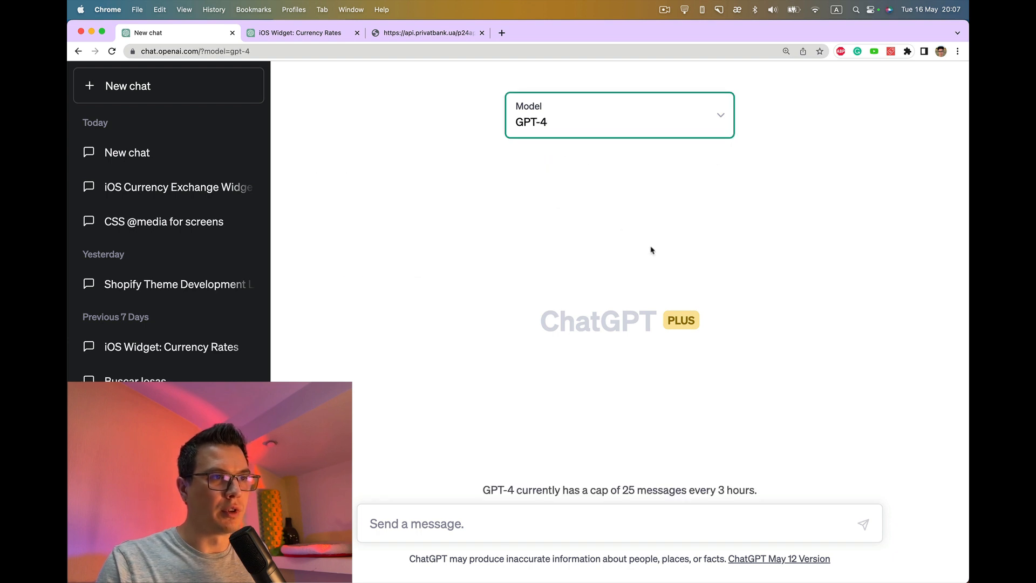
mouse_move(638, 341)
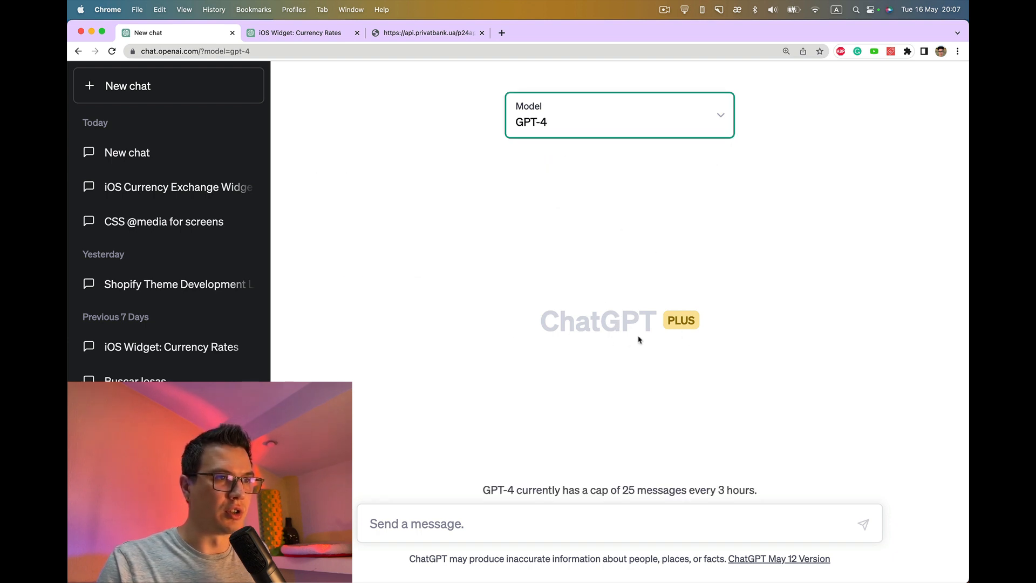
left_click(505, 524)
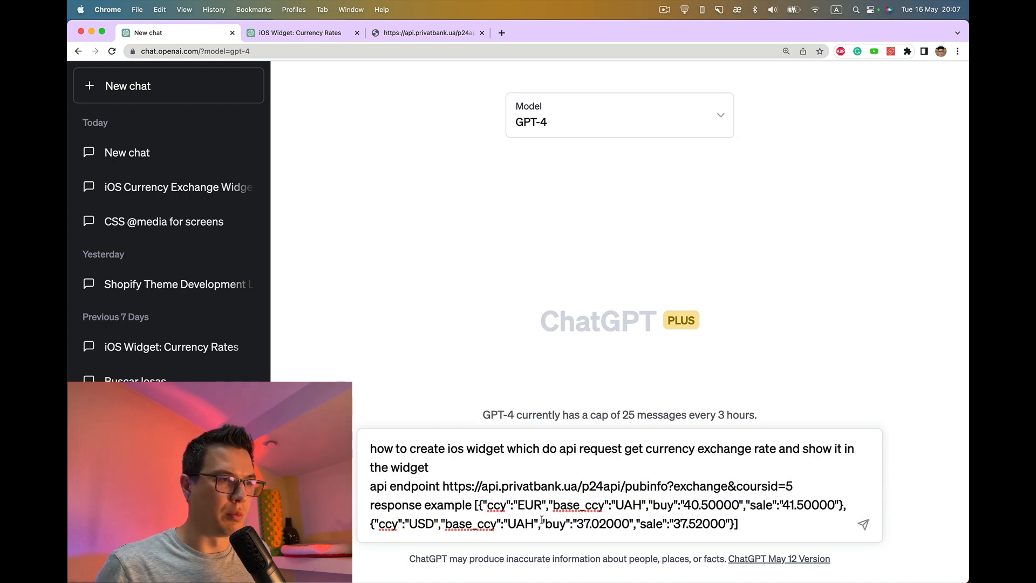
left_click(864, 525)
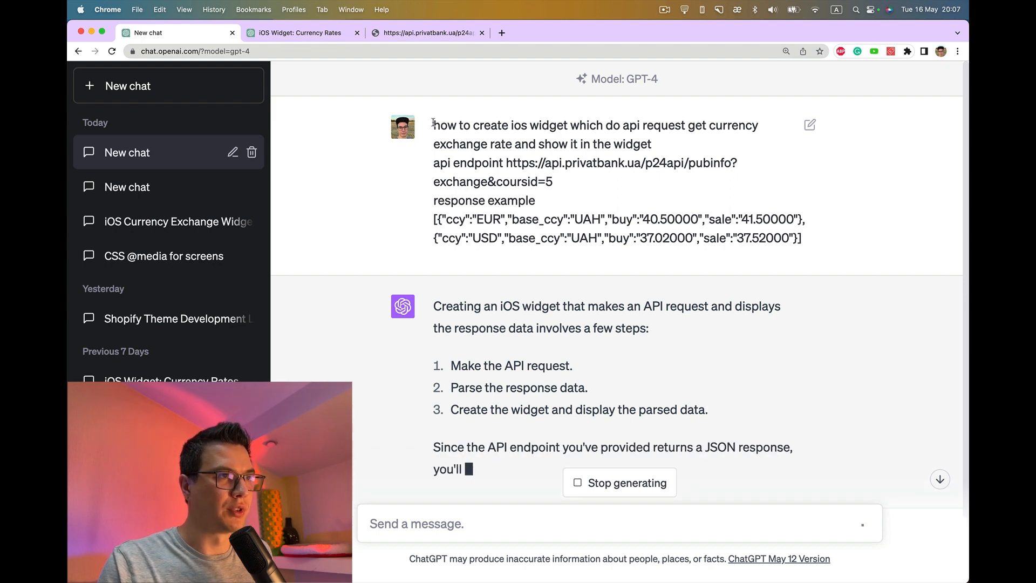
Step: Review the sent prompt's endpoint URL and response example while the answer generates
left_click_drag(434, 125, 578, 125)
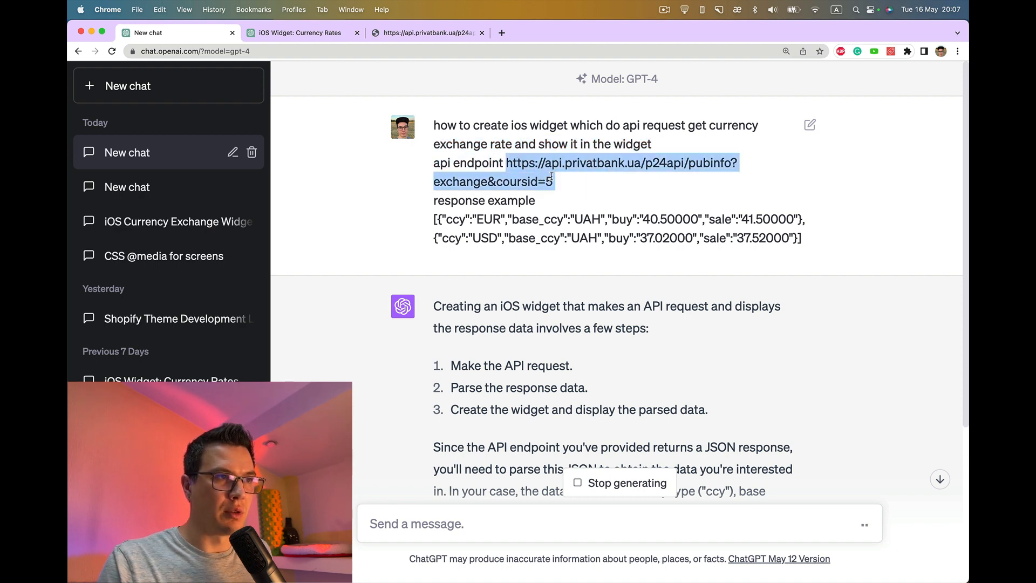
double_click(483, 201)
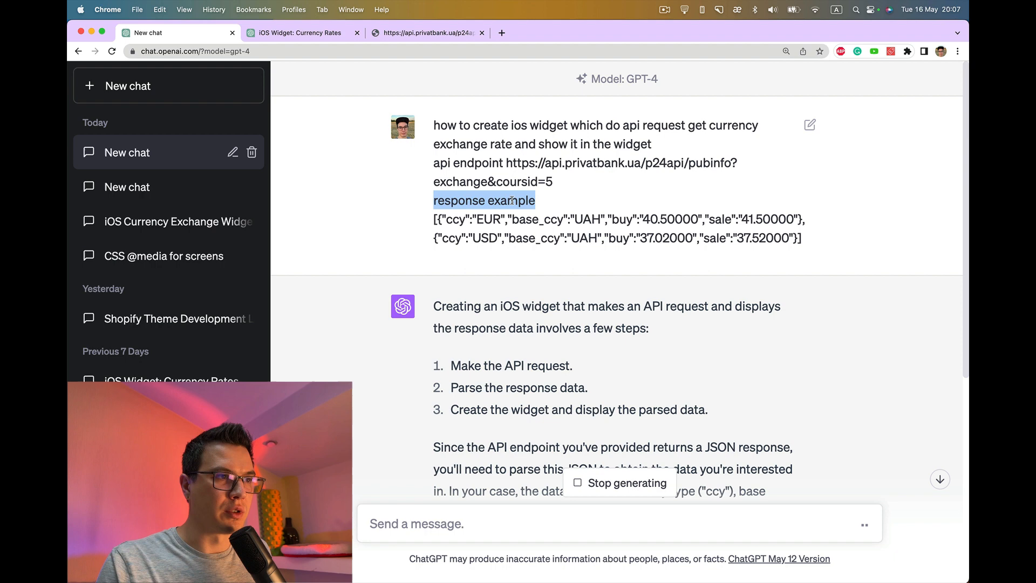
scroll("down", 3)
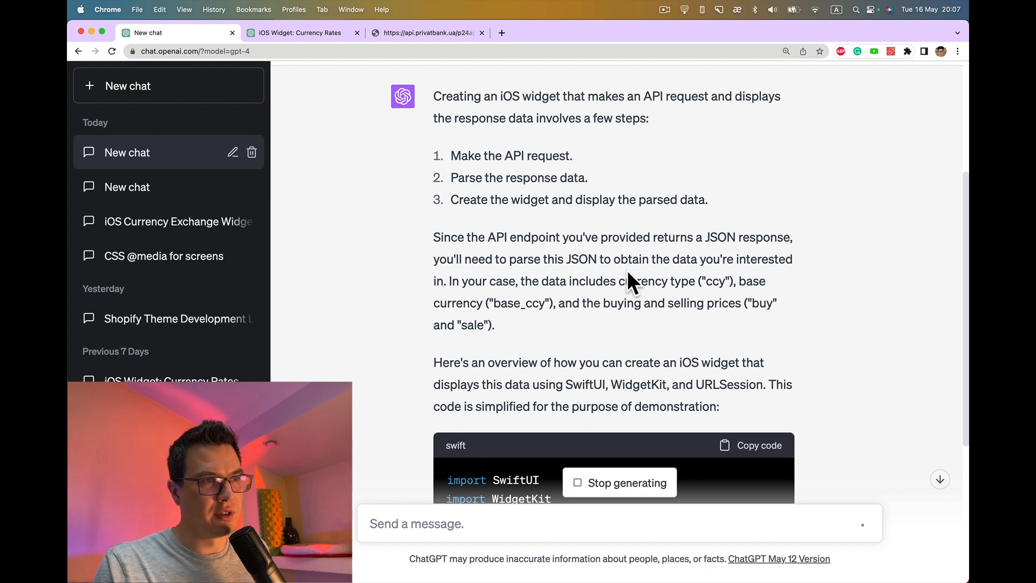
Step: Regenerate the errored reply and read the 2/2 answer listing CurrencyExchangeWidget extension steps
scroll("down", 3)
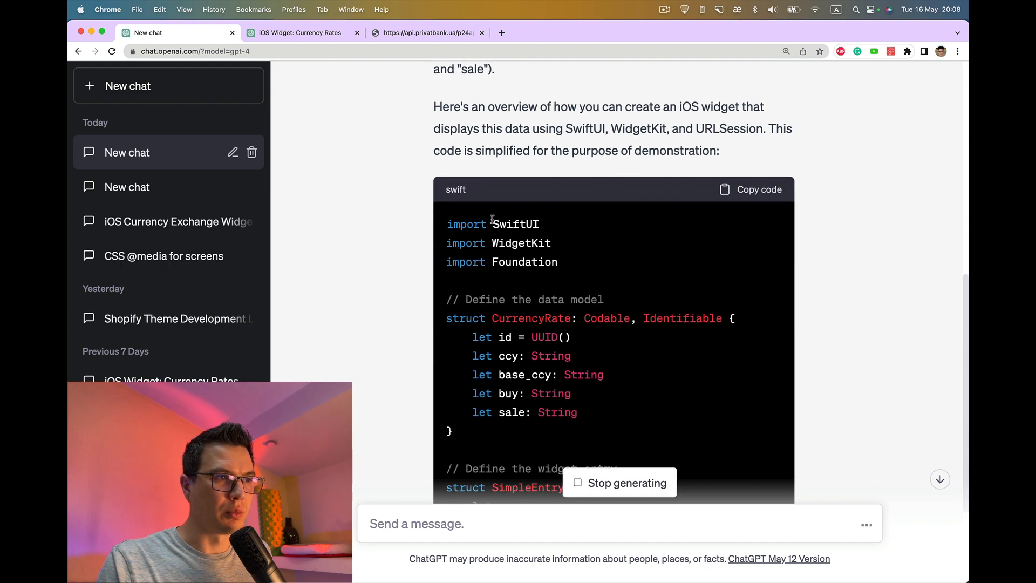
scroll("down", 3)
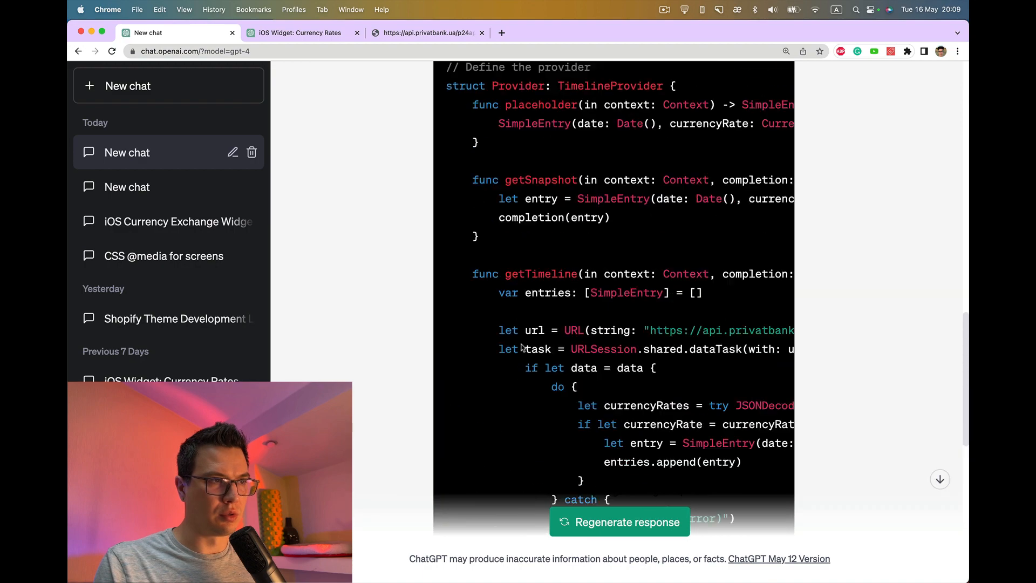
scroll("up", 3)
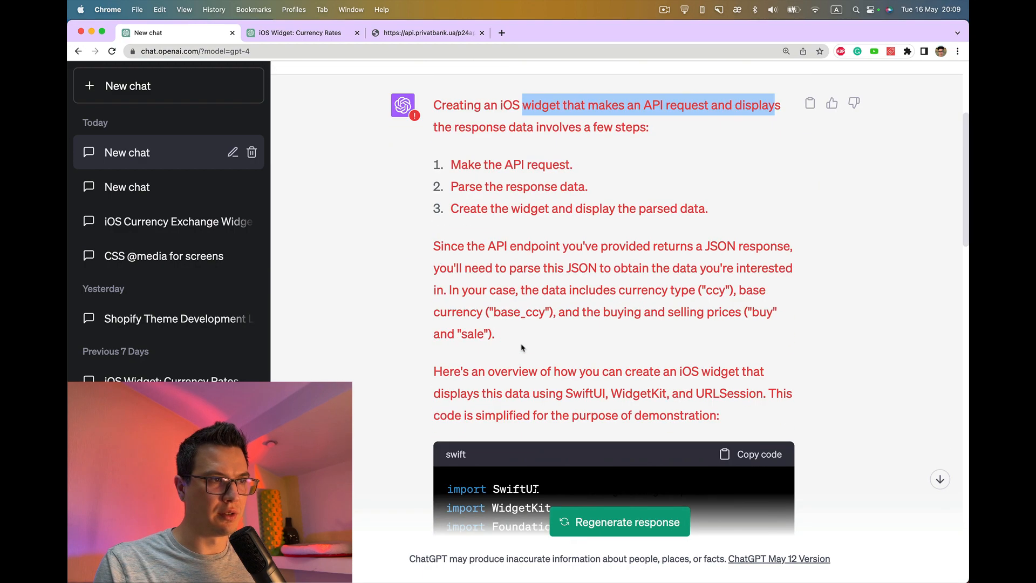
scroll("down", 3)
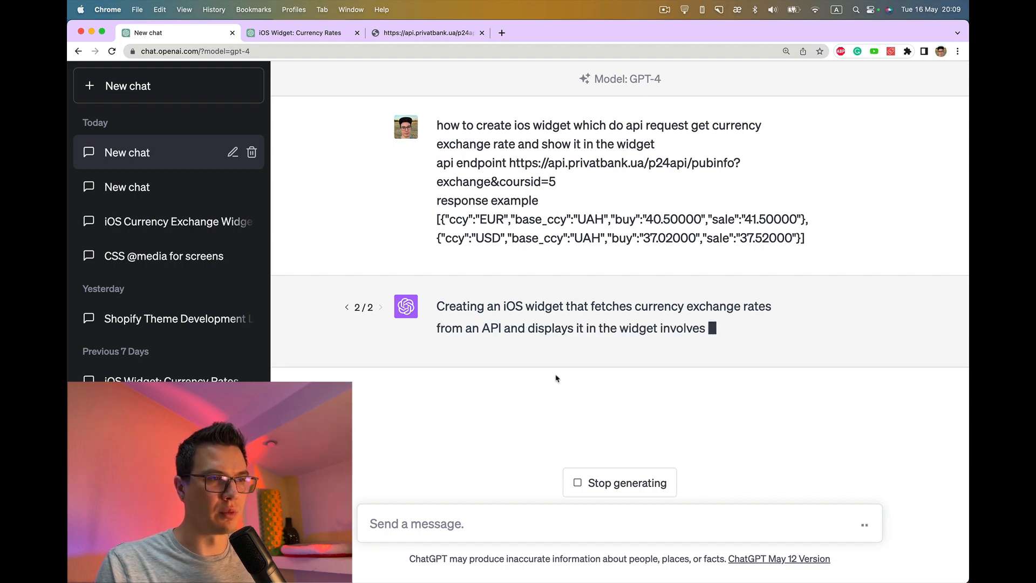
scroll("down", 3)
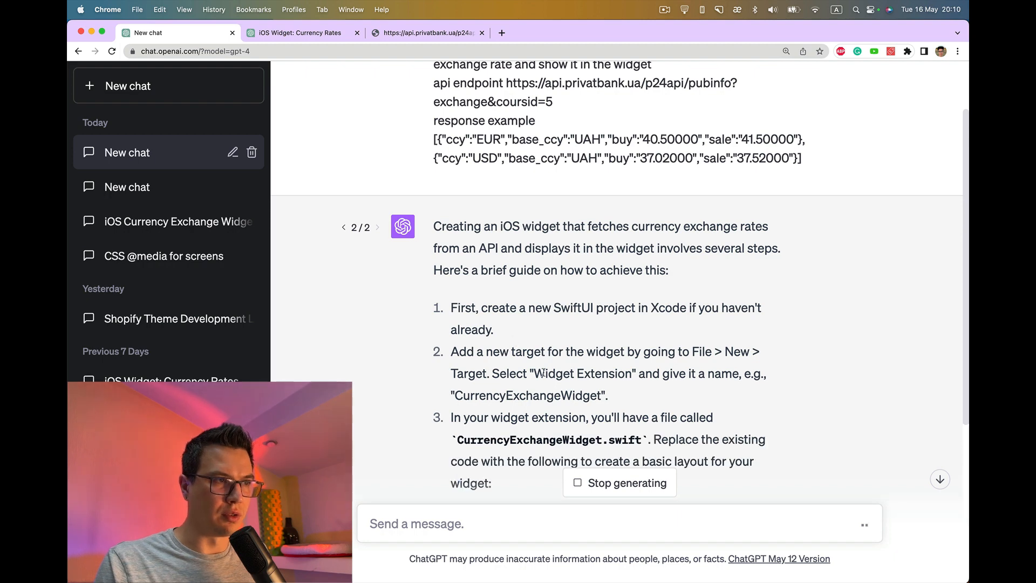
scroll("down", 3)
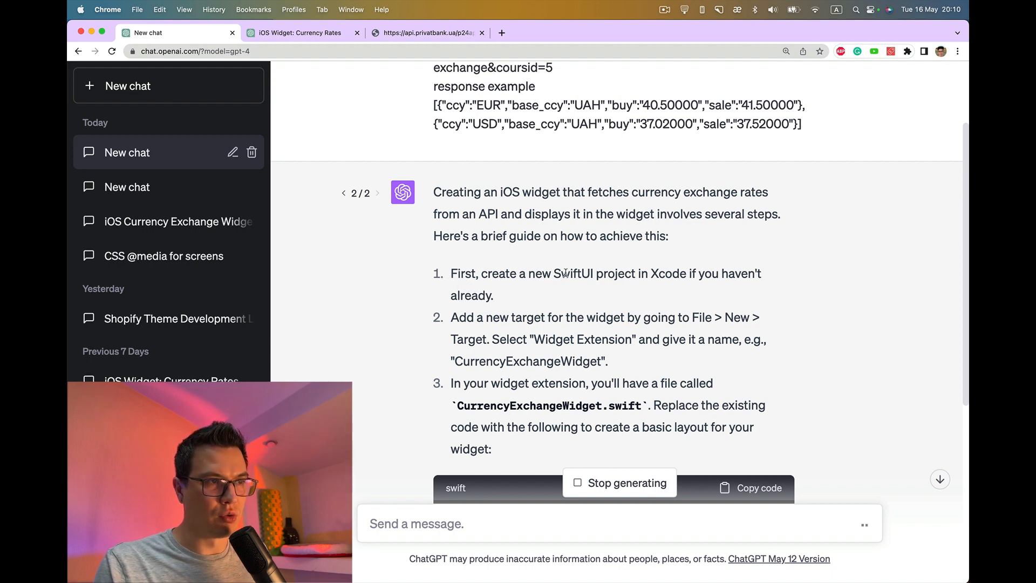
mouse_move(479, 302)
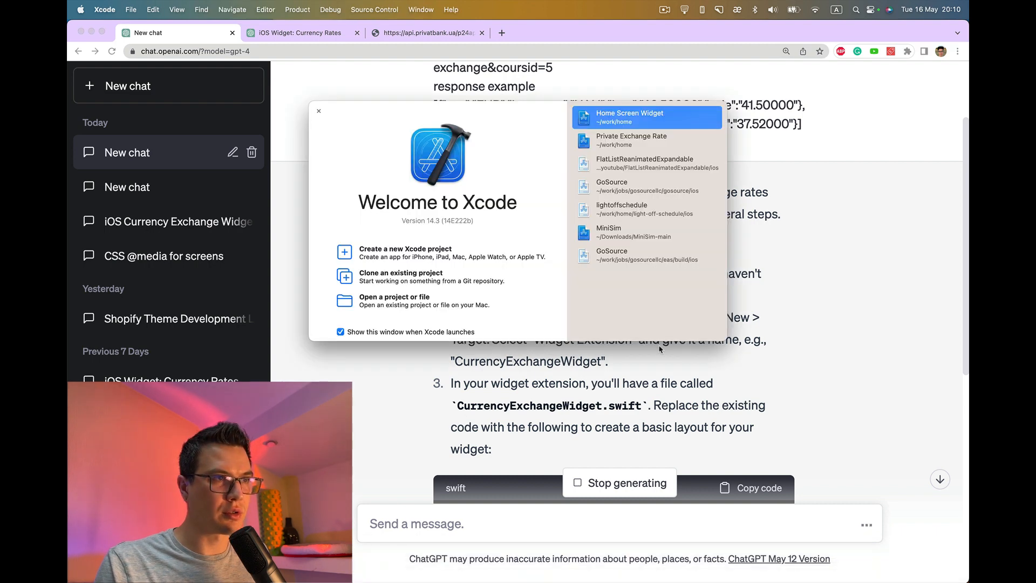
Step: Create the Home Widget iOS App project in the home folder, showing its default ContentView.swift
left_click(405, 253)
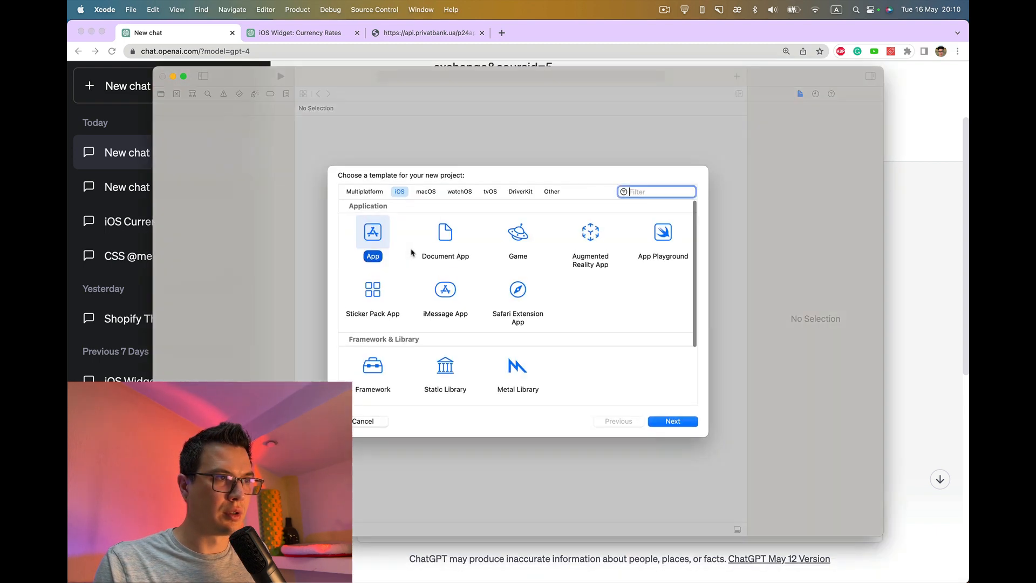
left_click(672, 421)
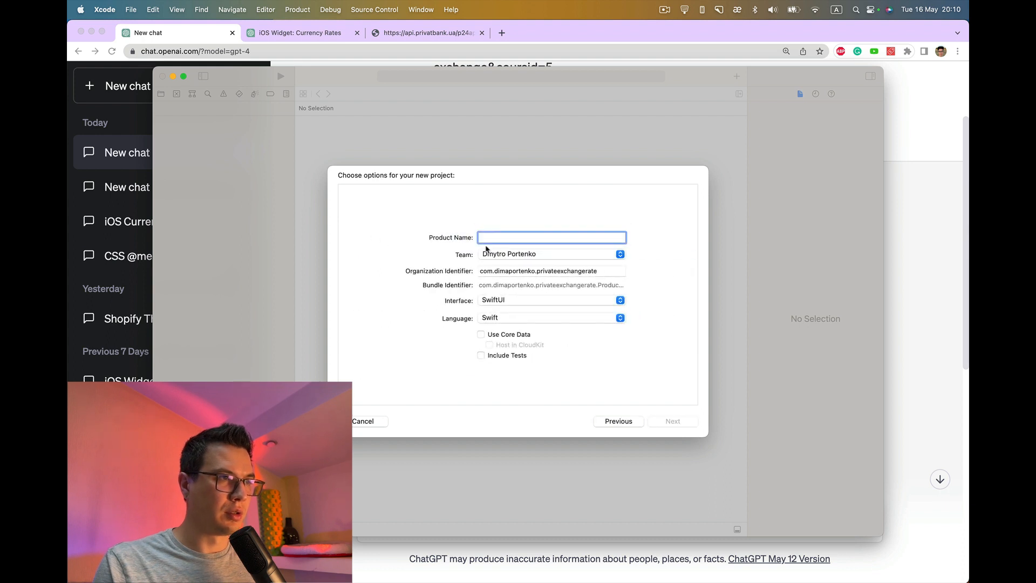
type("Home Wid")
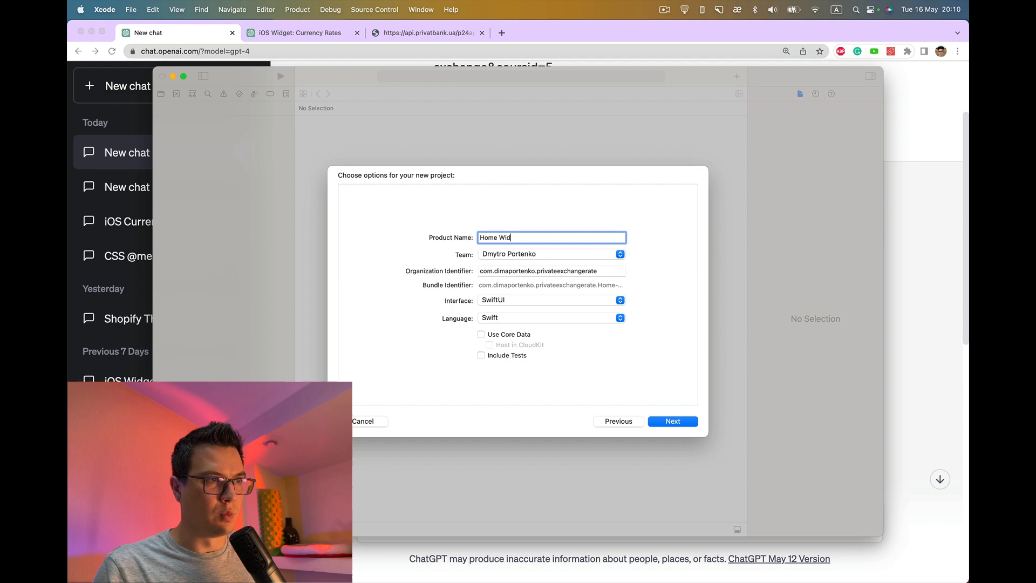
type("get")
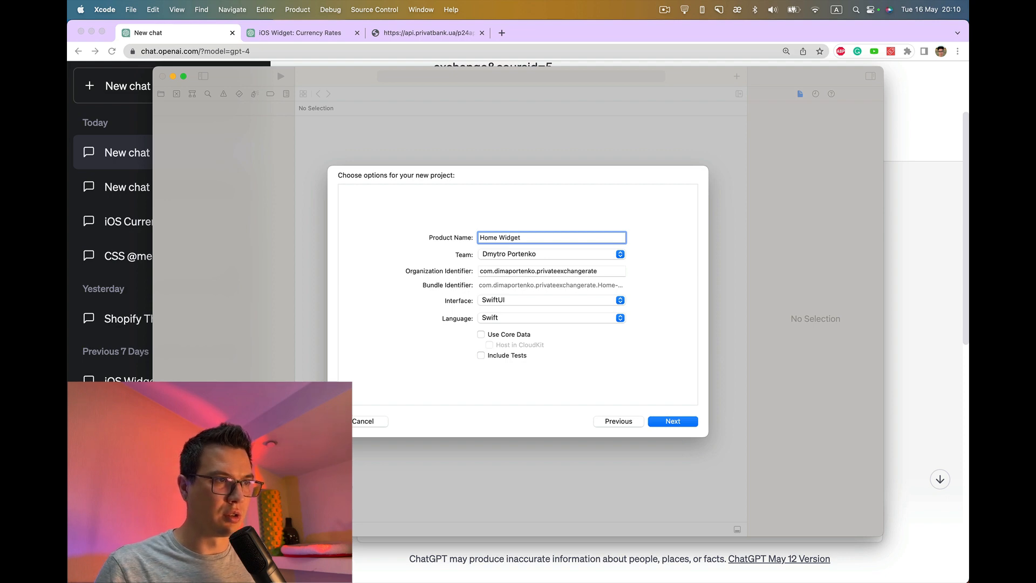
left_click(673, 421)
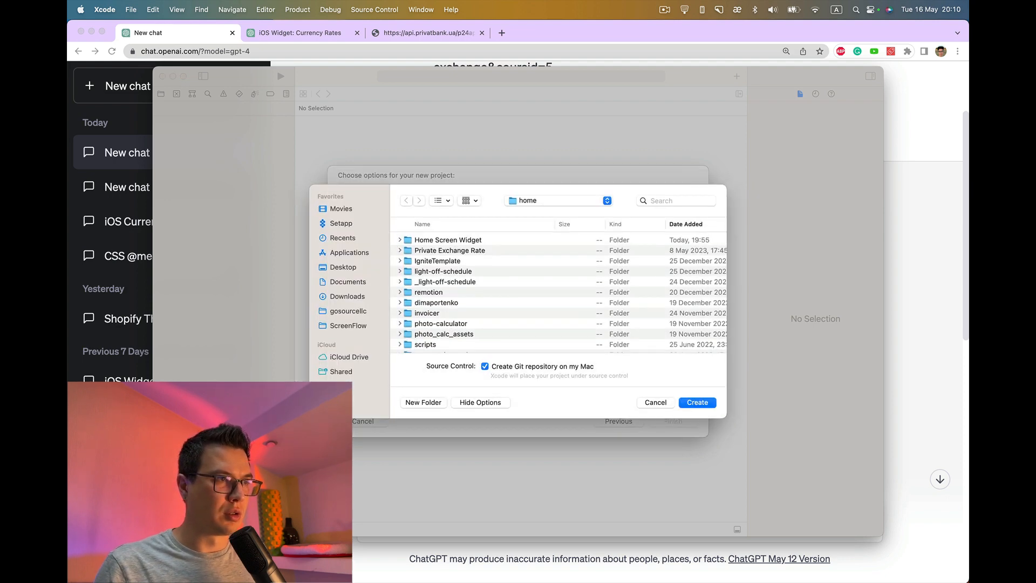
left_click(696, 403)
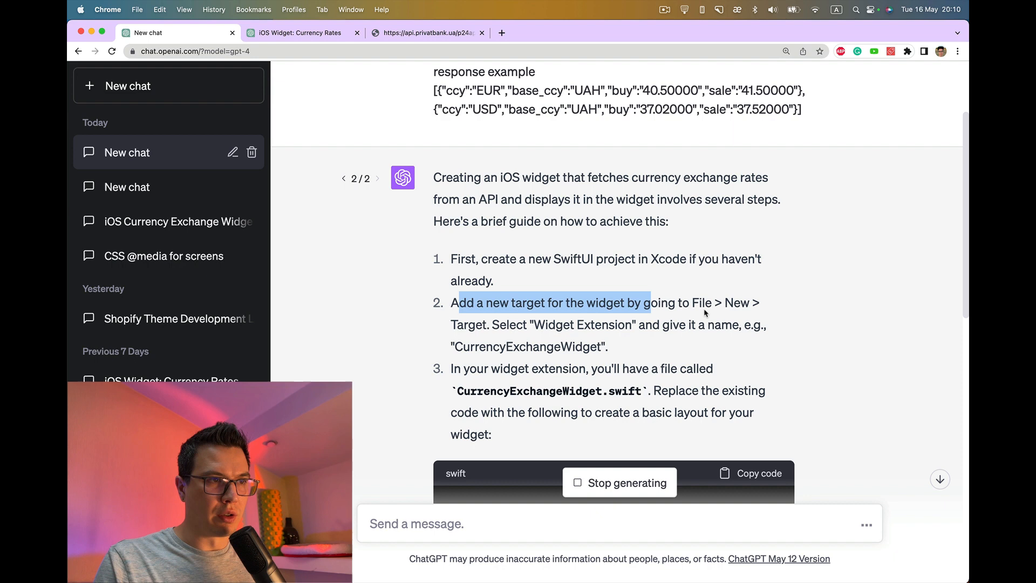
mouse_move(468, 335)
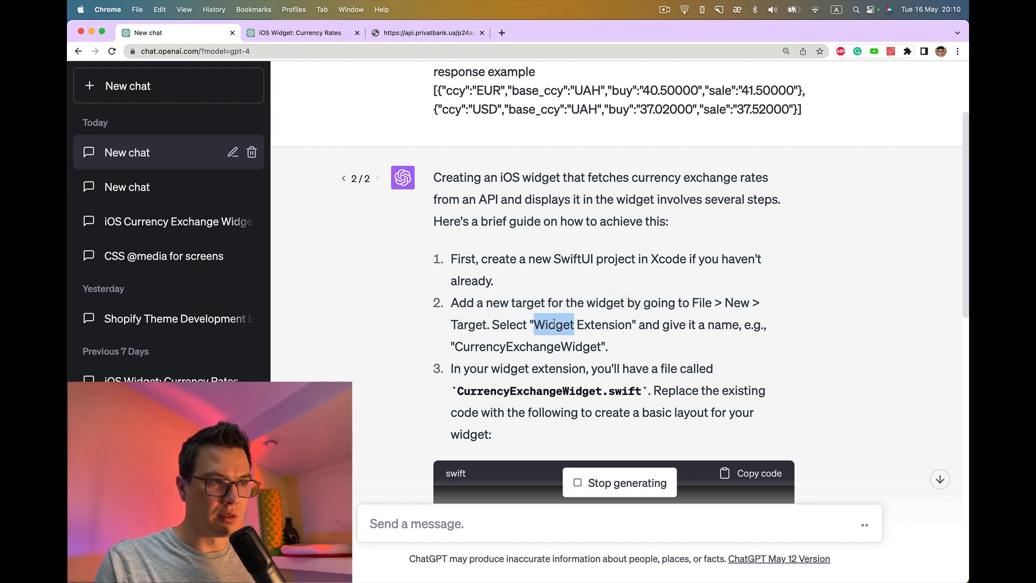
left_click_drag(552, 325, 630, 324)
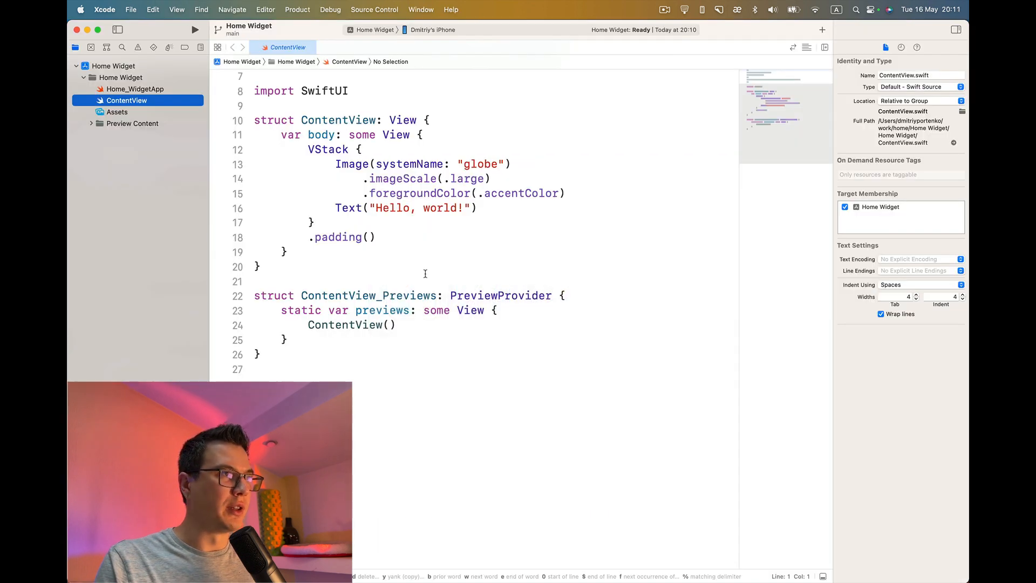
Step: Choose the Widget Extension template for a new target via File > New > Target
left_click(130, 10)
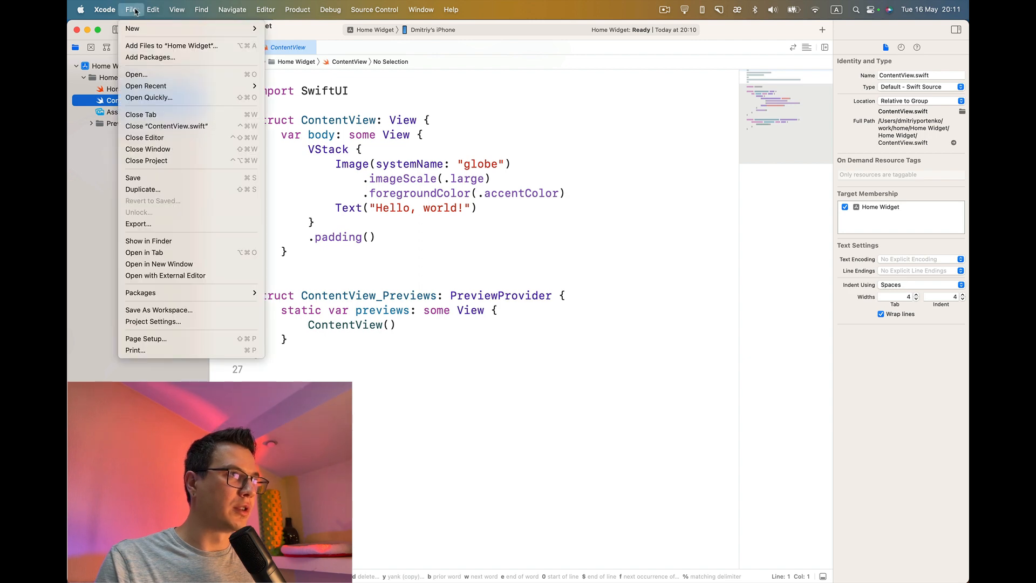
mouse_move(132, 28)
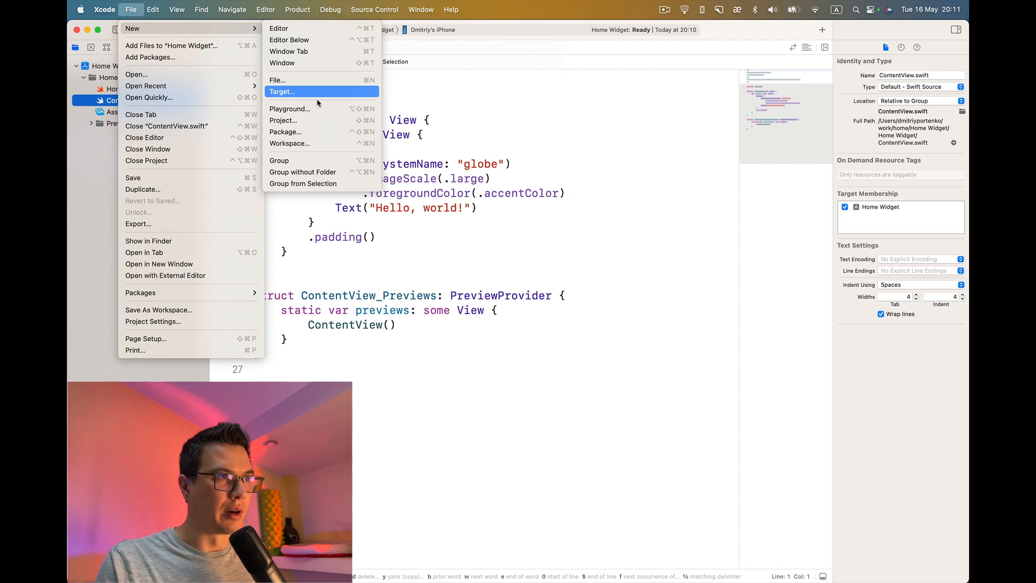
left_click(281, 91)
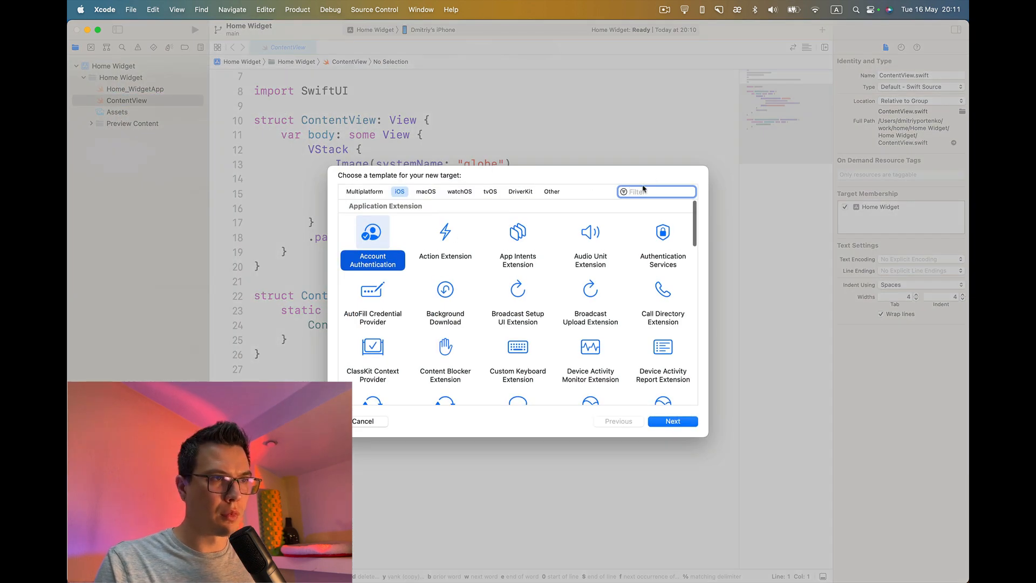
type("w")
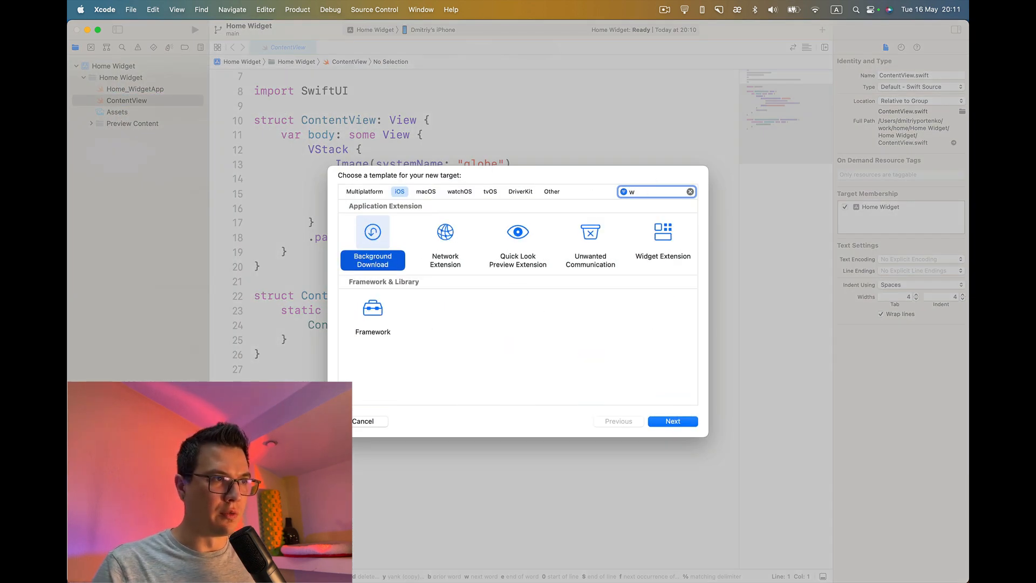
type("id")
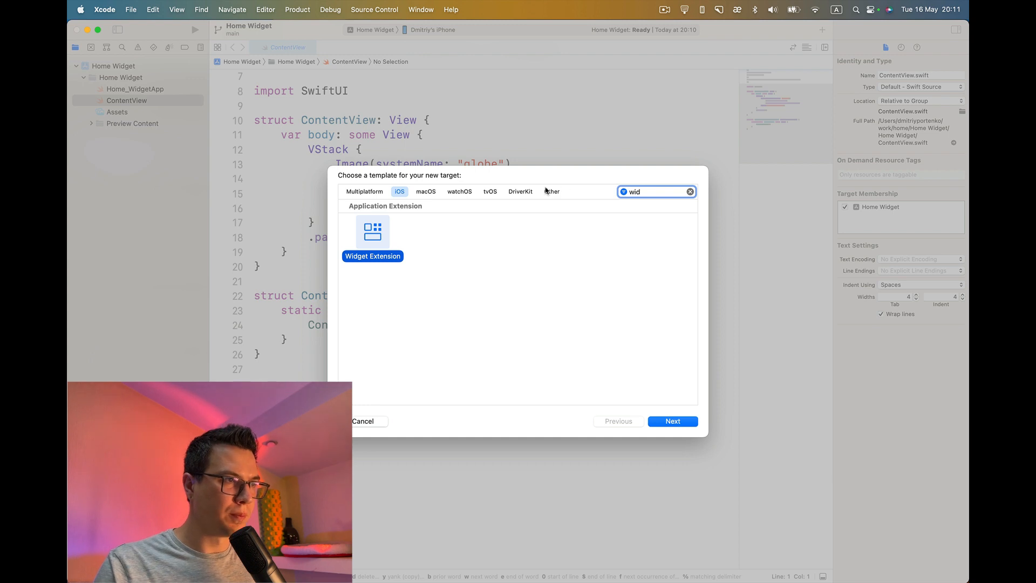
left_click(672, 421)
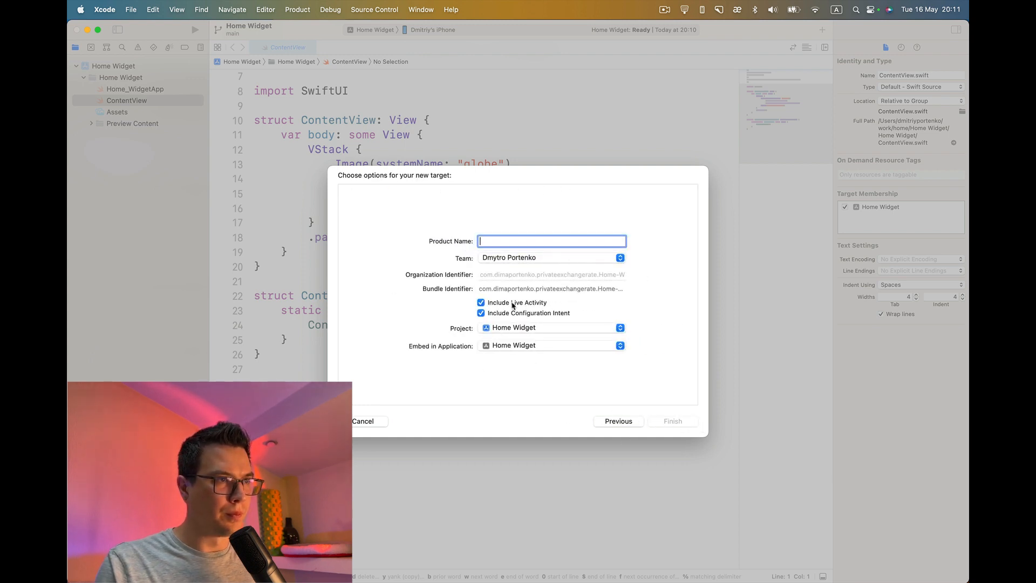
Step: Name the target CurrencyExchangeWidget, finish it and activate its scheme
type("CurrencyExchangeWidget")
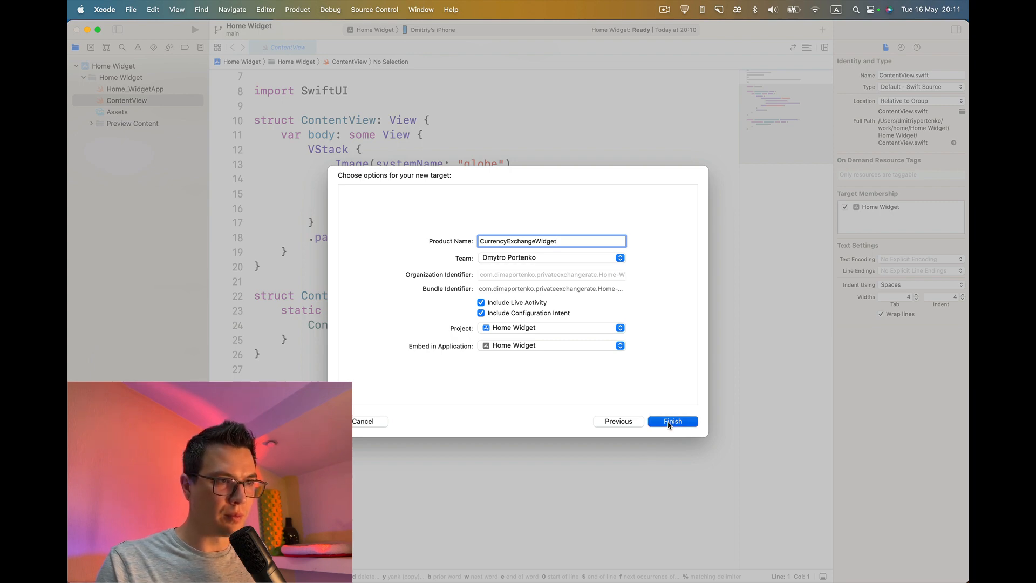
left_click(673, 421)
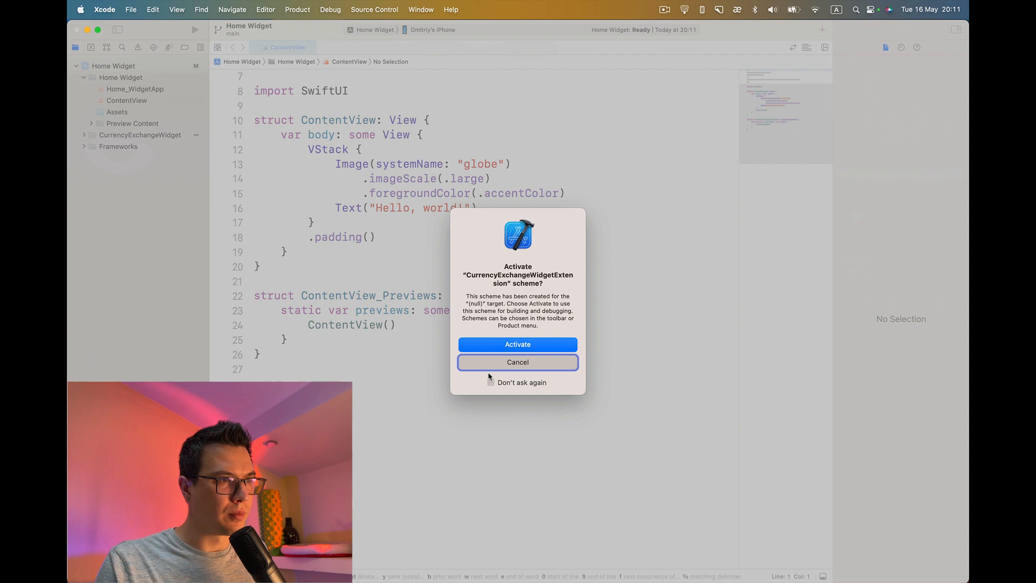
left_click(517, 344)
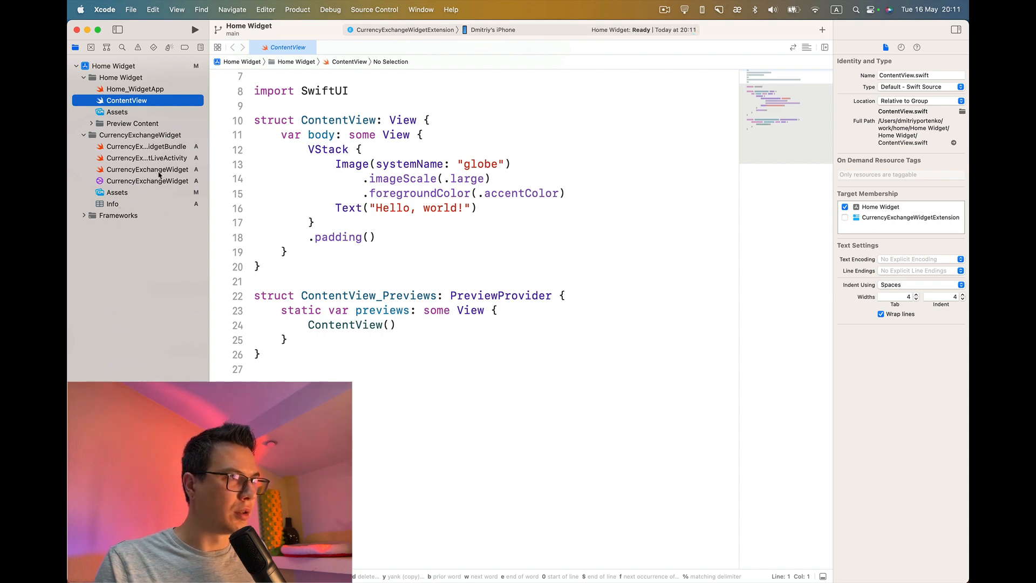
Step: Continue the cut-off ChatGPT guide and read through its regenerated steps
left_click(146, 170)
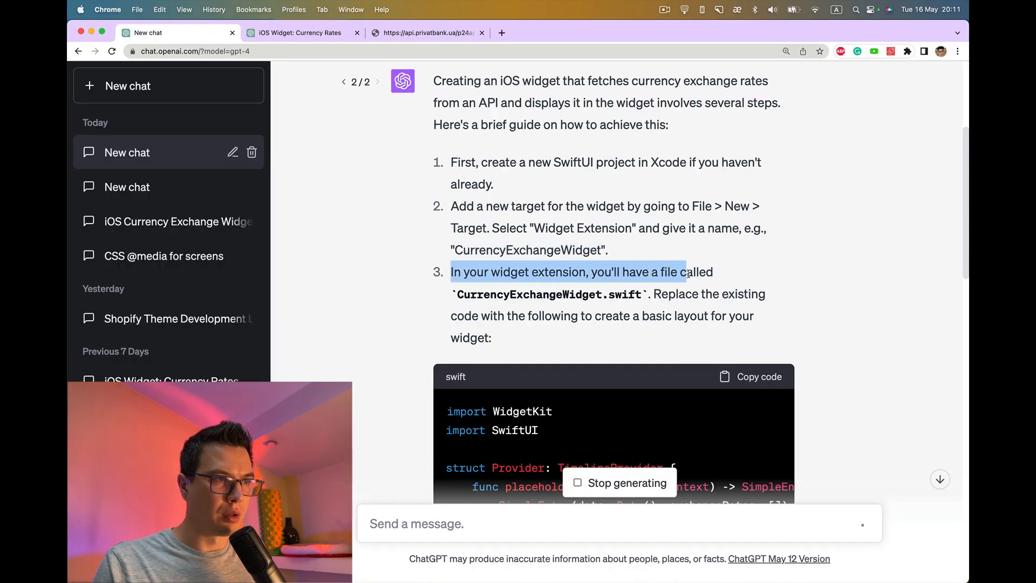
scroll("down", 3)
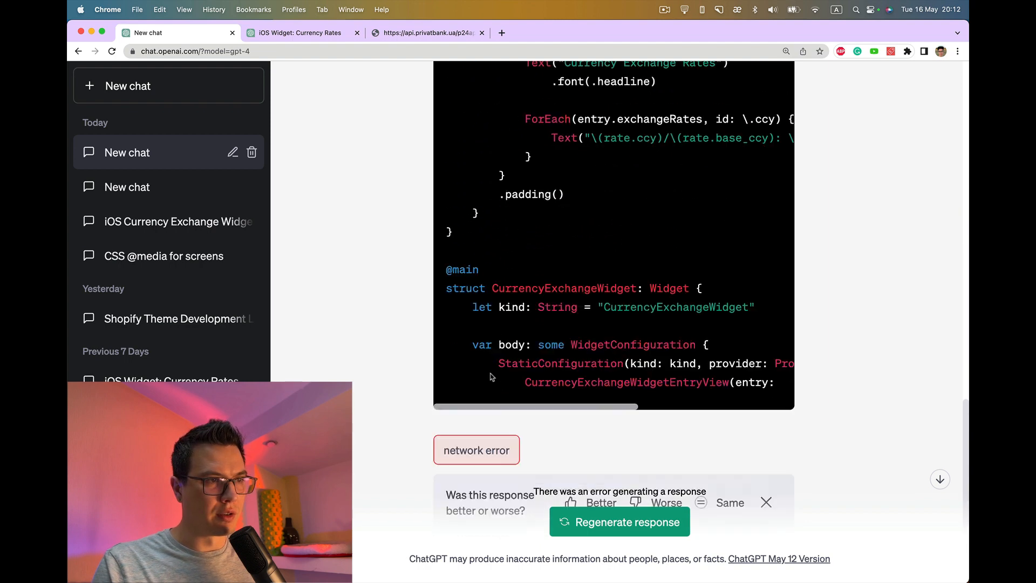
scroll("down", 3)
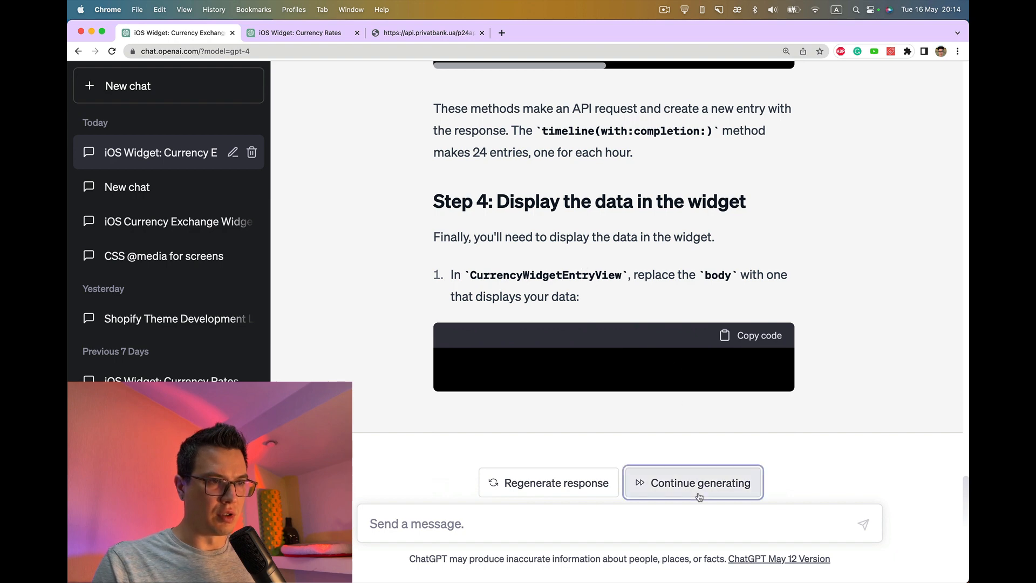
left_click(693, 483)
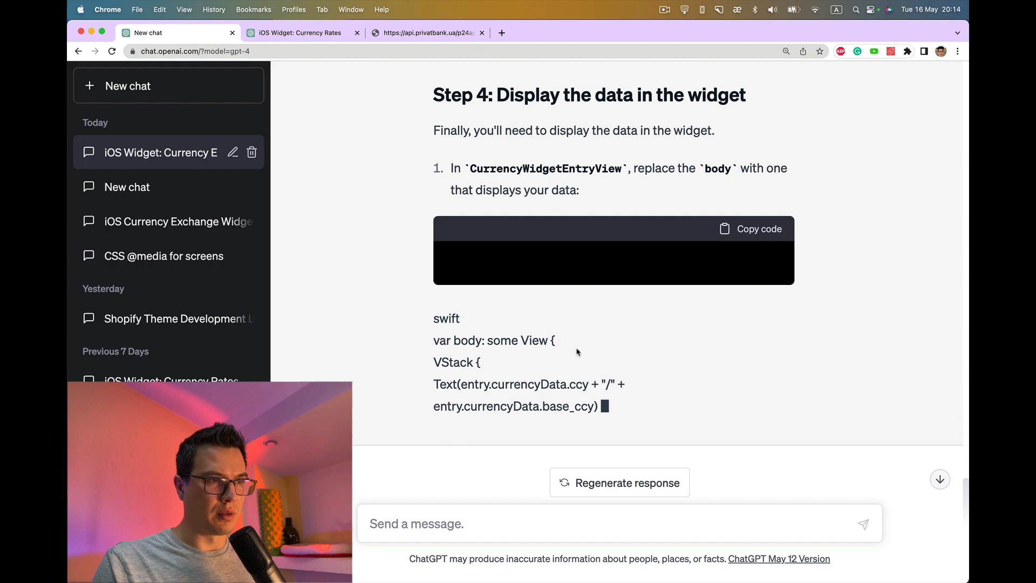
scroll("up", 3)
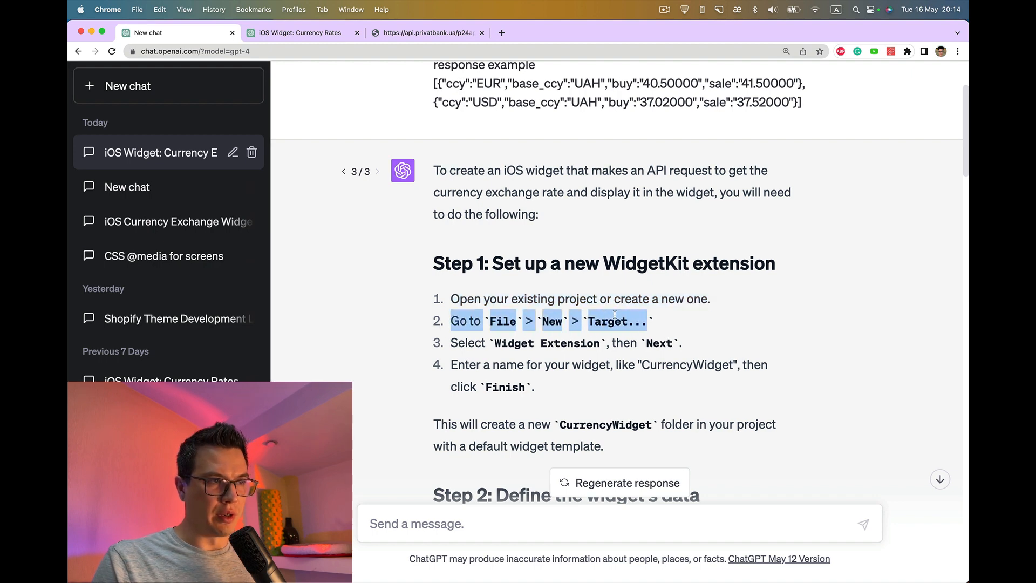
scroll("down", 3)
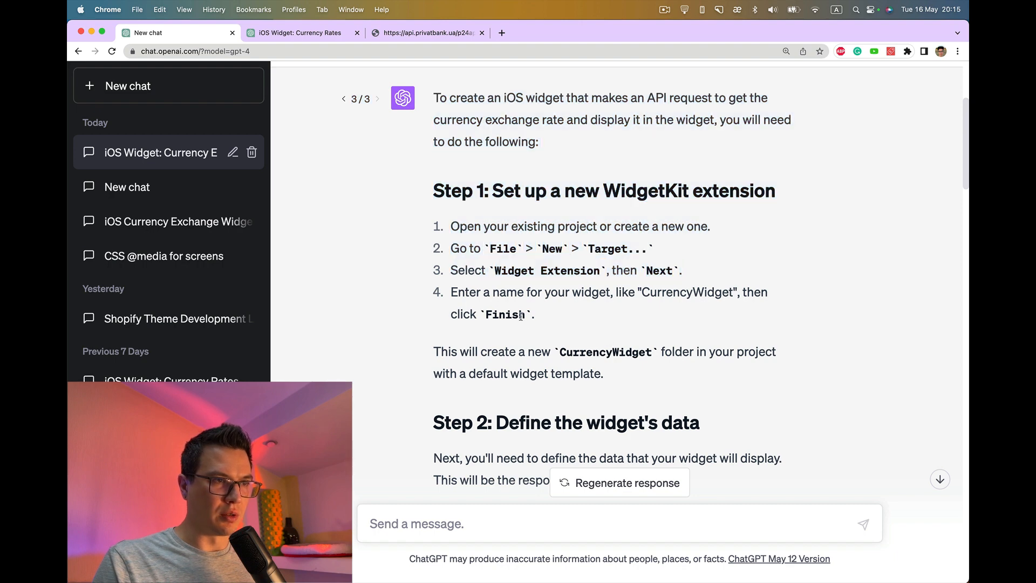
scroll("down", 3)
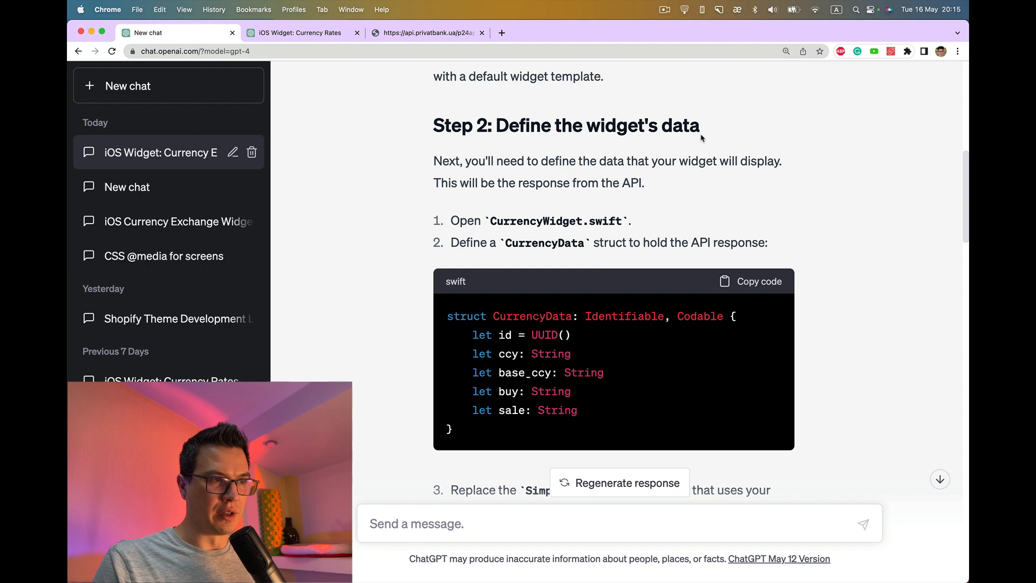
Step: Select the CurrencyData struct code block in Step 2 for copying
left_click_drag(485, 161, 605, 161)
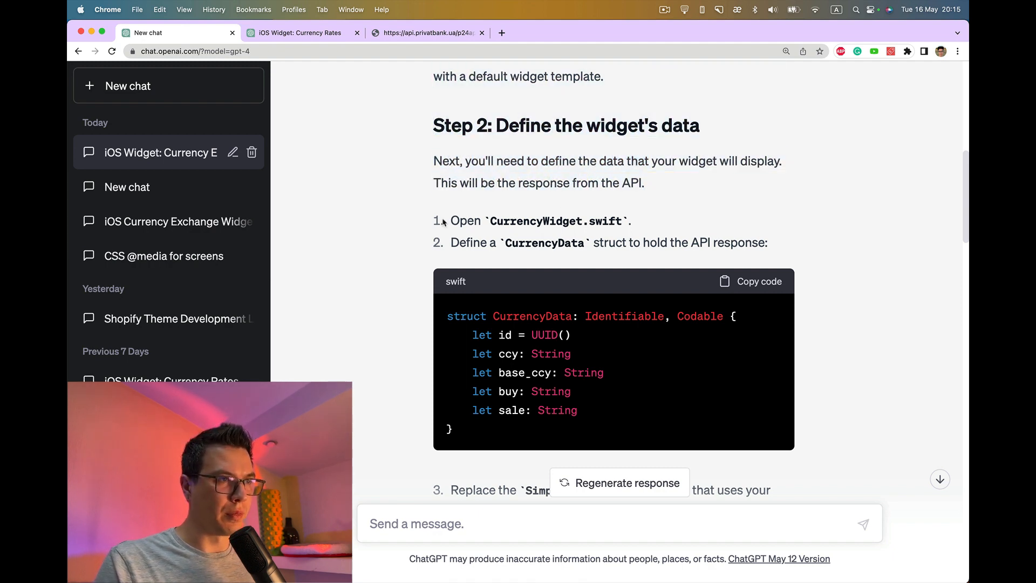
left_click_drag(452, 220, 585, 221)
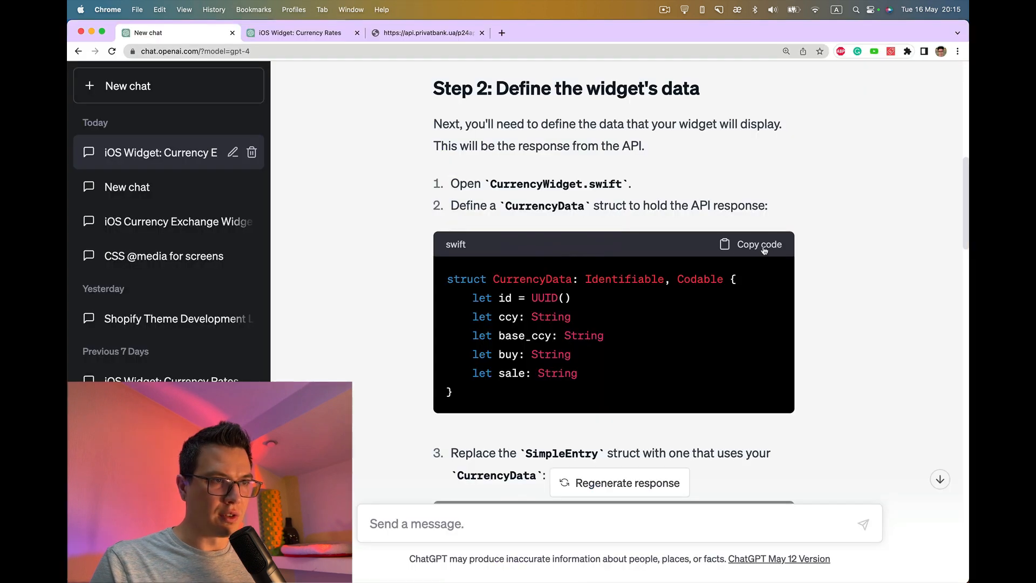
left_click_drag(447, 278, 455, 366)
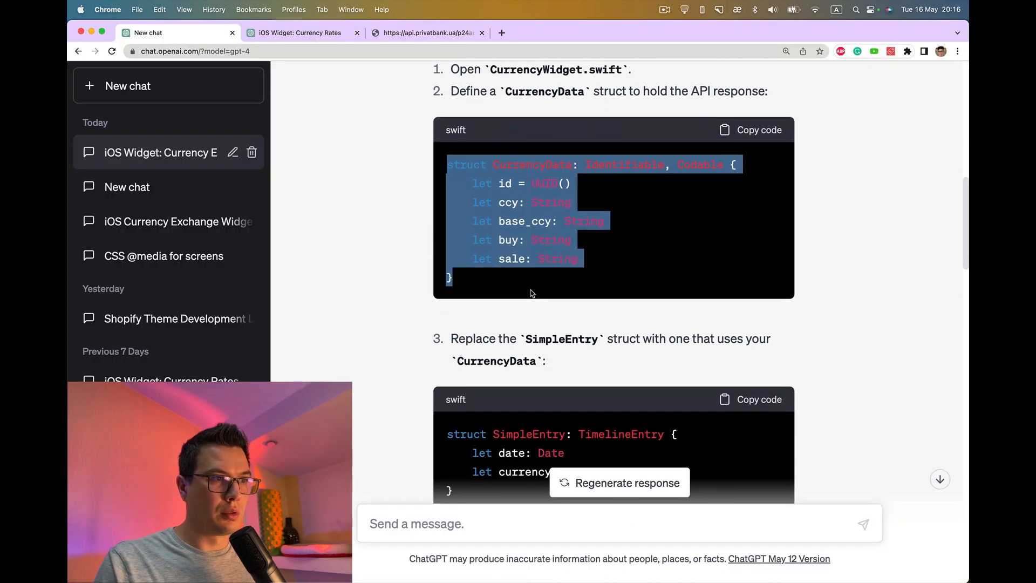
scroll("down", 3)
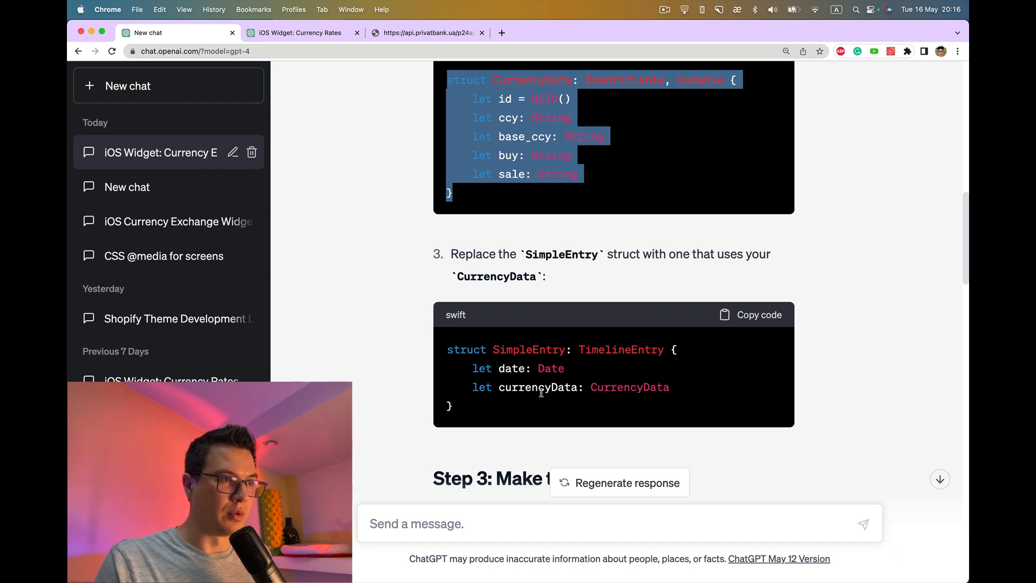
Step: Switch from the Xcode widget source to the ChatGPT chat and read Step 5: Test Your Widget
double_click(538, 387)
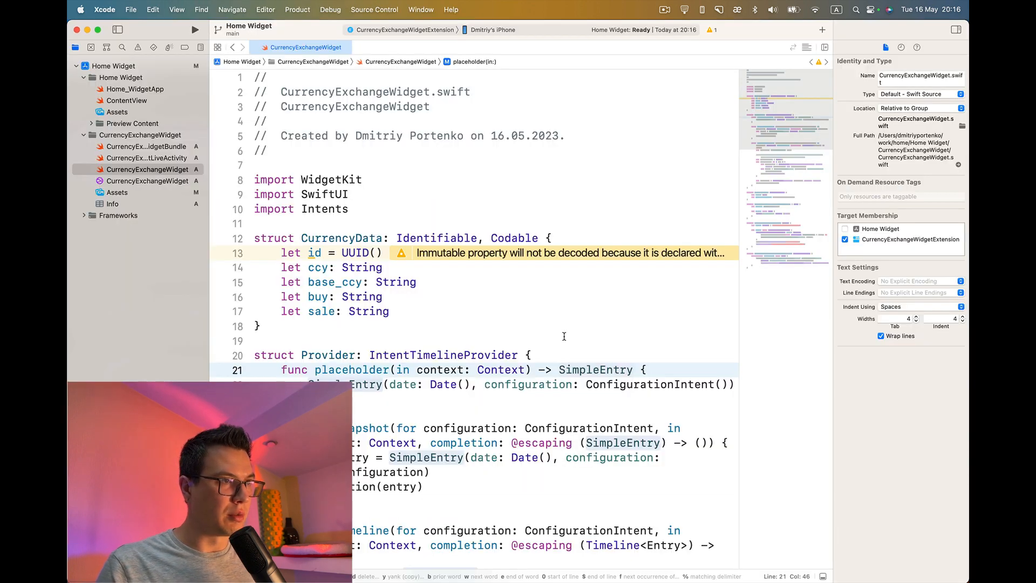
scroll("down", 3)
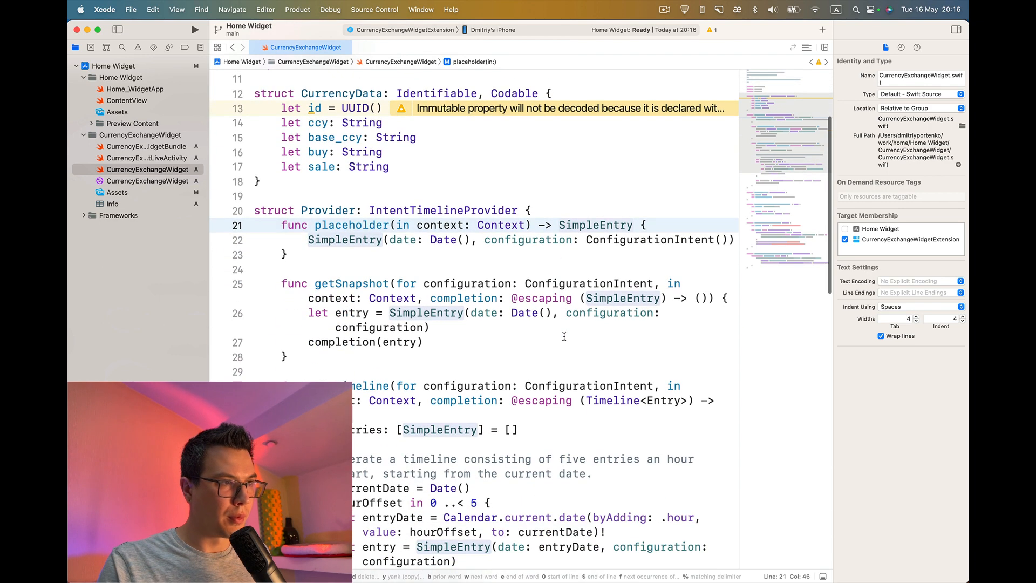
scroll("down", 3)
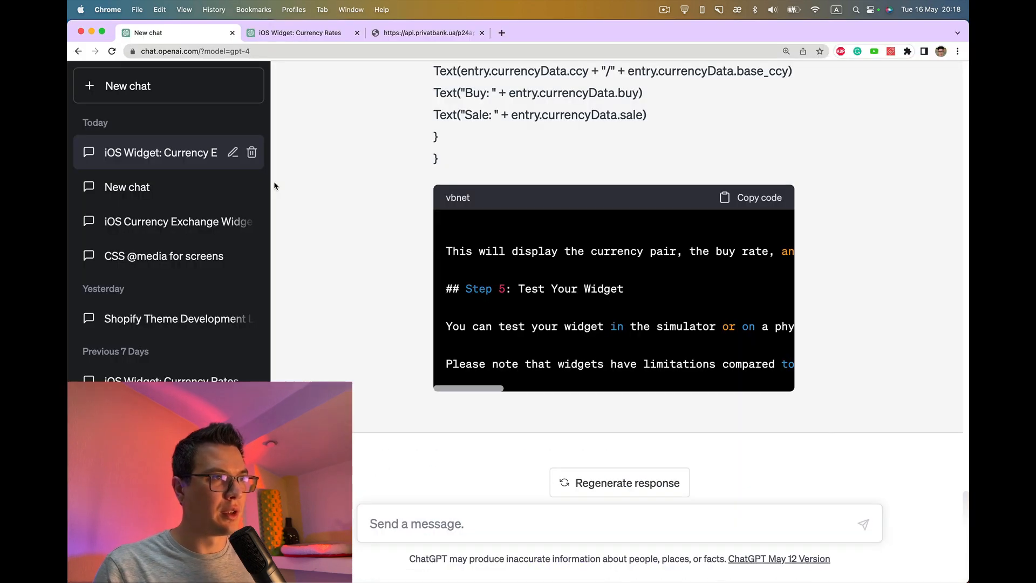
Step: Ask ChatGPT "How should I rewrite following code" with the widget Swift file pasted
key("cmd+tab")
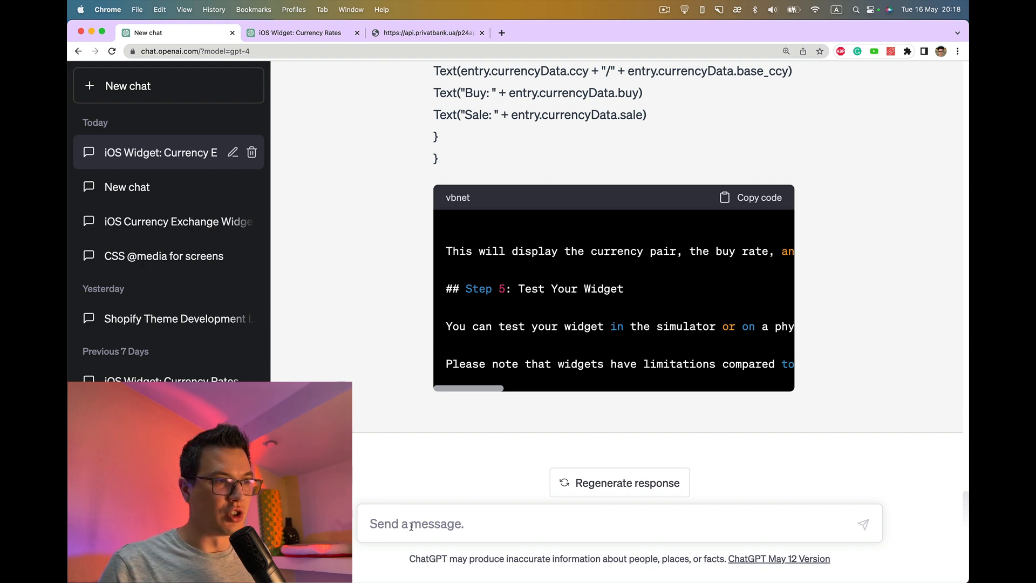
type("How sh")
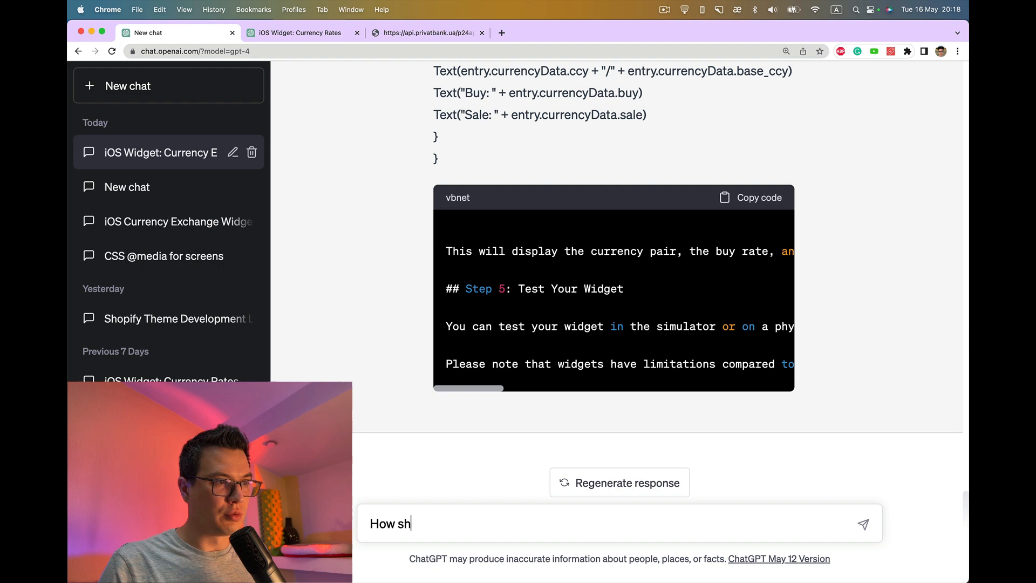
type("ould I rewrite")
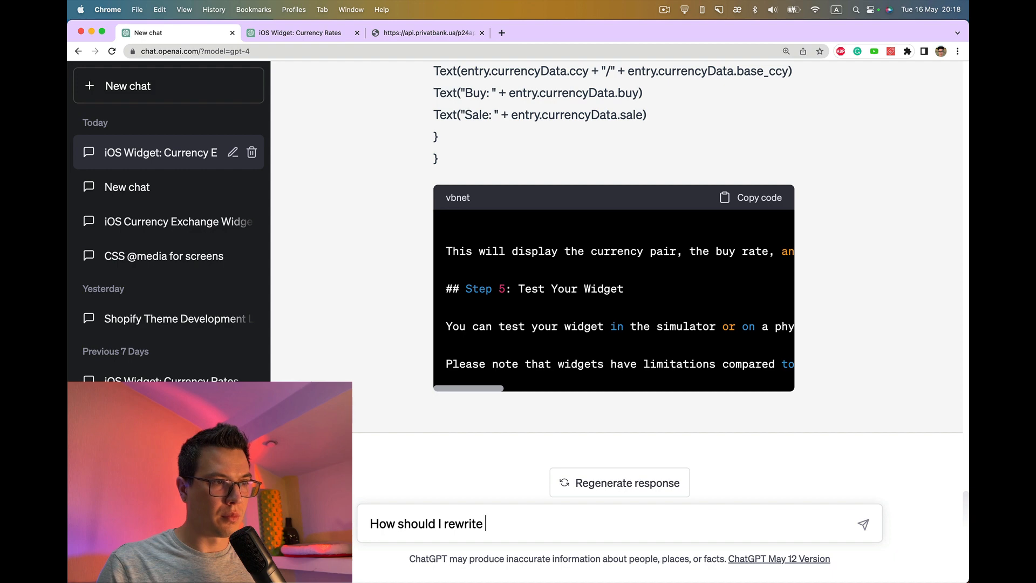
type("fo")
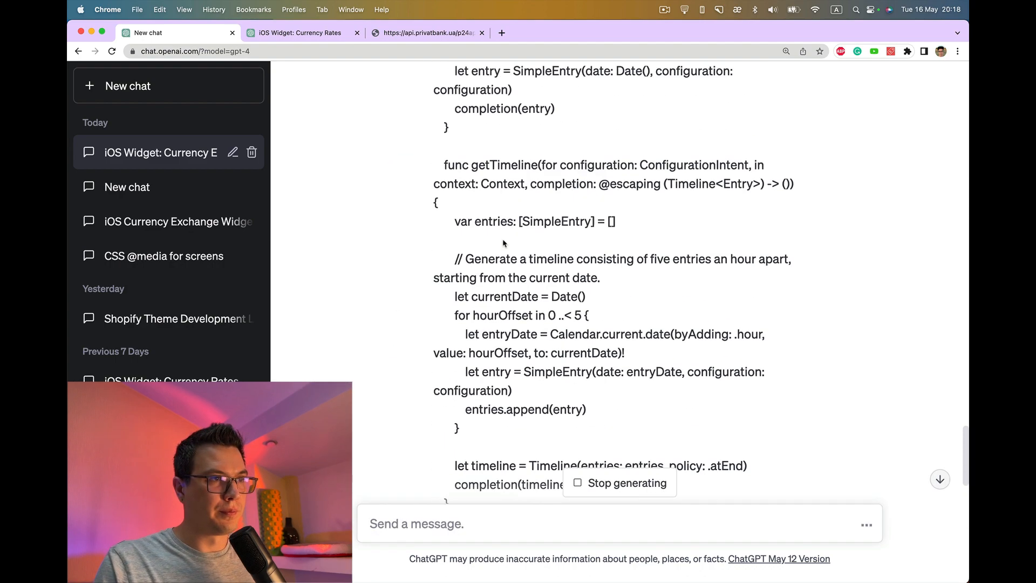
Step: Read the generated Swift rewrite that fetches and shows the exchange rates
scroll("down", 3)
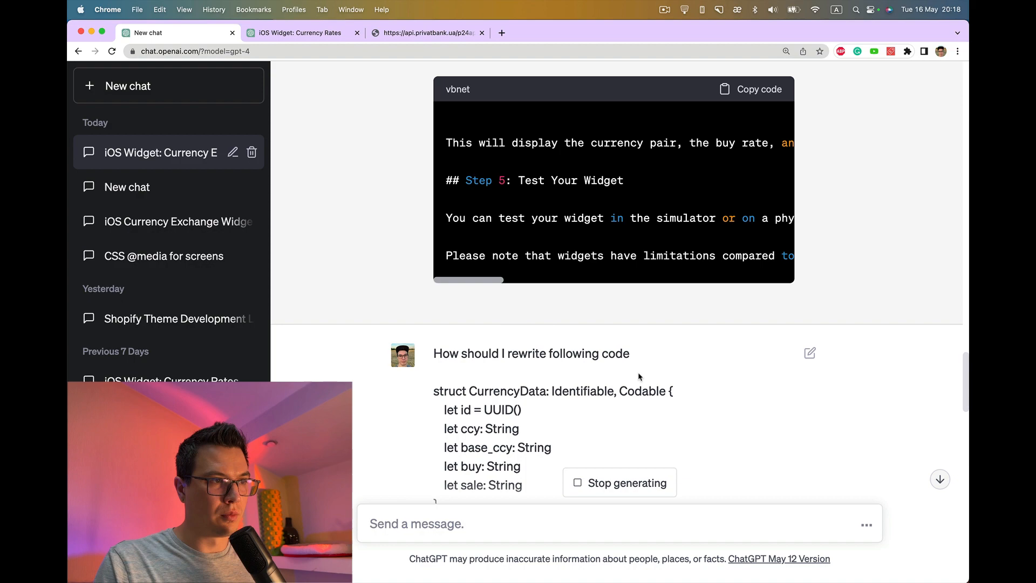
scroll("down", 3)
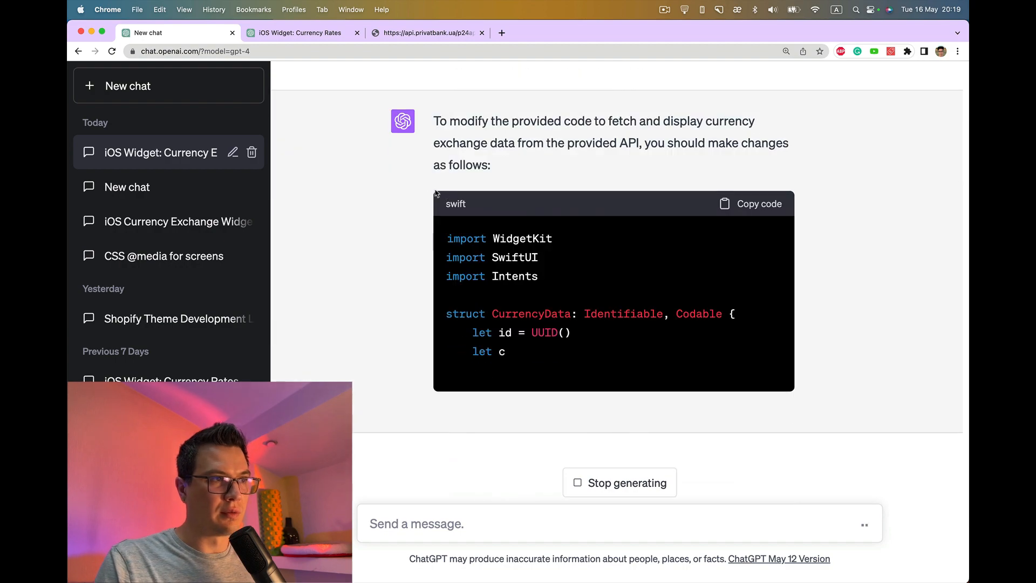
scroll("down", 3)
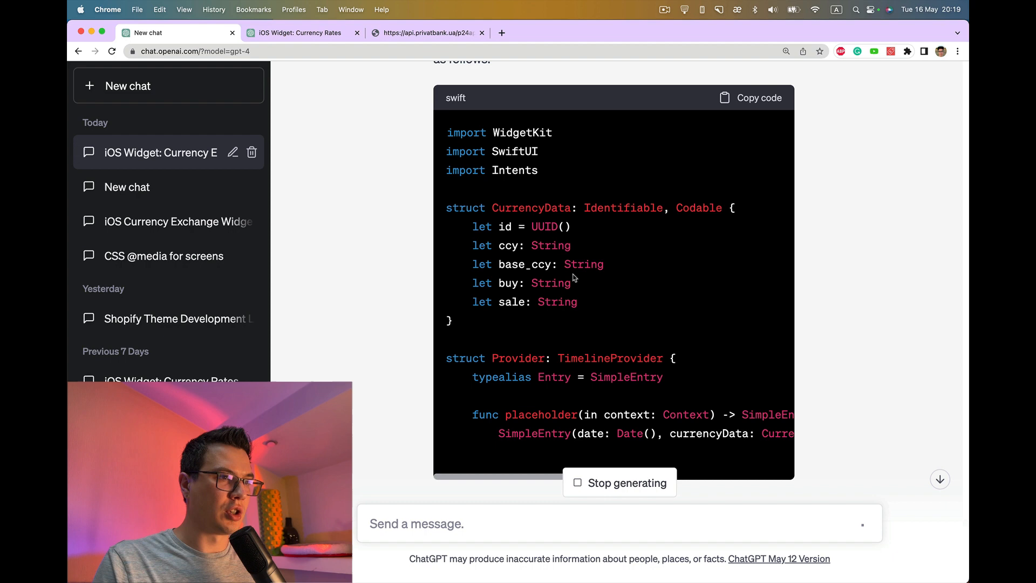
scroll("down", 3)
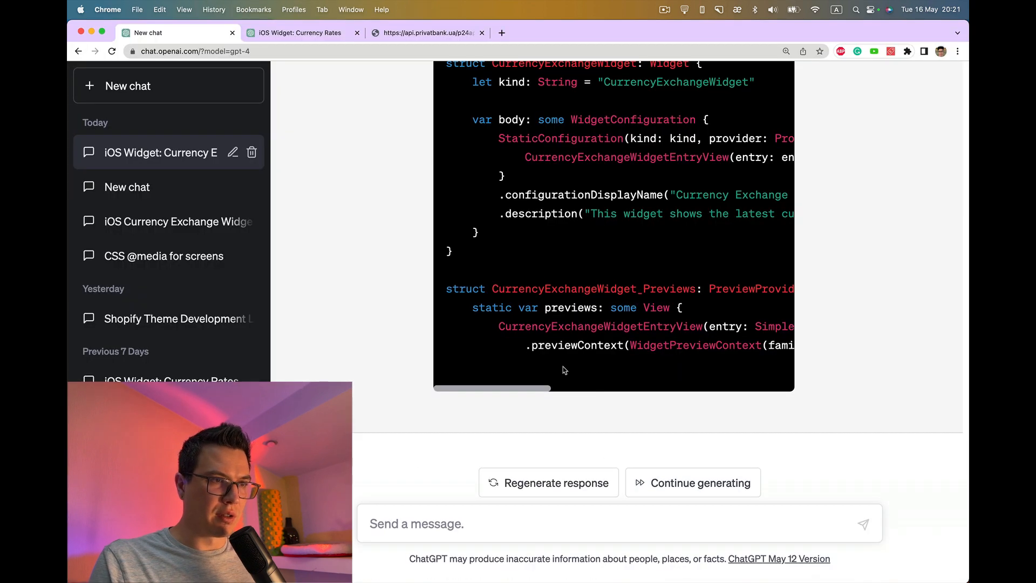
mouse_move(573, 451)
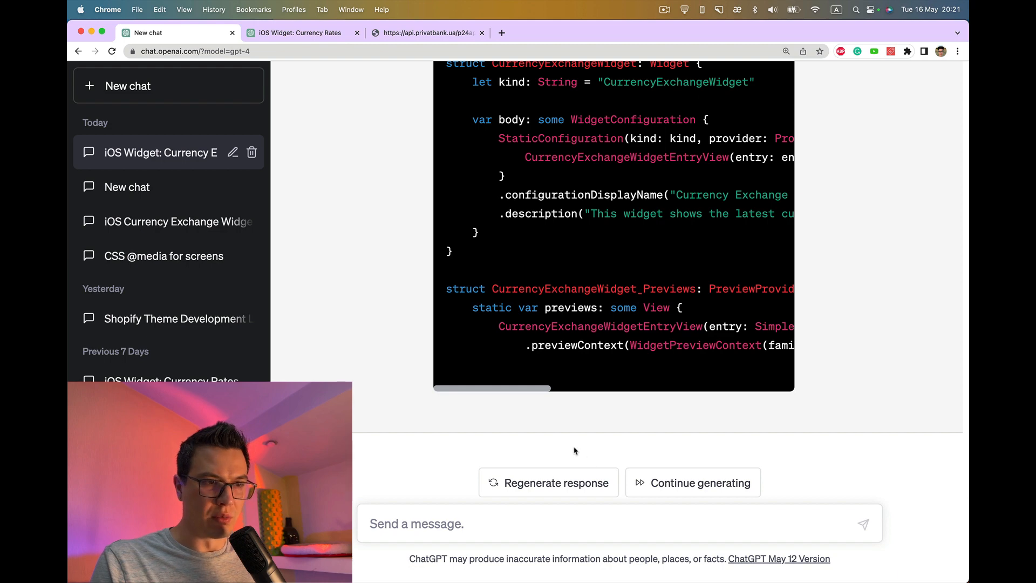
Step: Ask ChatGPT to "continue from the following line in code snippet" with the CurrencyExchangeWidget_Previews struct pasted
left_click_drag(449, 289, 734, 346)
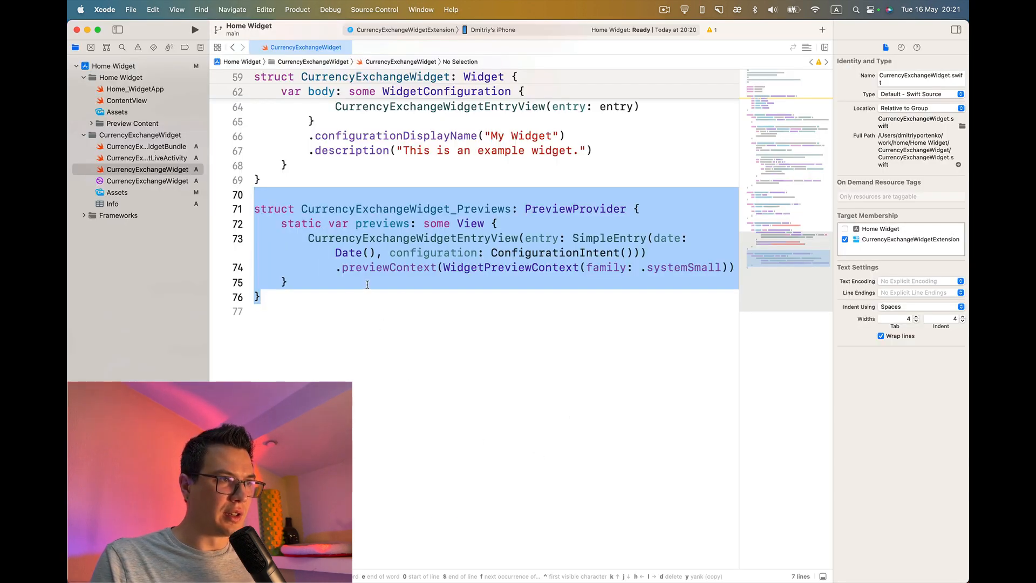
scroll("down", 3)
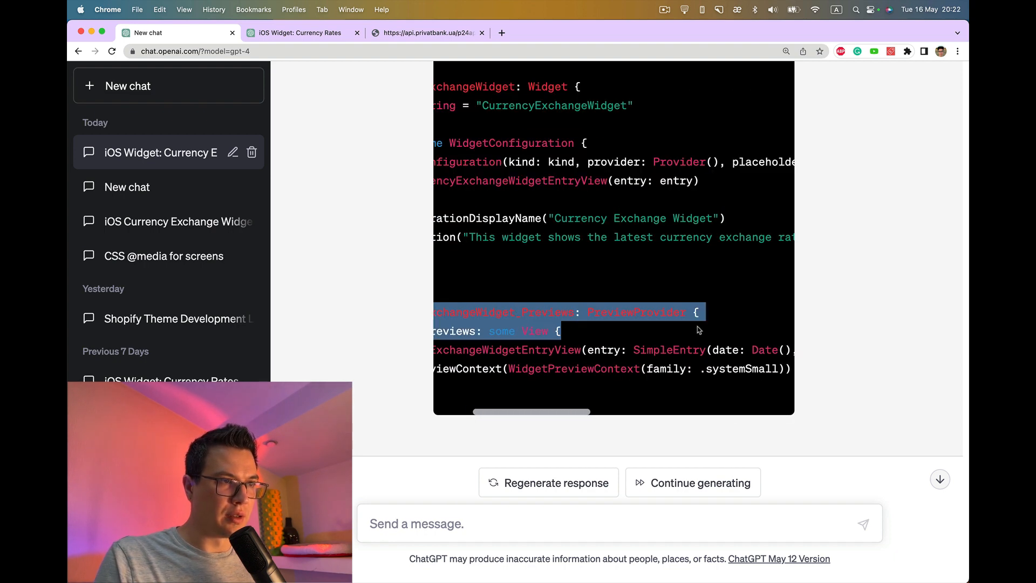
mouse_move(658, 366)
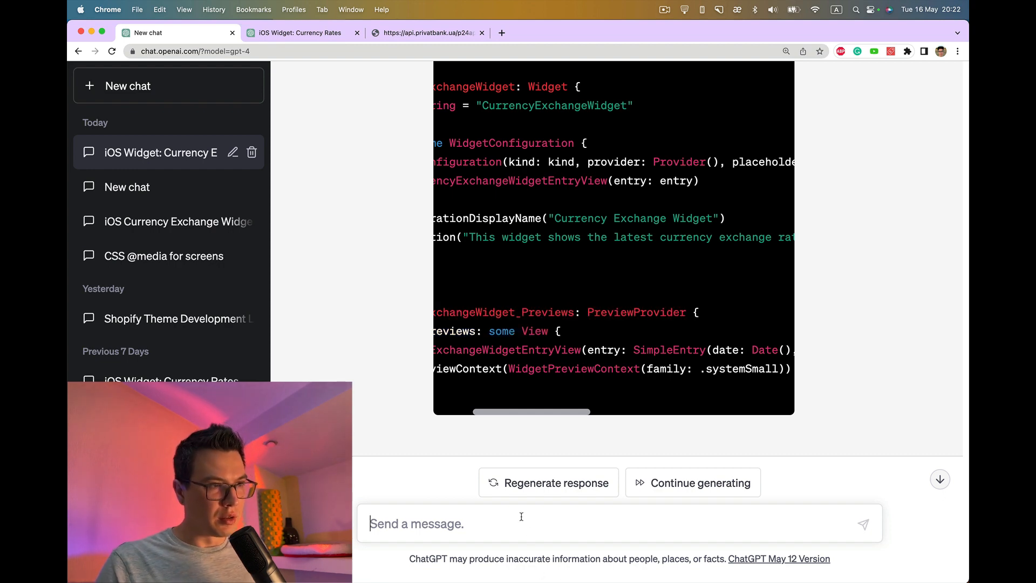
type("continue from th")
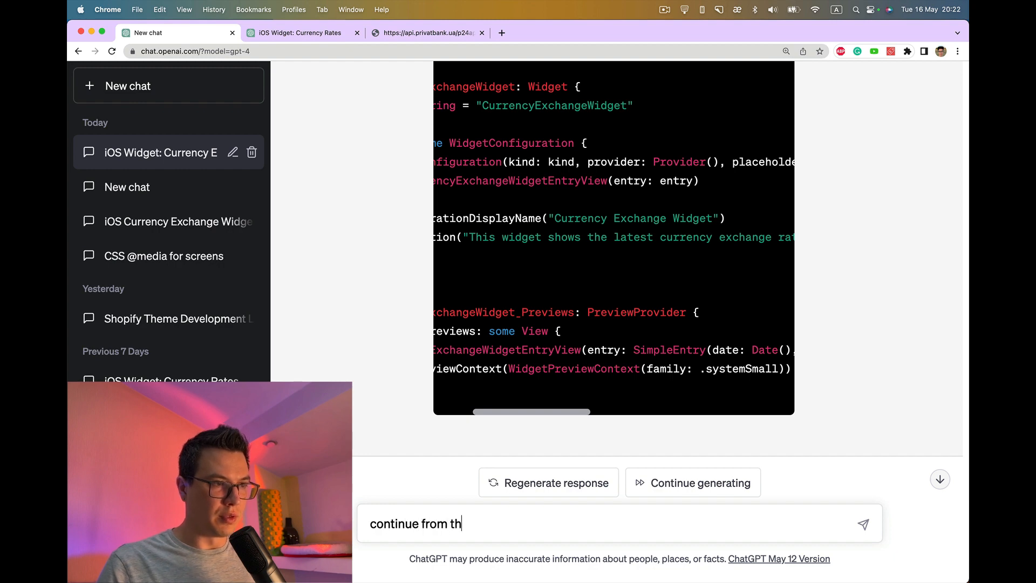
type("e following")
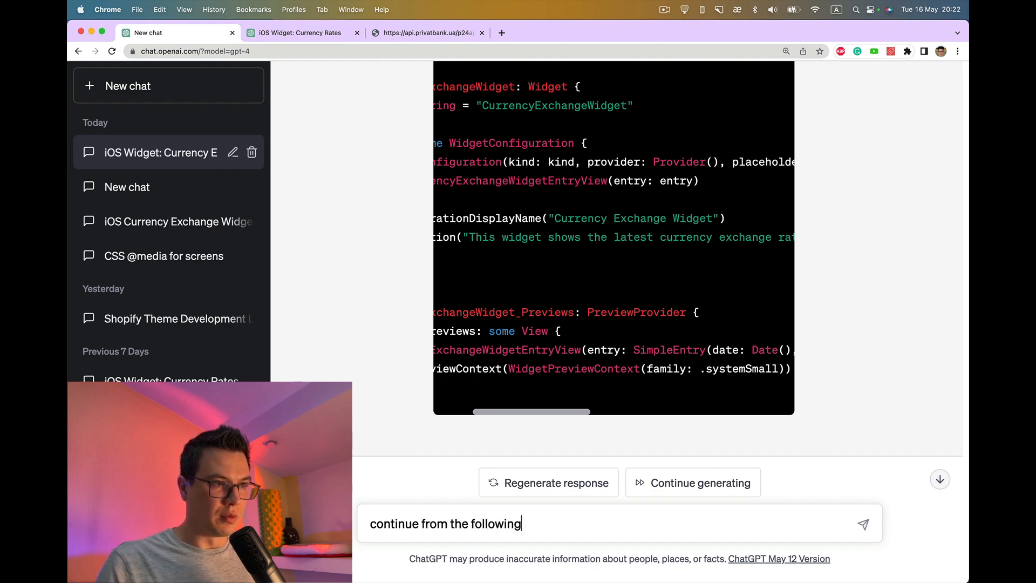
type("line in coed")
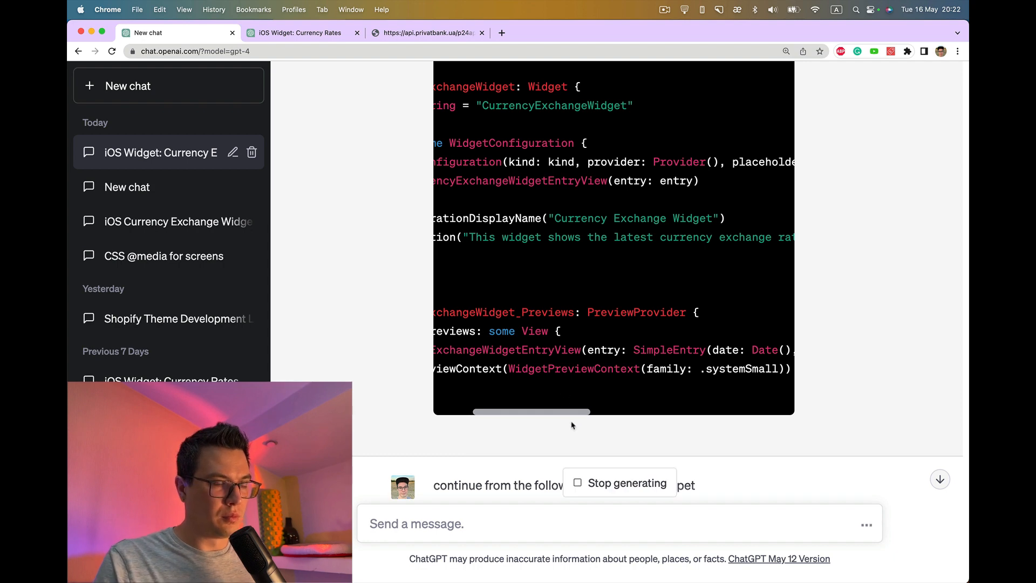
Step: Read the generated continuation of the preview code
scroll("down", 3)
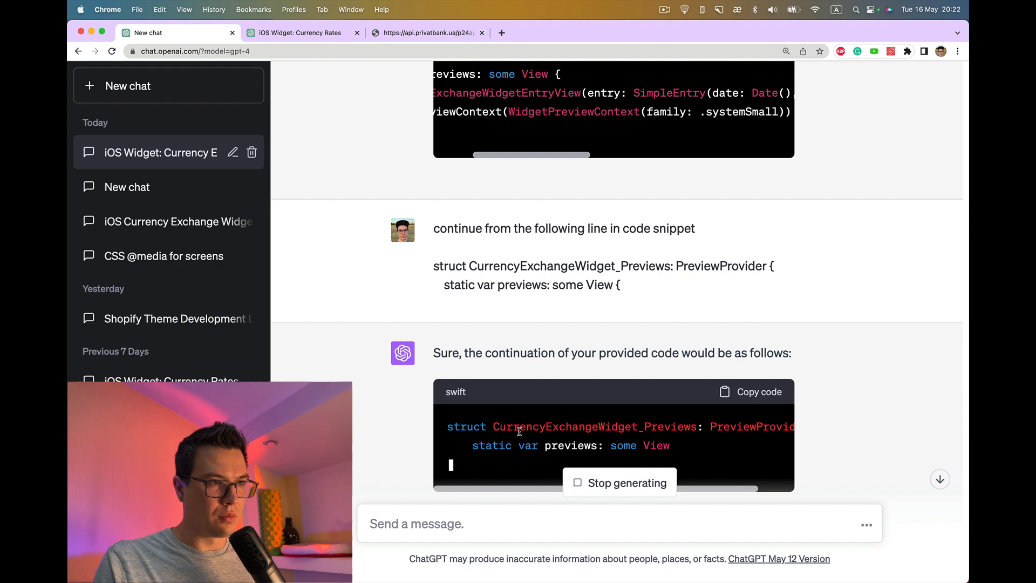
scroll("down", 3)
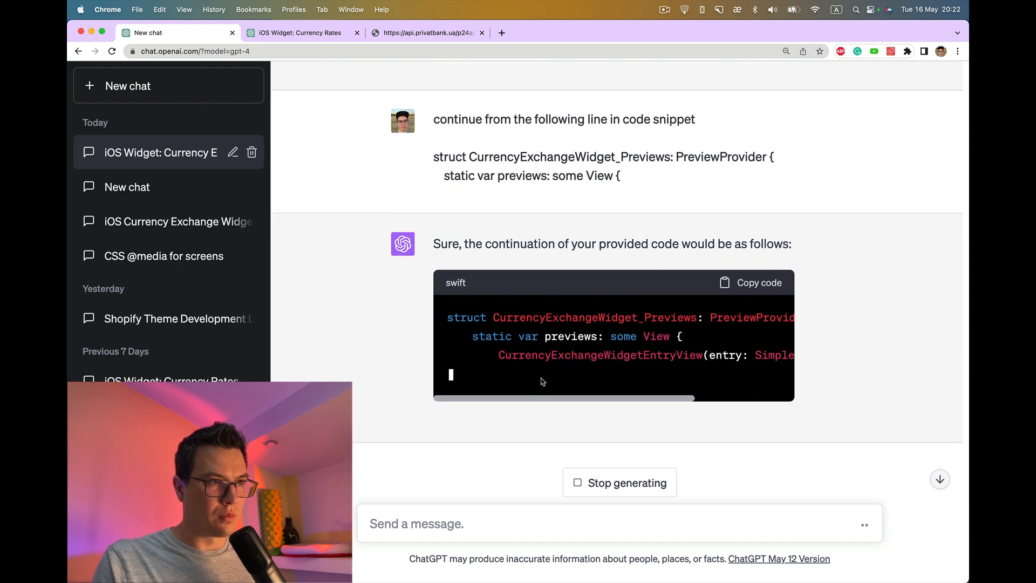
scroll("down", 3)
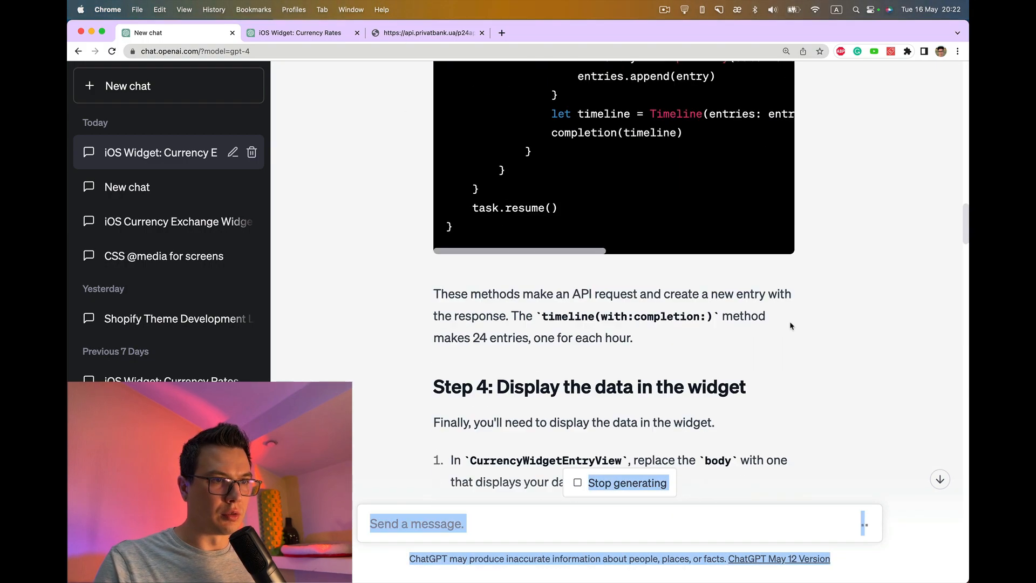
Step: Review the pasted rewrite in CurrencyExchangeWidget.swift and its errors like Cannot find 'Context' in scope
scroll("down", 3)
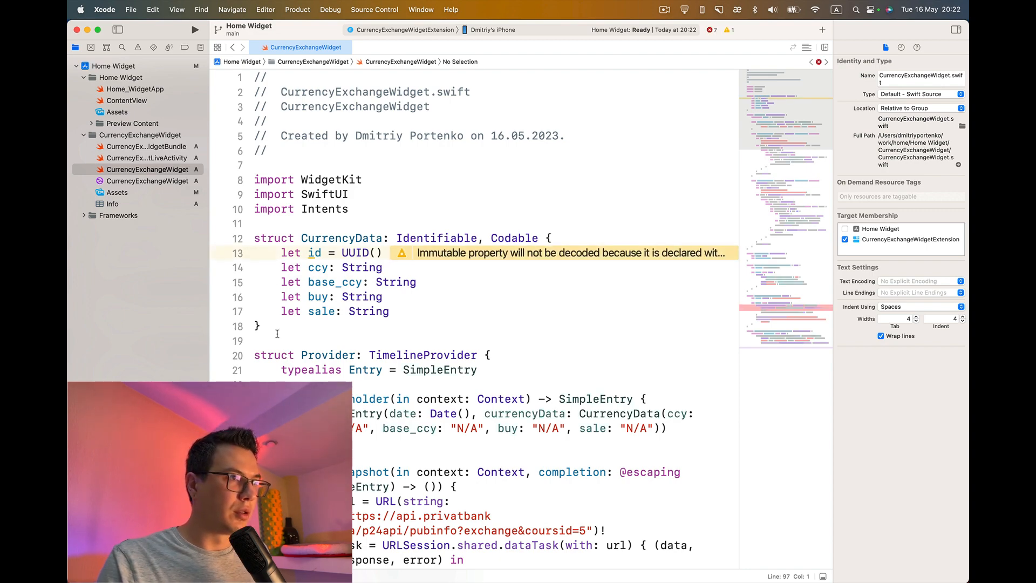
scroll("down", 3)
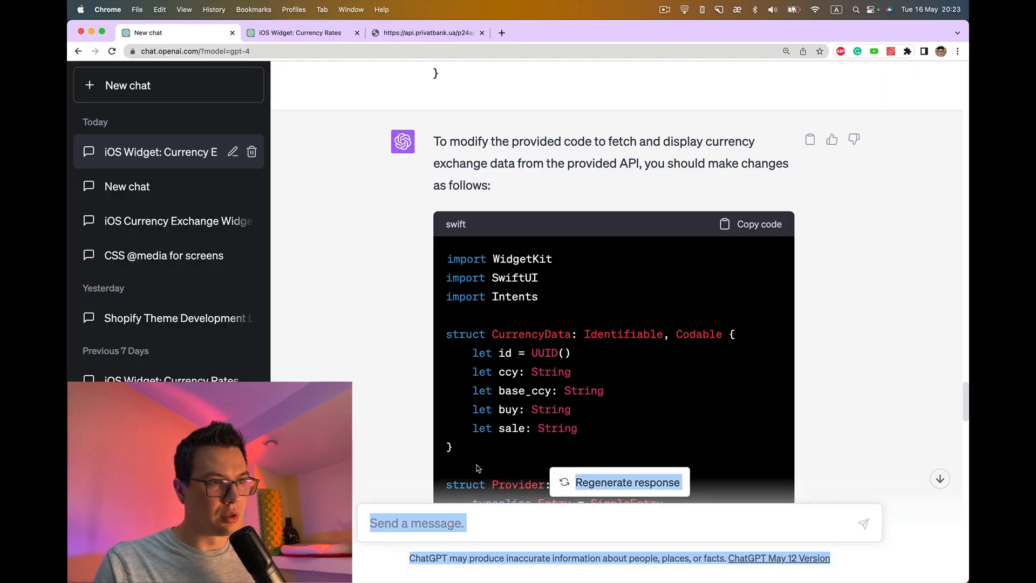
scroll("down", 3)
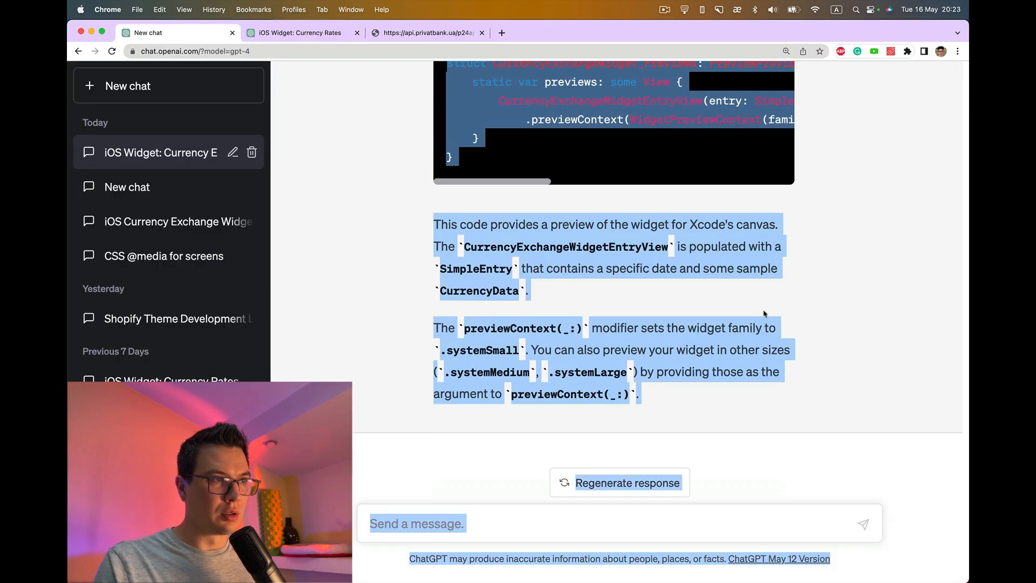
scroll("down", 3)
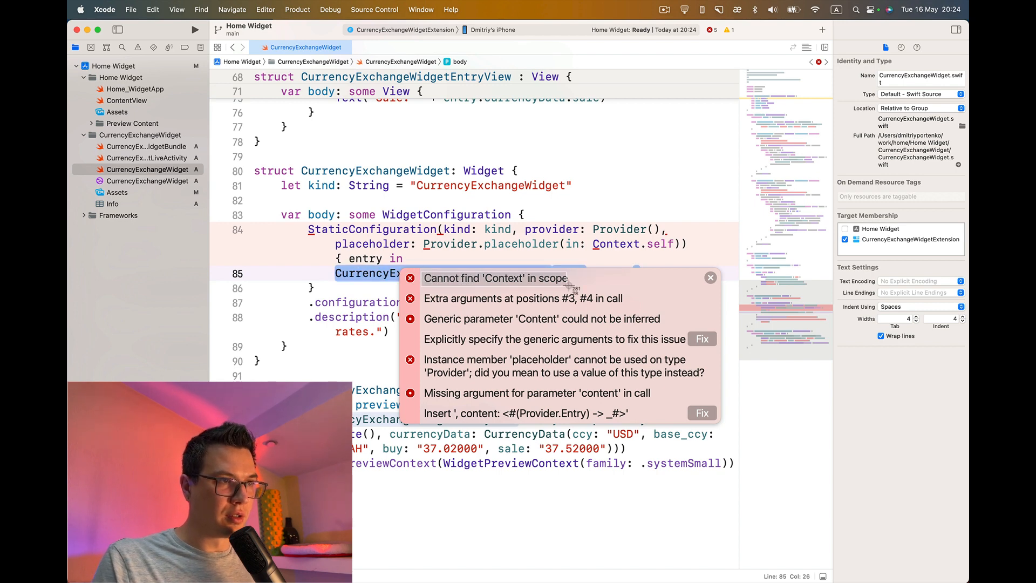
Step: Report the remaining "Cannot find 'Context' in scope" error to ChatGPT in a new message
key("cmd+c")
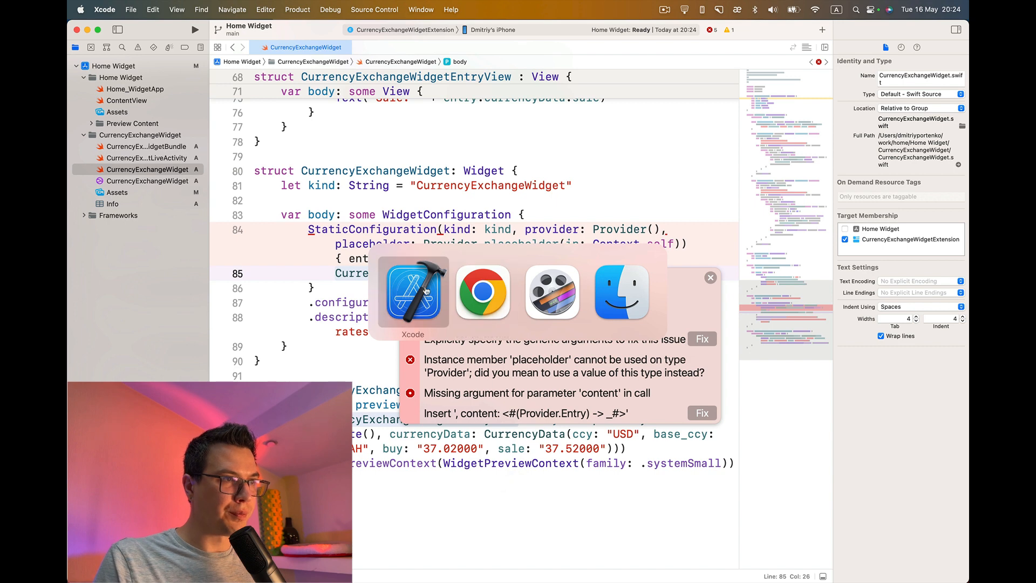
left_click(482, 293)
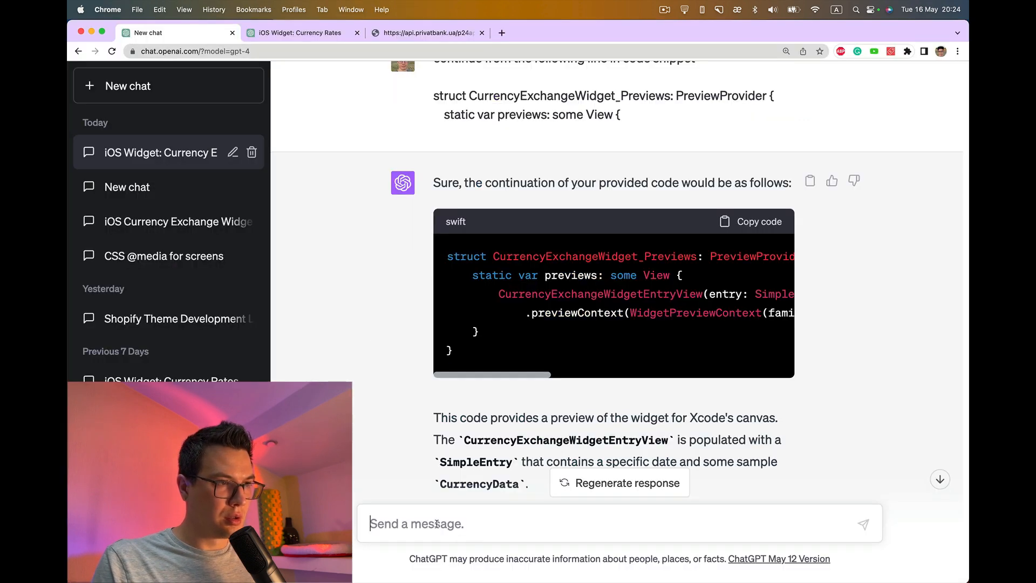
type("Cannot find 'Context' in scope")
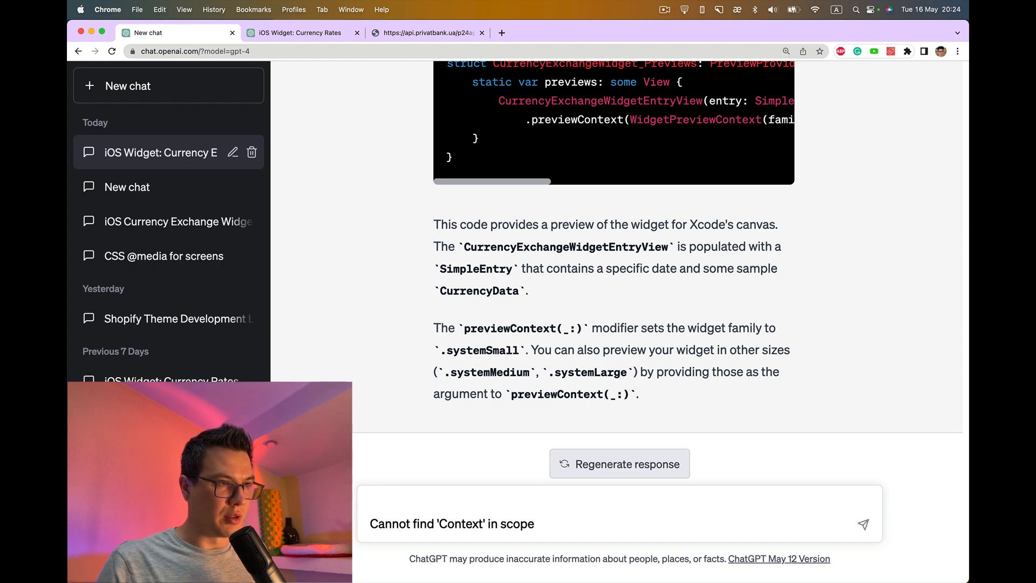
type("I have foll")
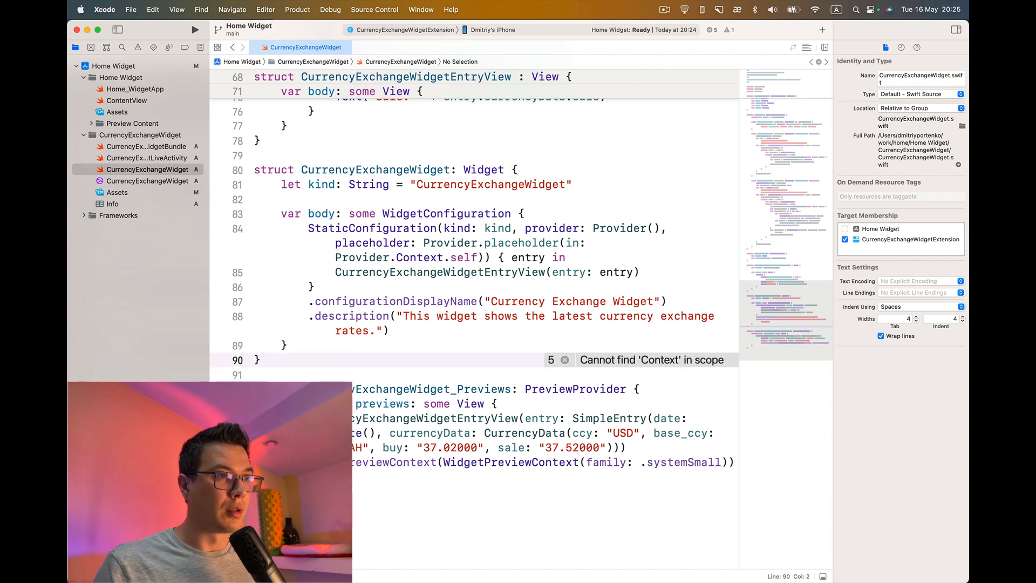
Step: Choose the iPhone 14 simulator as the run destination from the toolbar list
left_click(493, 30)
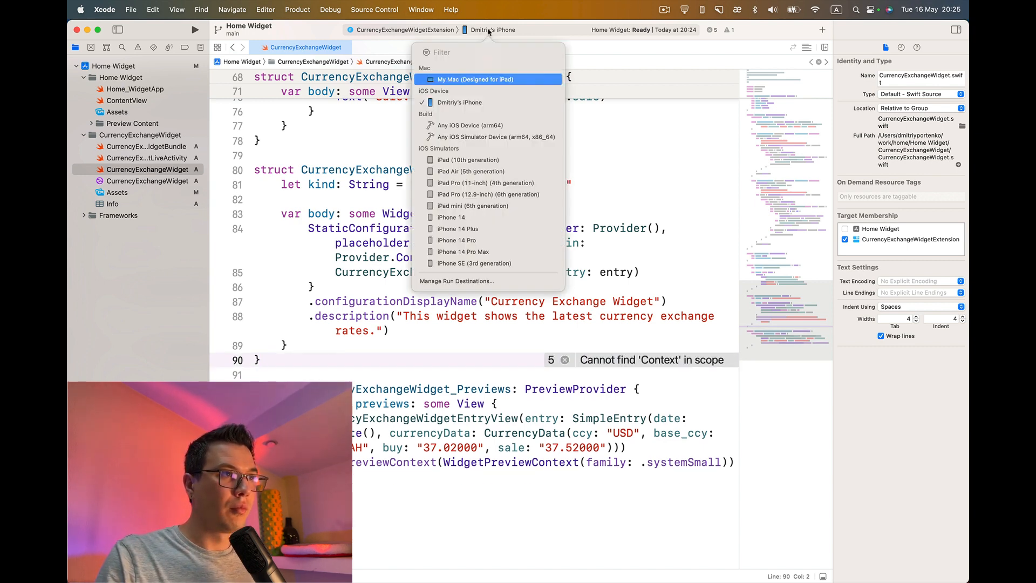
mouse_move(488, 126)
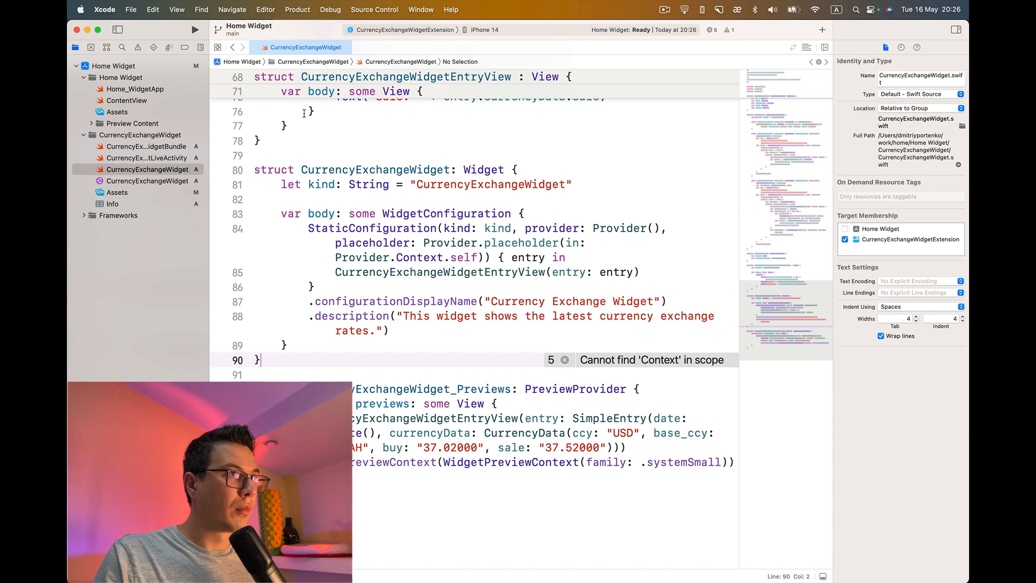
left_click(196, 30)
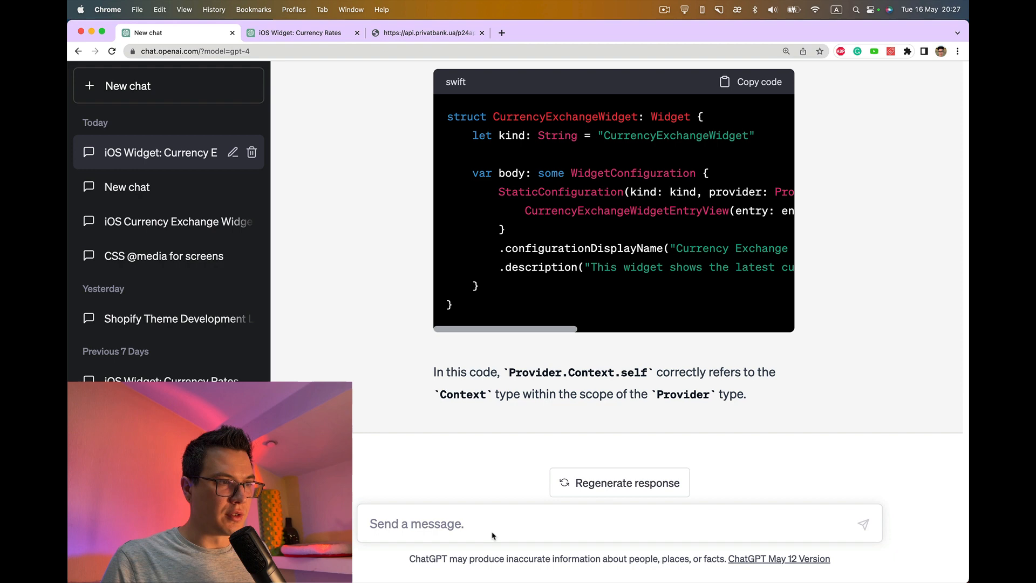
Step: Send ChatGPT a follow-up describing the Context error that still remains
type("now")
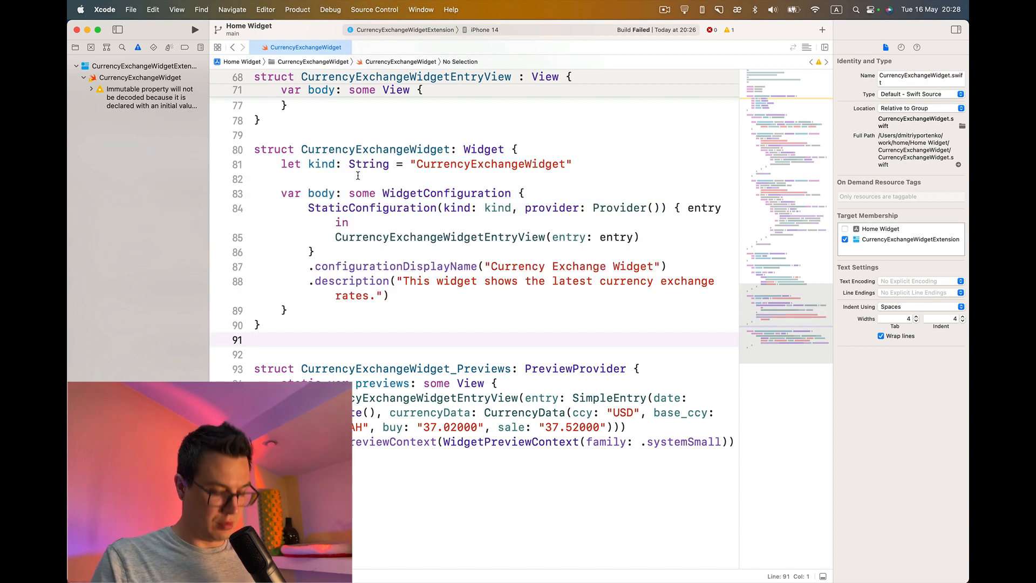
Step: Build the placeholder-free StaticConfiguration widget and start a run on the simulator
left_click(196, 30)
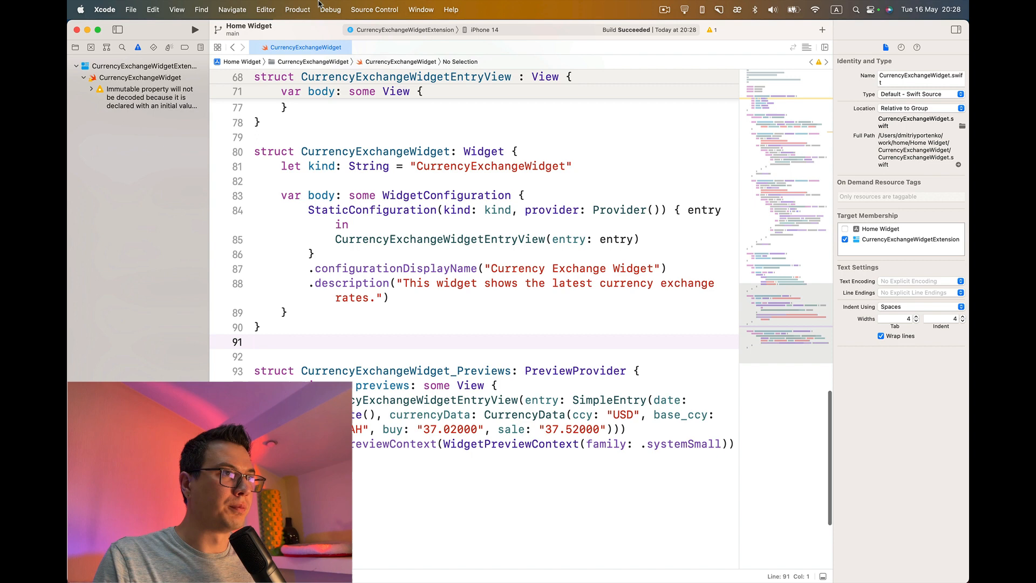
left_click(195, 31)
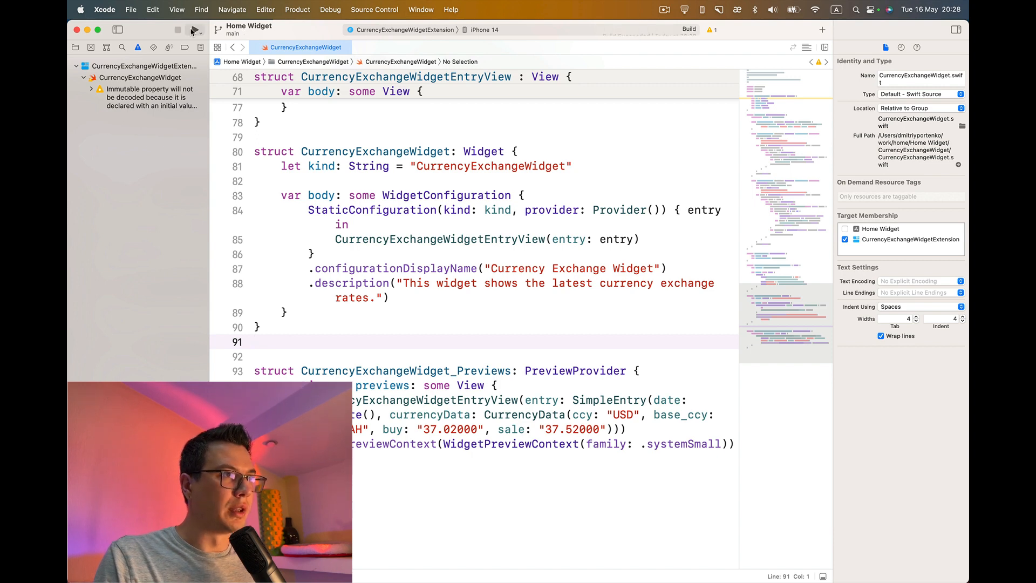
Step: Dismiss the process-control error and target the Home Widget scheme on the iPhone 14 simulator
left_click(195, 29)
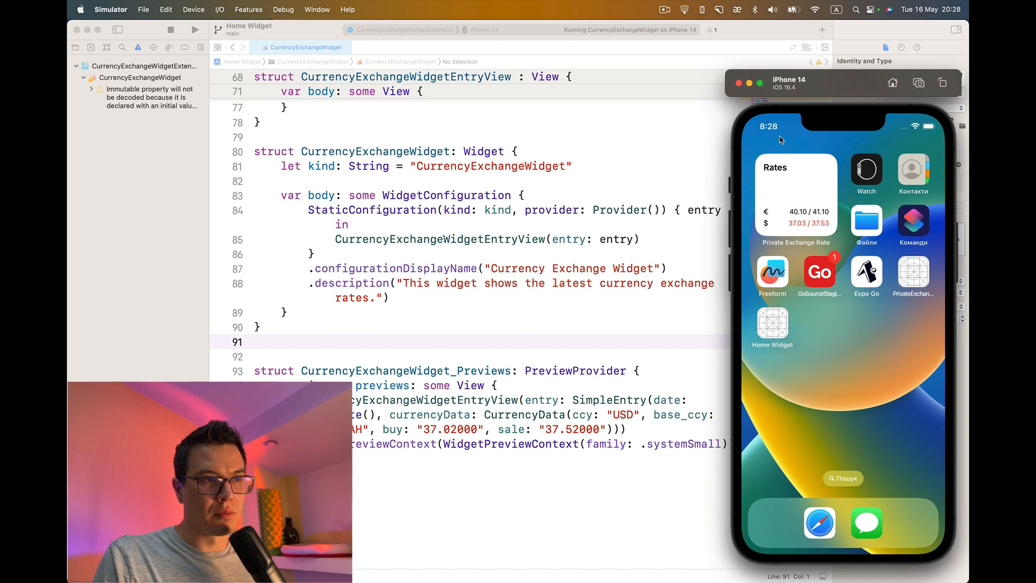
mouse_move(870, 442)
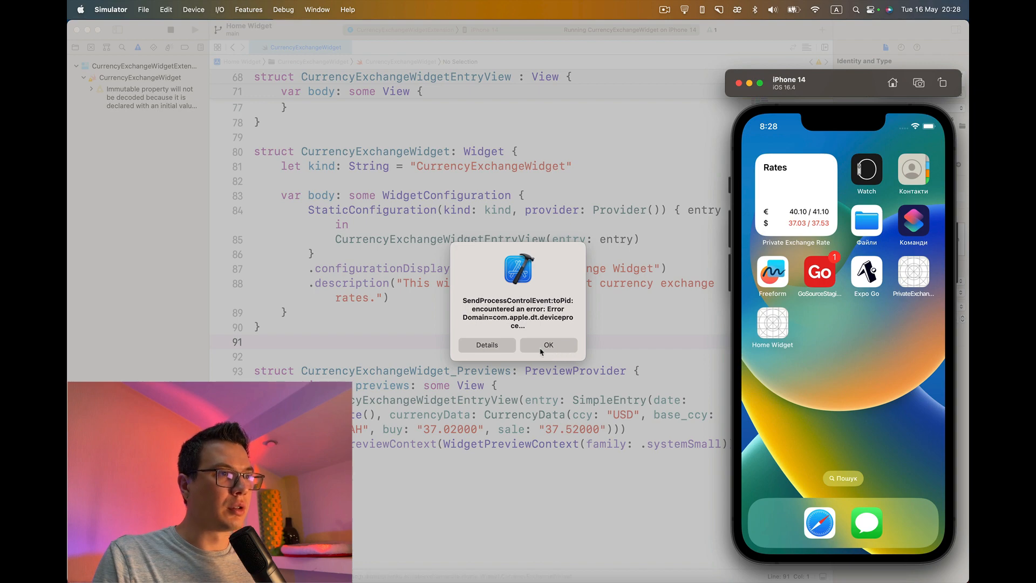
left_click(548, 344)
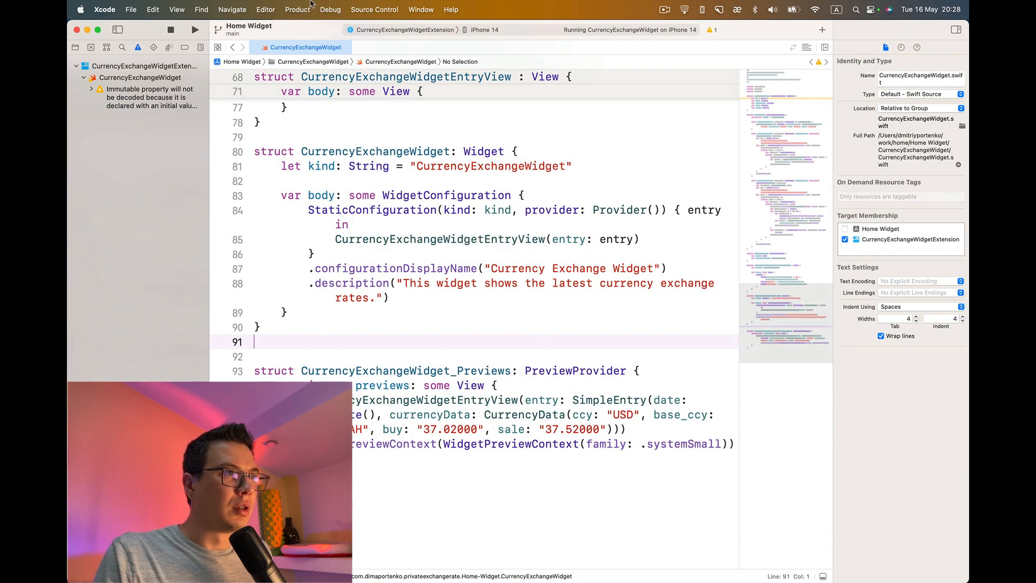
left_click(403, 30)
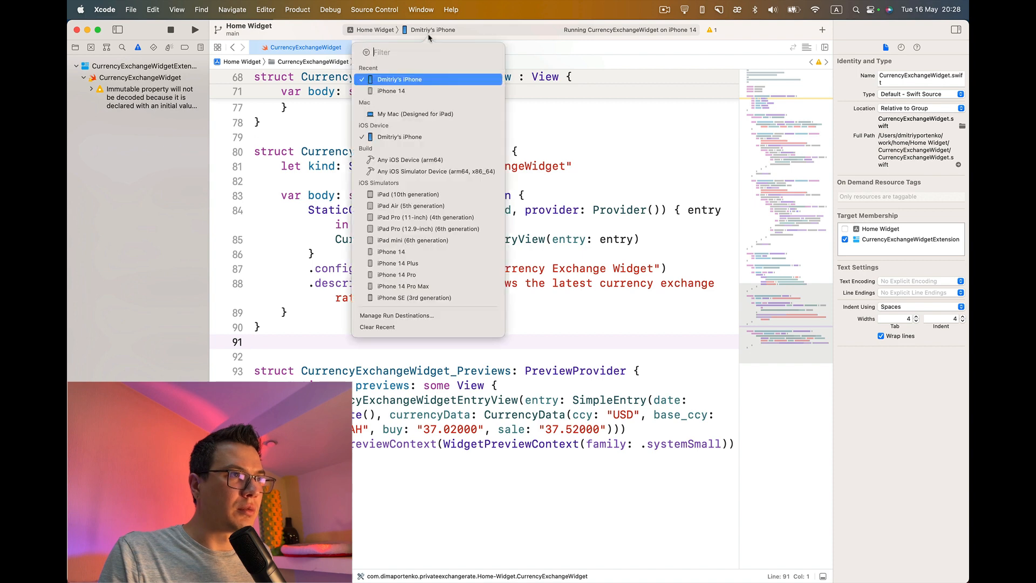
left_click(391, 91)
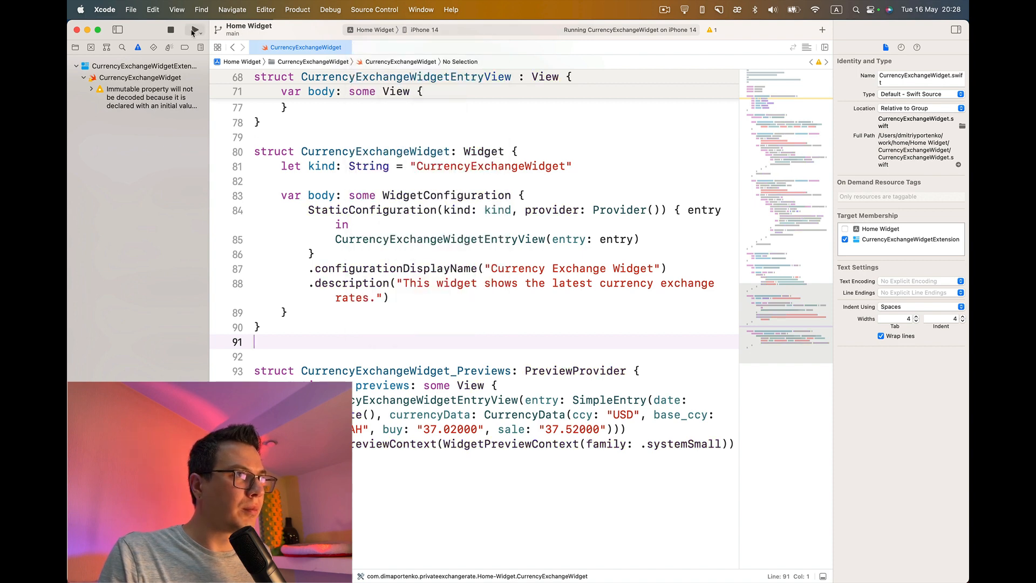
Step: Run the Home Widget app, stop the stuck process, and run it again
left_click(193, 30)
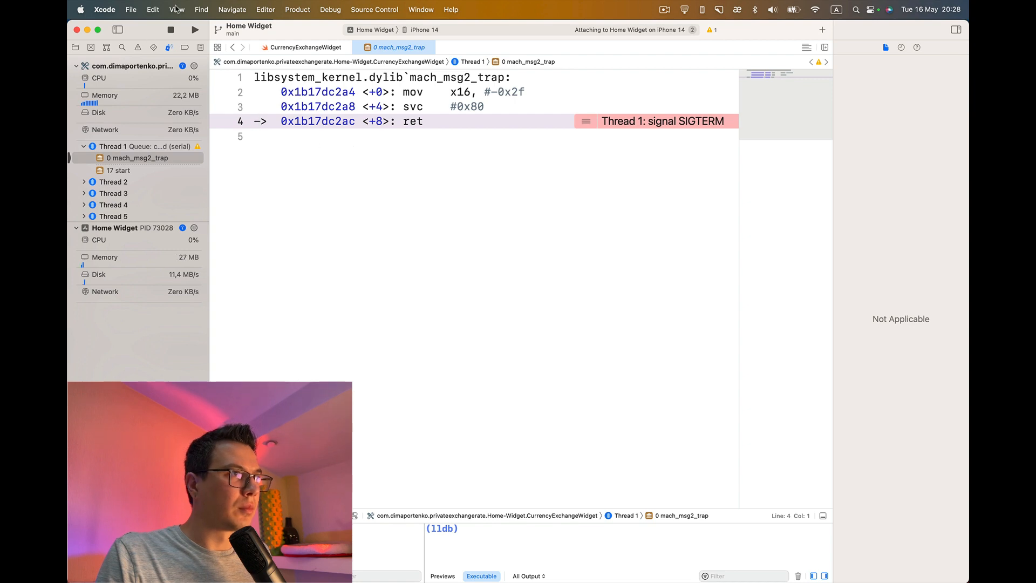
left_click(170, 30)
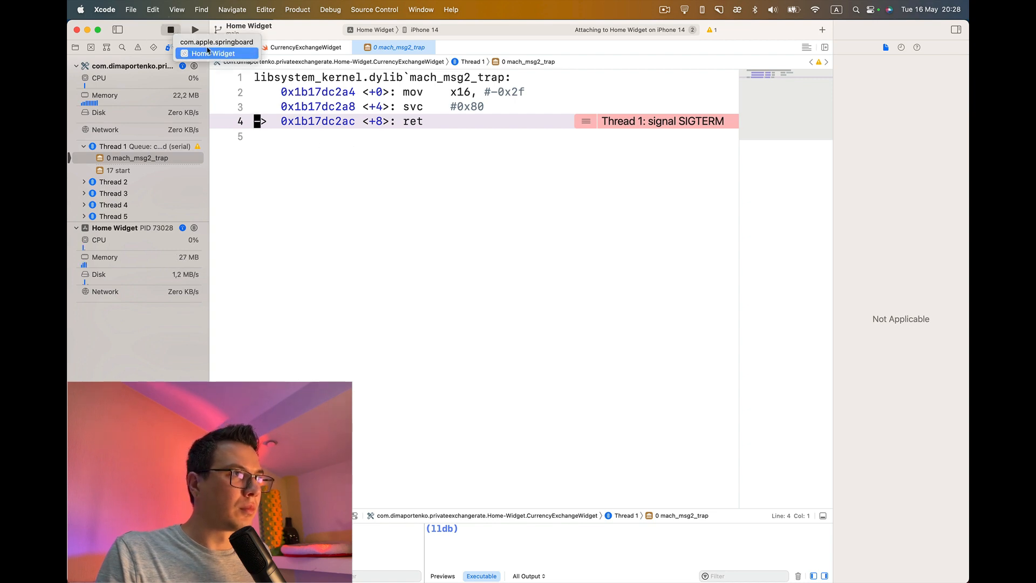
left_click(172, 29)
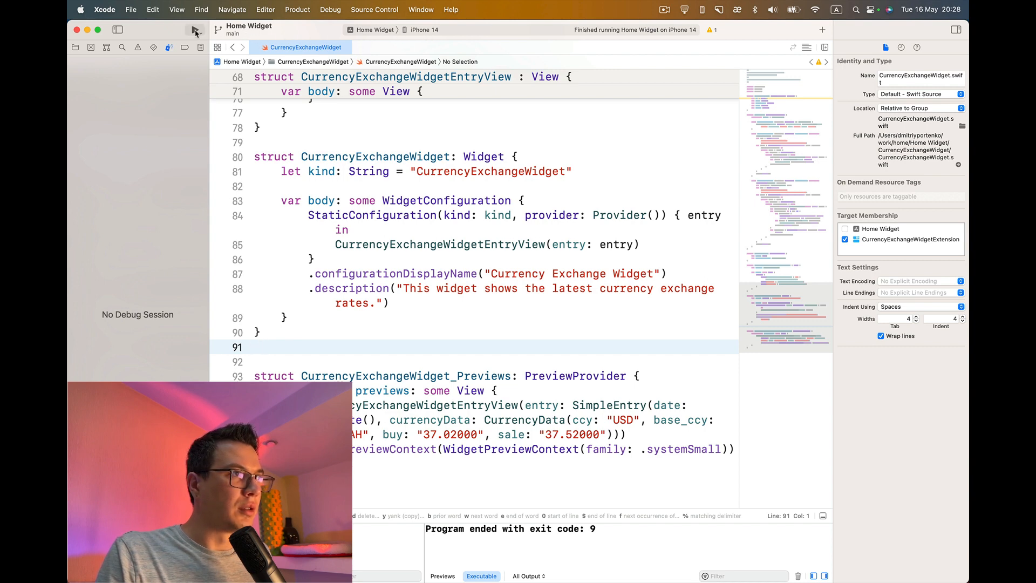
left_click(195, 30)
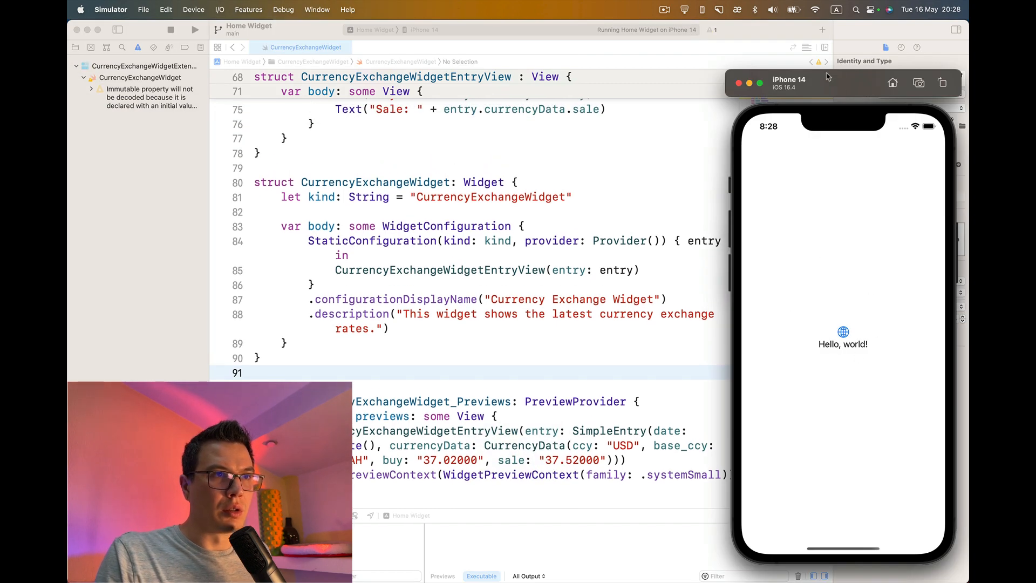
Step: From the home screen gallery, search 'H', pick Home Widget and add the Currency Exchange Widget
left_click(893, 83)
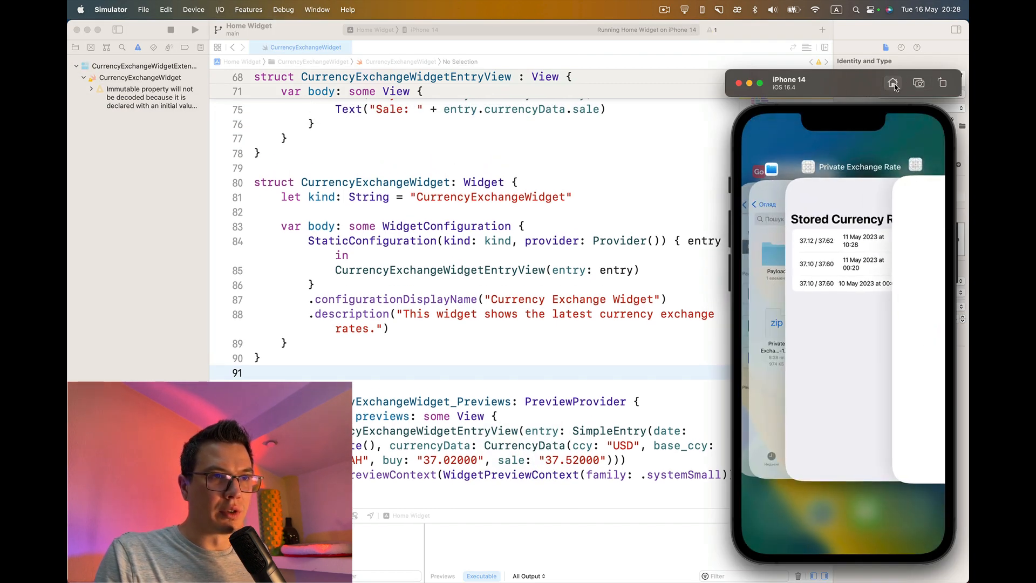
left_click(893, 83)
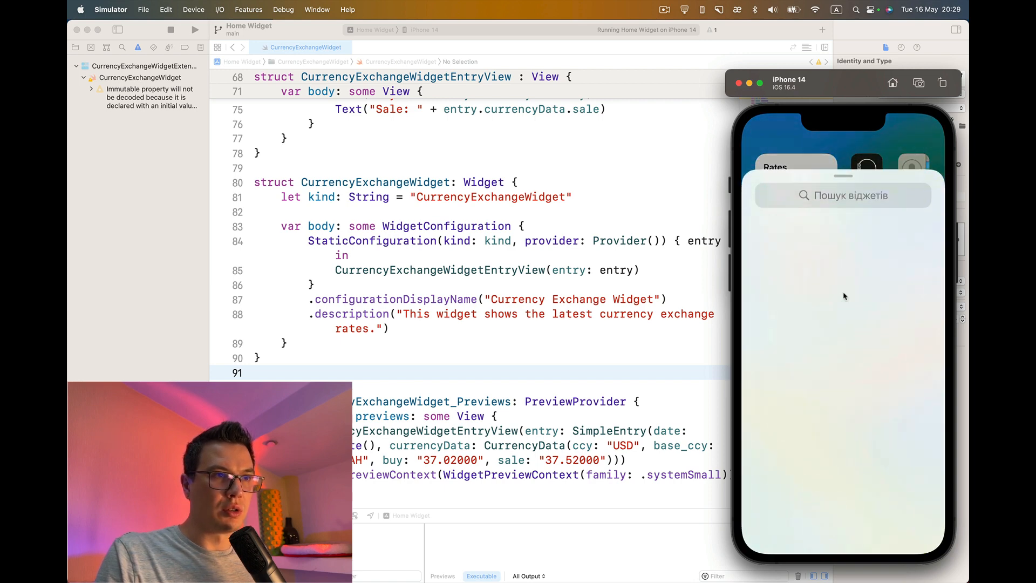
left_click(843, 195)
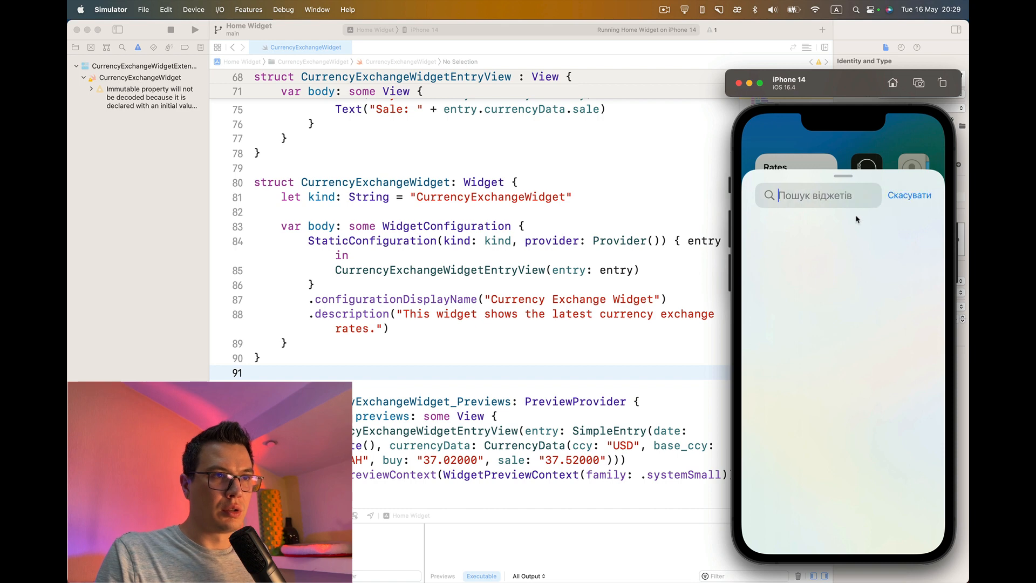
type("H")
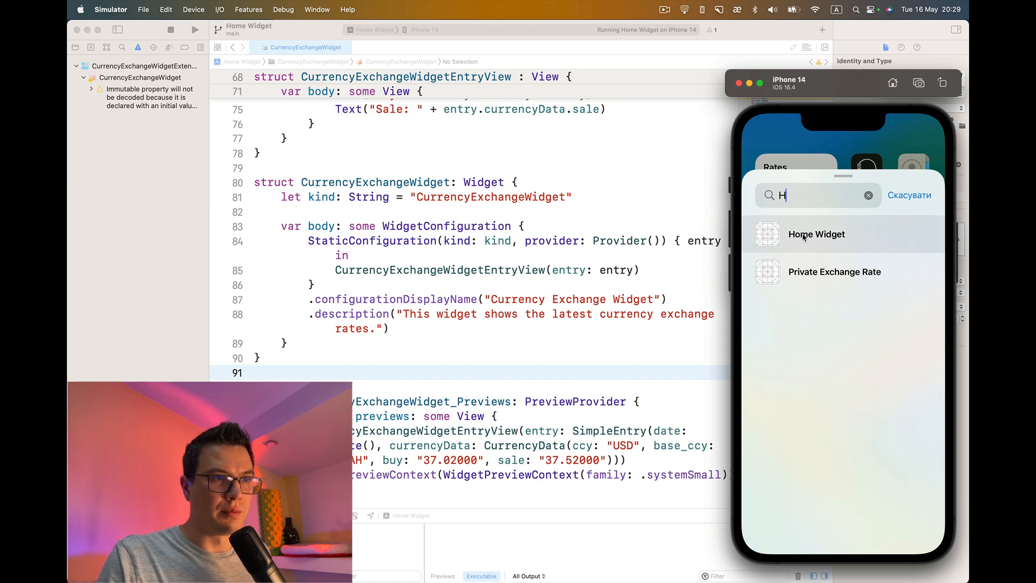
left_click(816, 234)
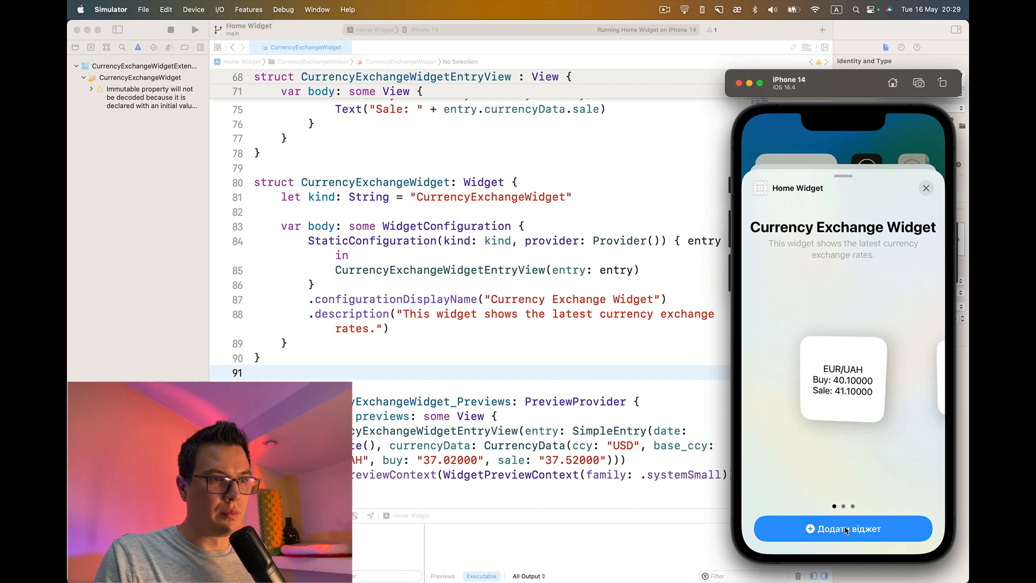
left_click(843, 529)
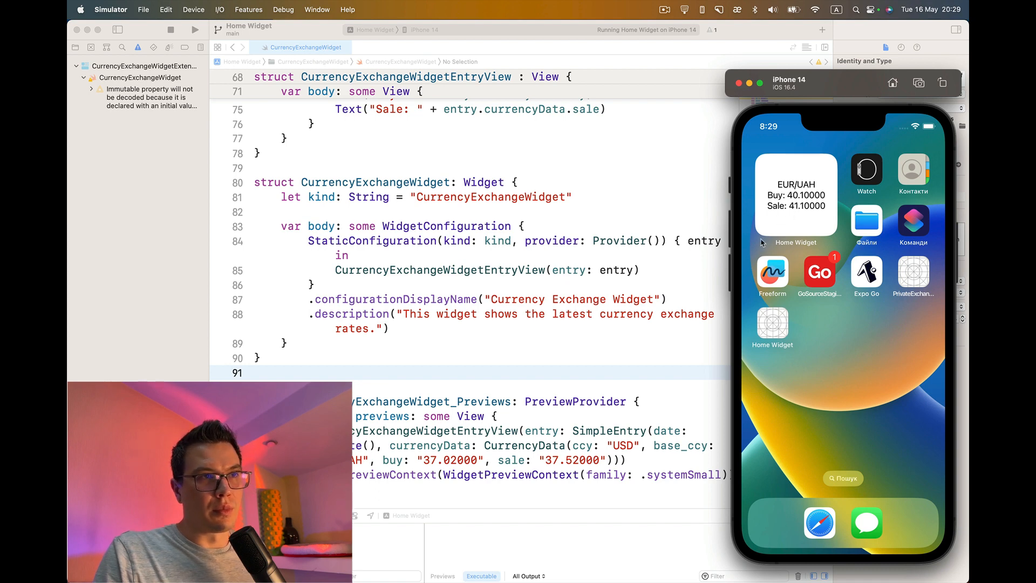
mouse_move(788, 192)
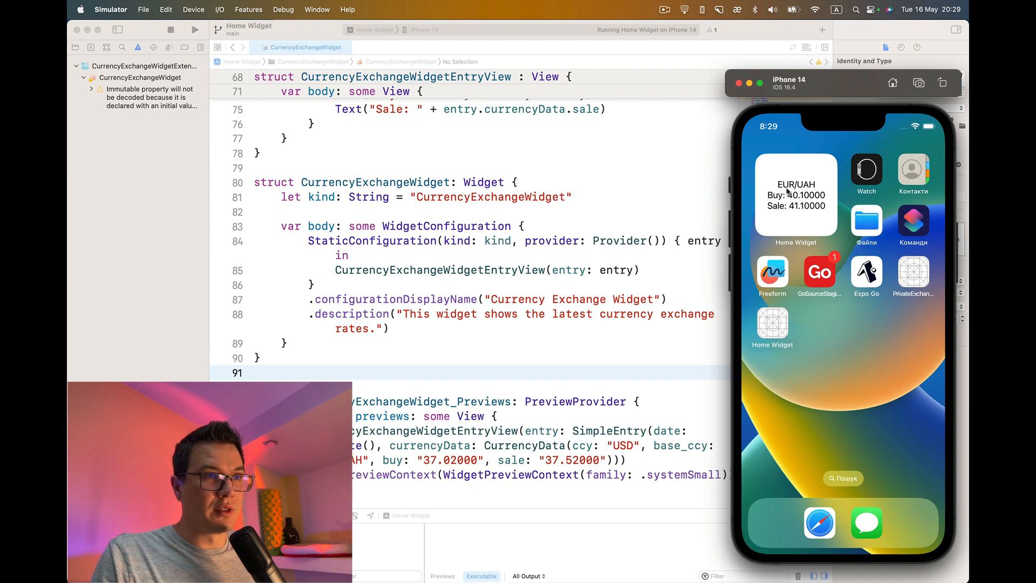
mouse_move(807, 202)
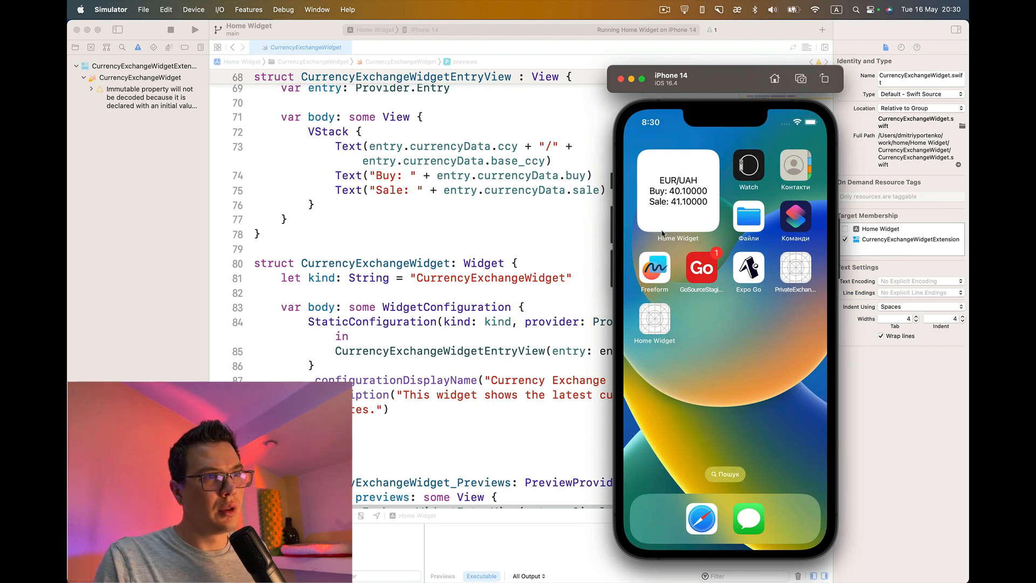
mouse_move(667, 176)
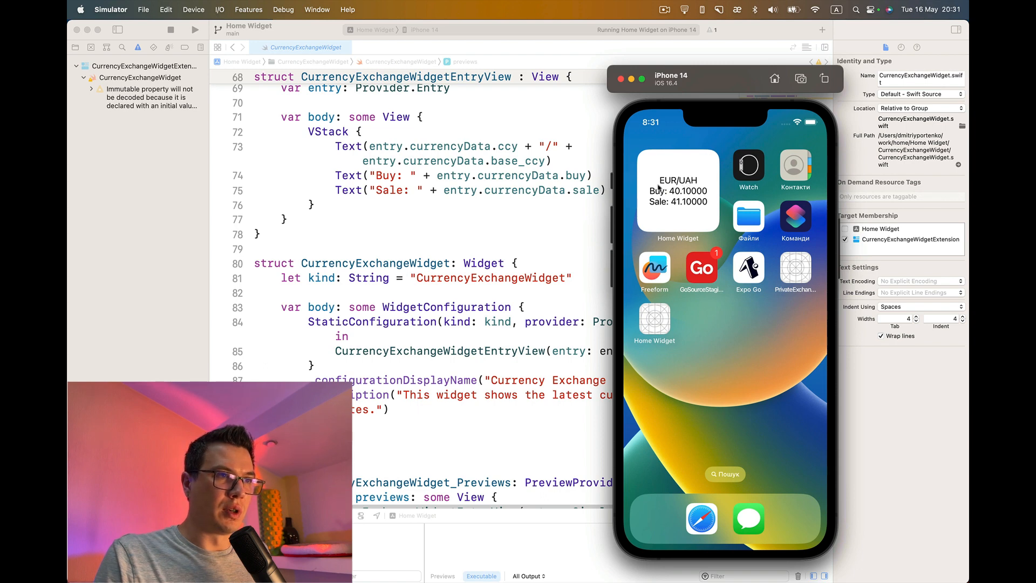
scroll("down", 3)
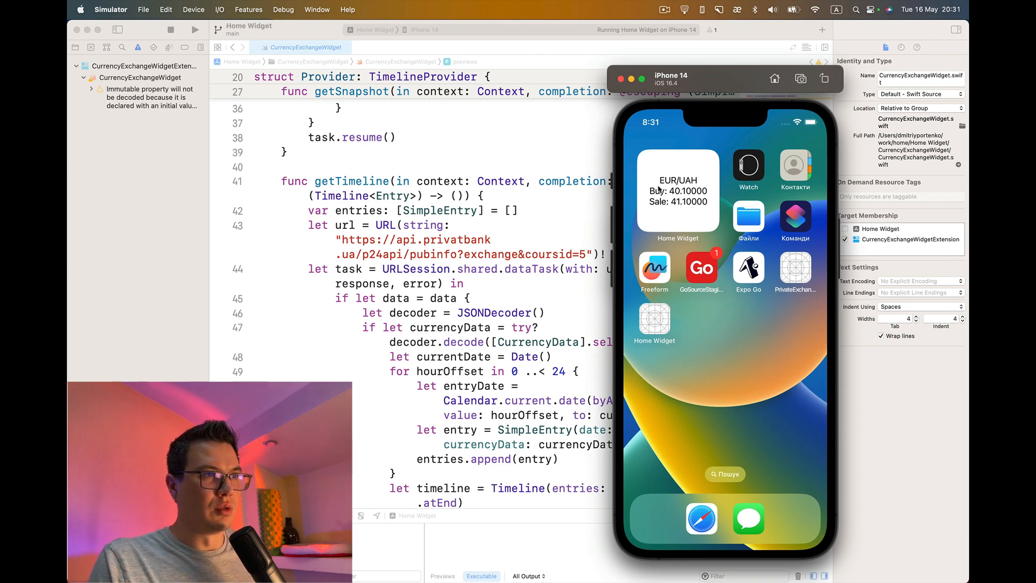
key("cmd+tab")
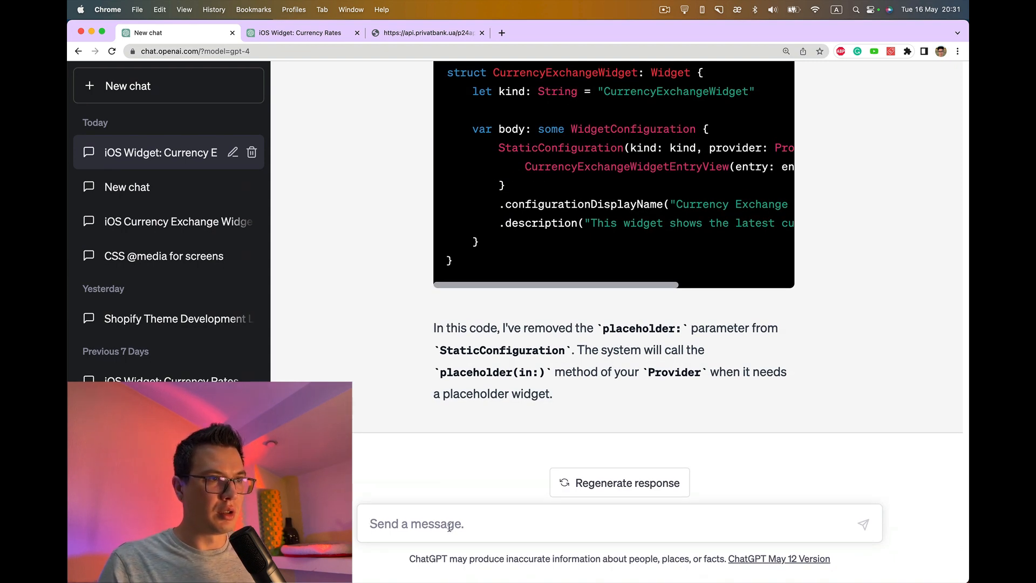
Step: Send ChatGPT a request to rewrite the widget code for USD exchange rate instead of EUR
type("I have")
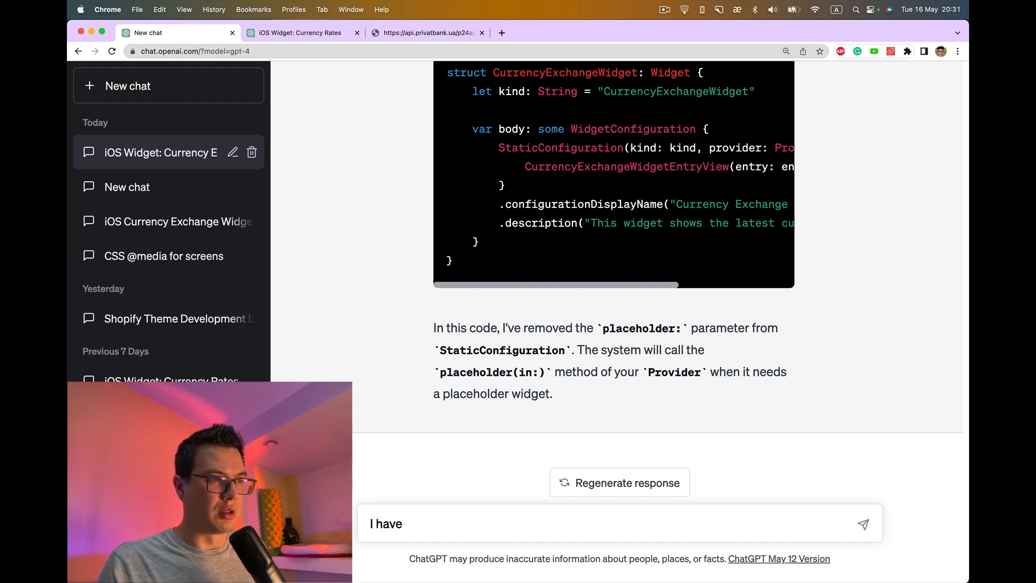
type("EUR e")
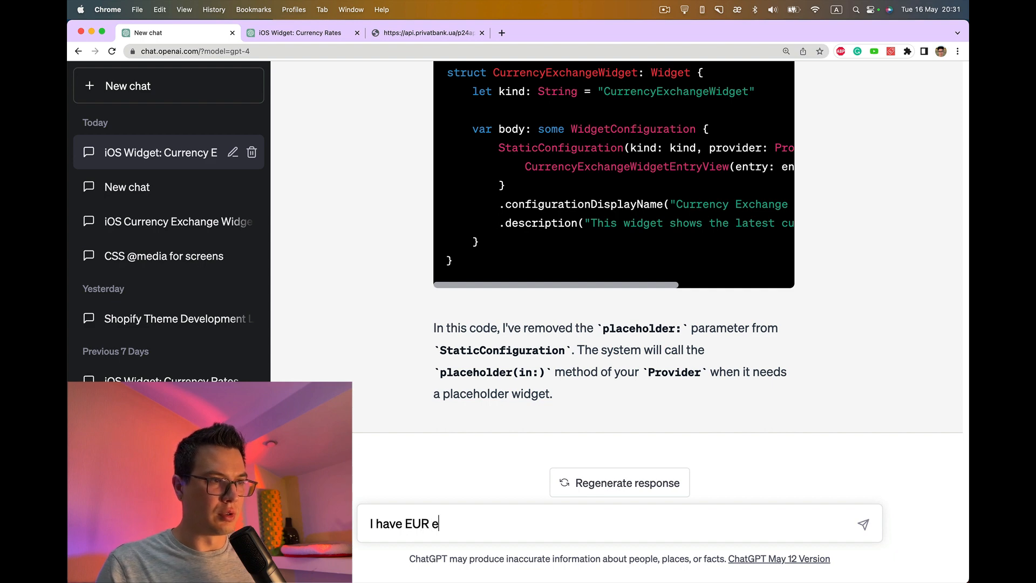
type("xchange")
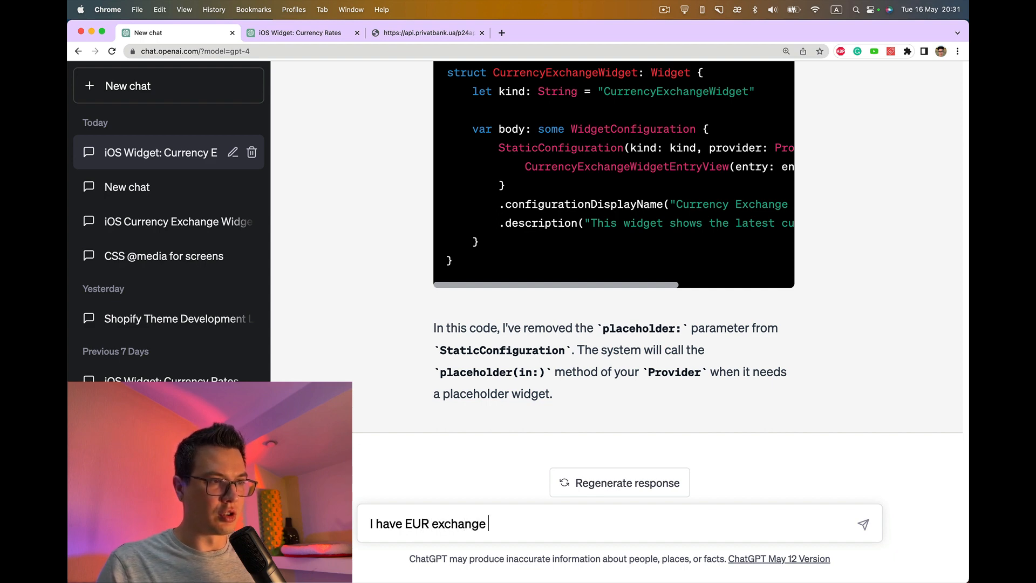
type("rate in m")
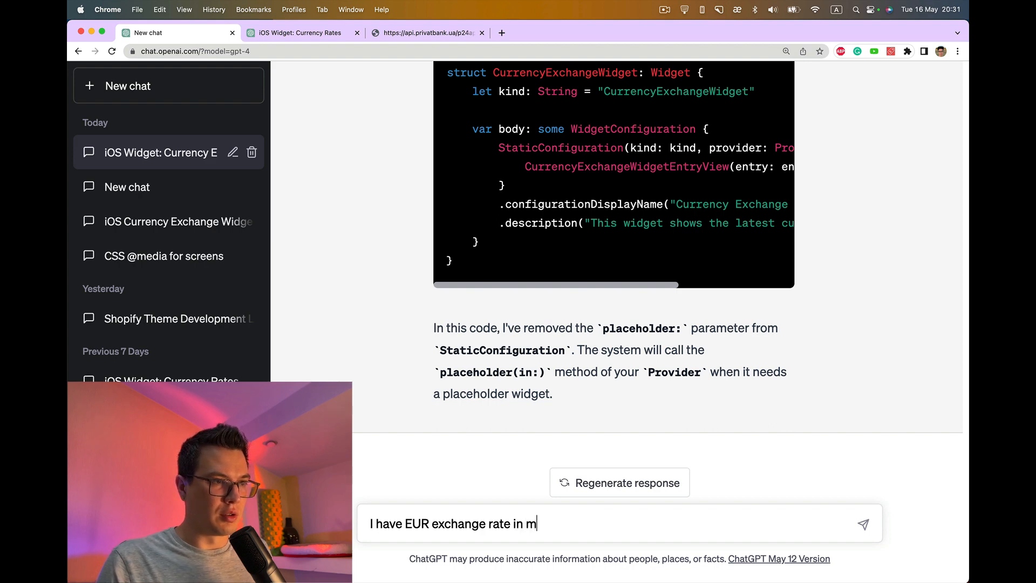
type("the widget view. Rewrite")
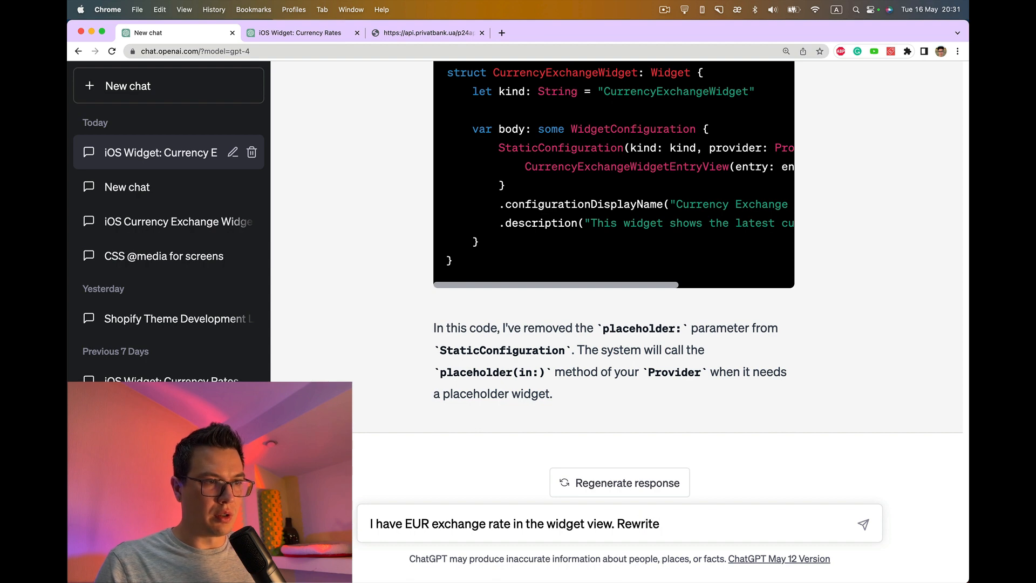
type("code to have USD inste")
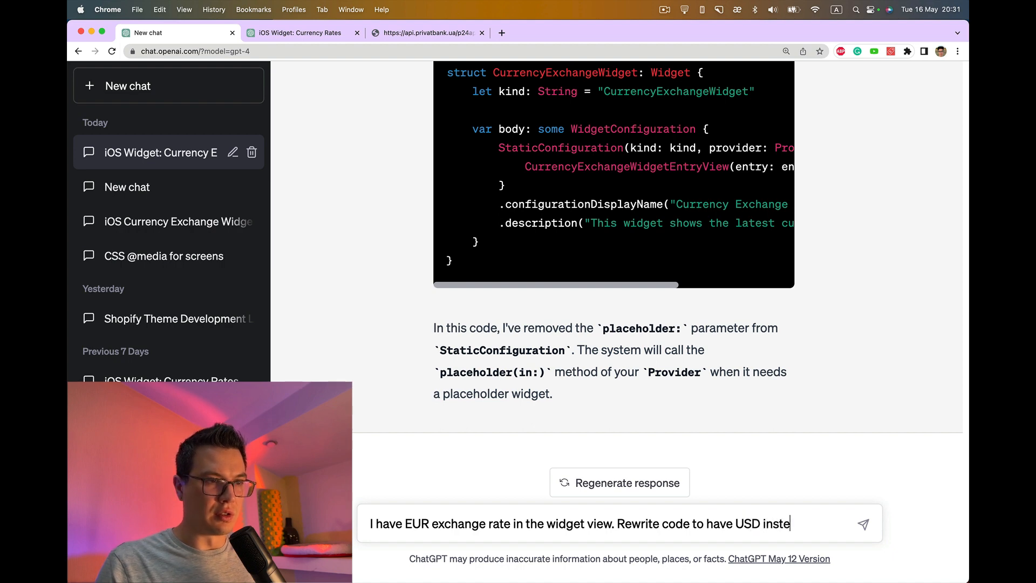
left_click(864, 523)
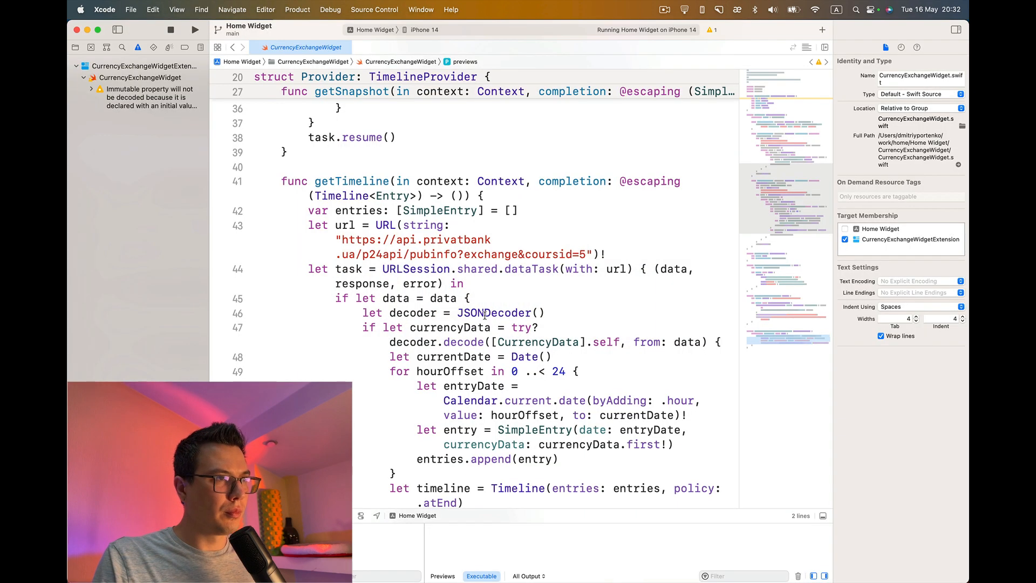
Step: Update getSnapshot and getTimeline to use first(where: ccy == "USD") and relaunch the app, replacing the running build
type("getsnap")
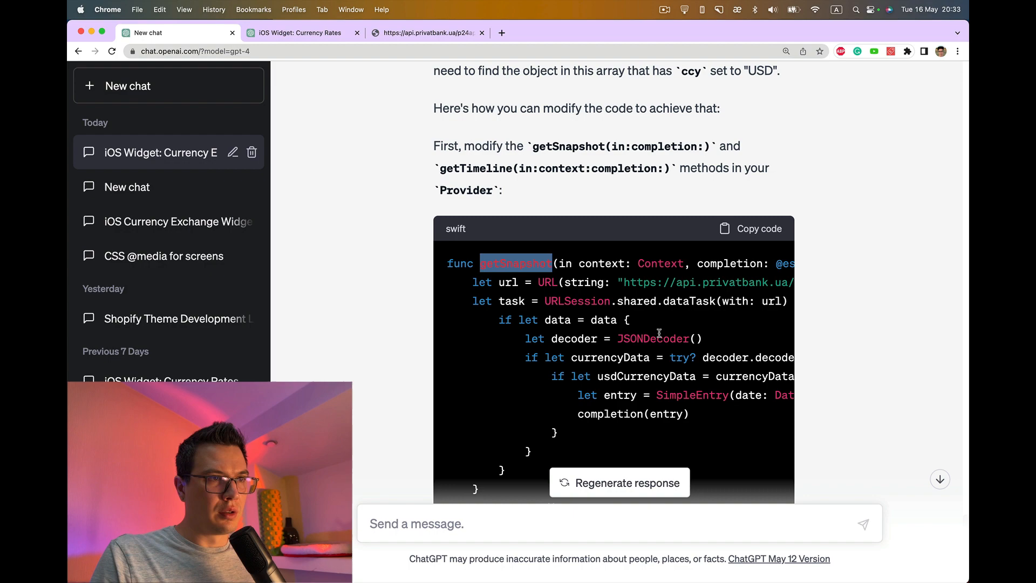
scroll("down", 3)
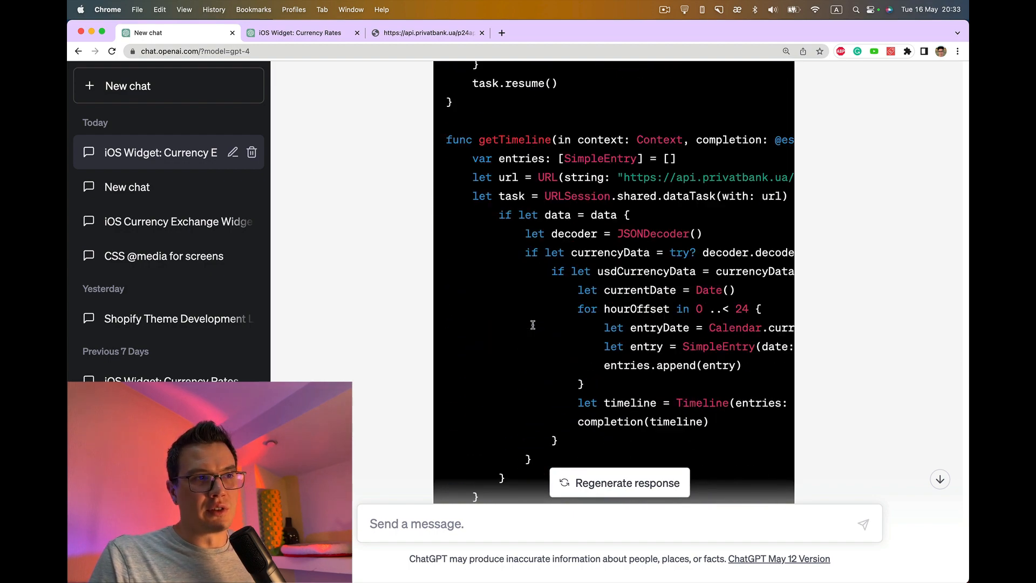
scroll("up", 3)
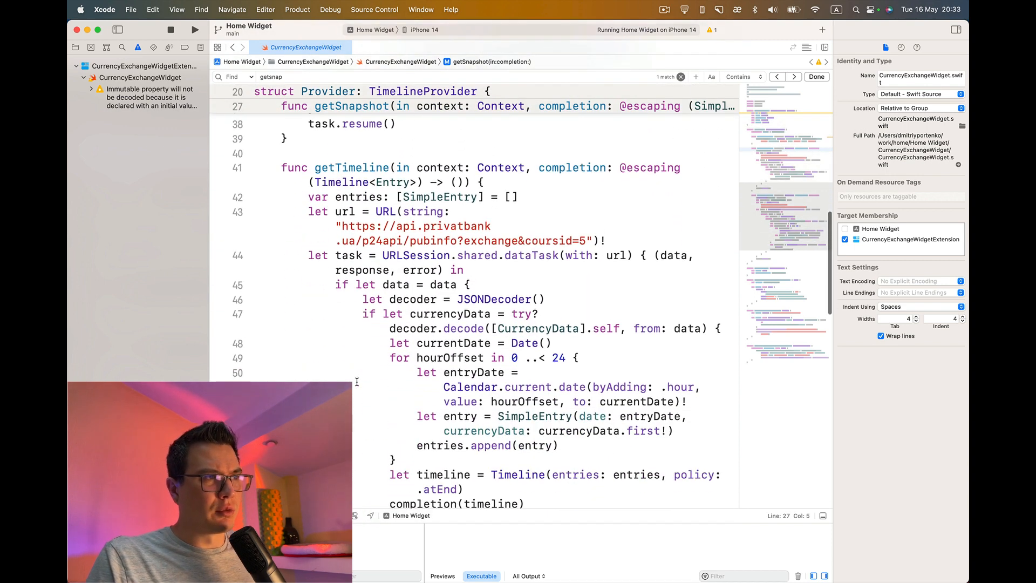
scroll("down", 3)
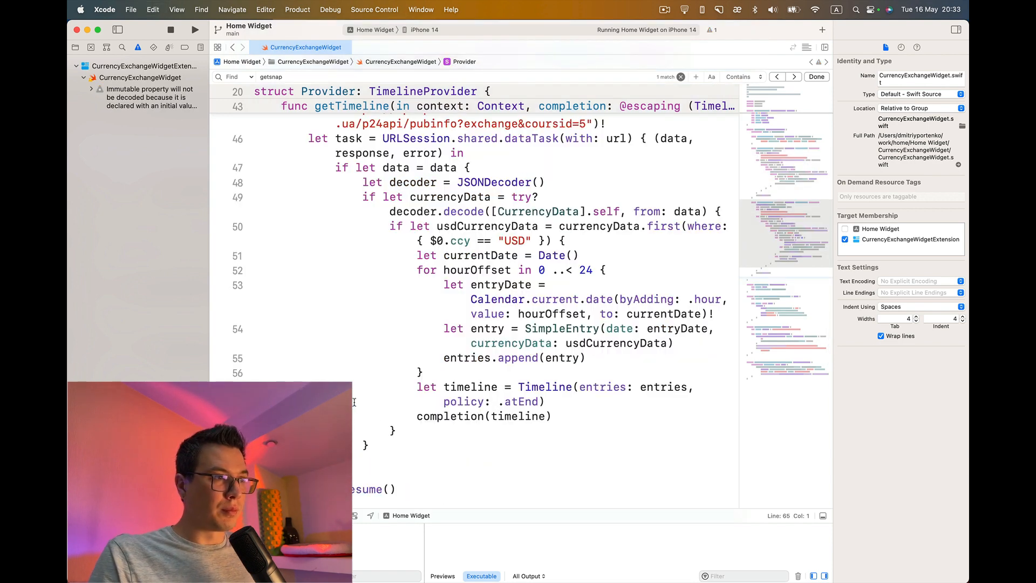
left_click(195, 31)
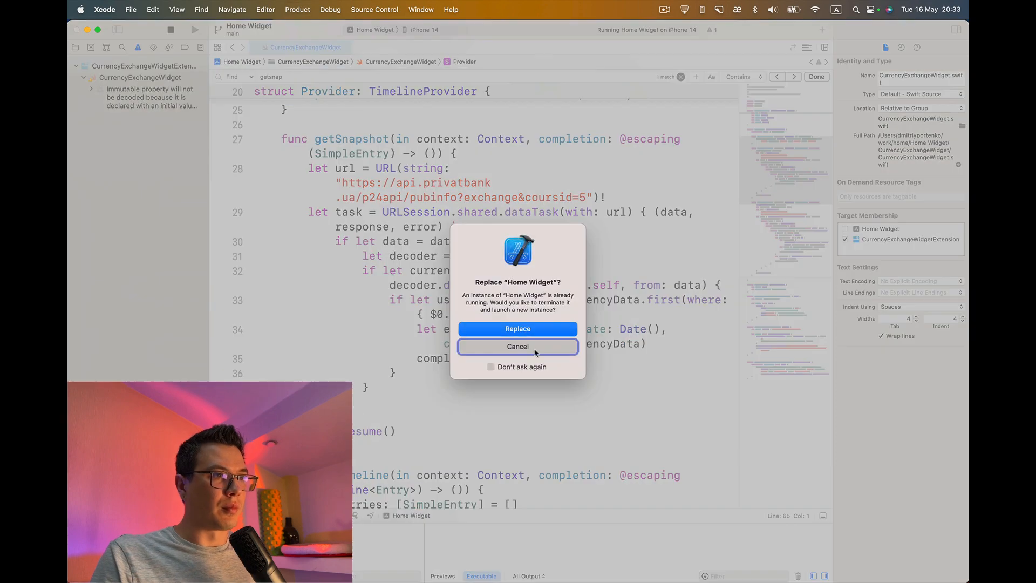
left_click(517, 328)
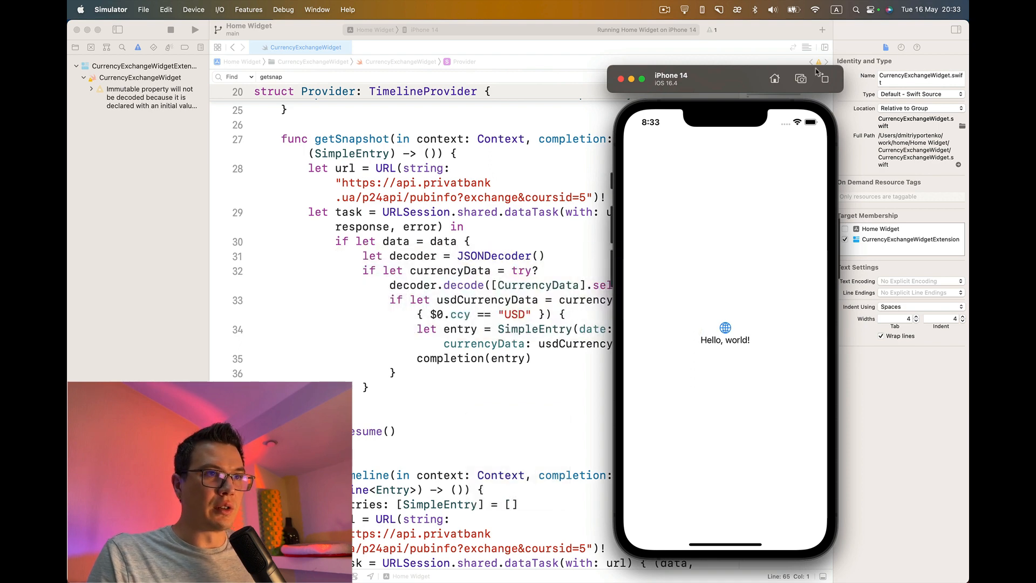
Step: Check the PrivatBank JSON in Chrome for USD buy 37.03 and sale 37.53, then return to the earlier chat
left_click(775, 78)
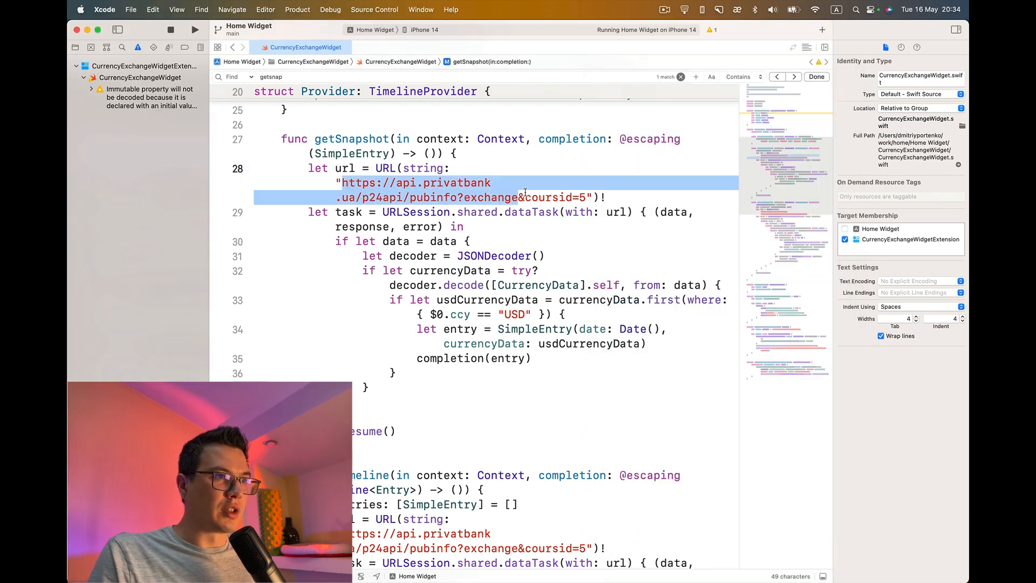
key("cmd+tab")
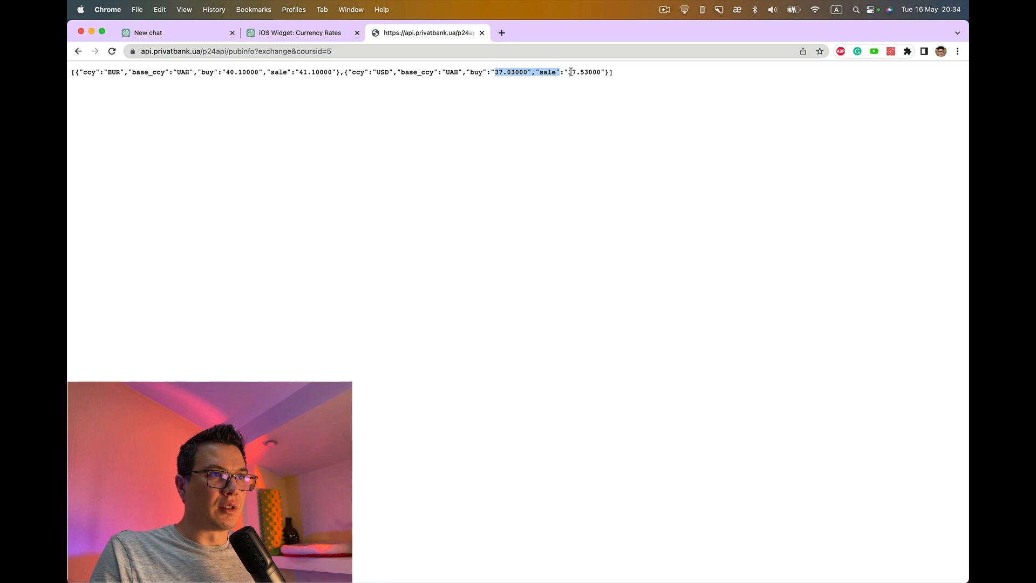
key("cmd+tab")
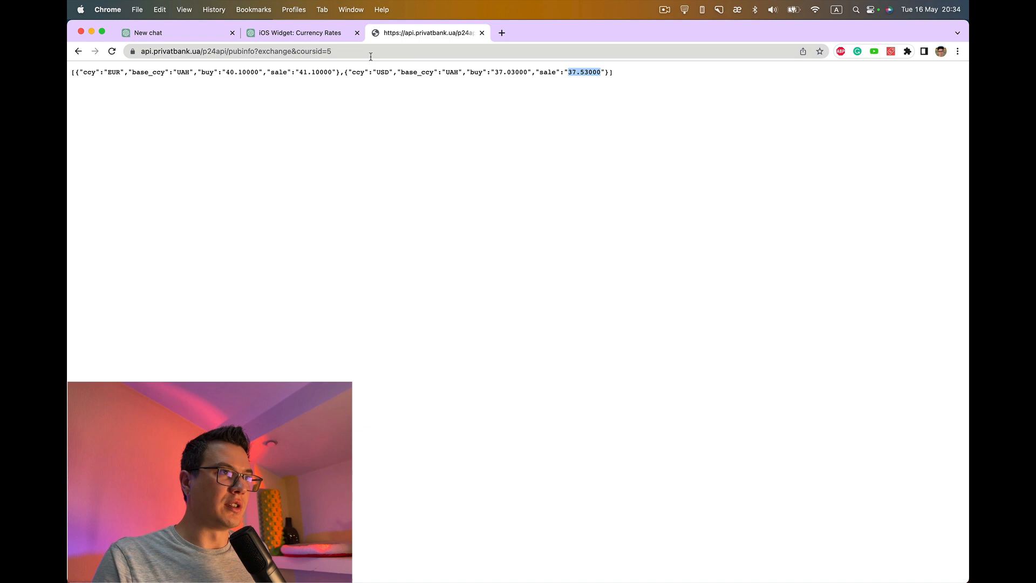
left_click(299, 32)
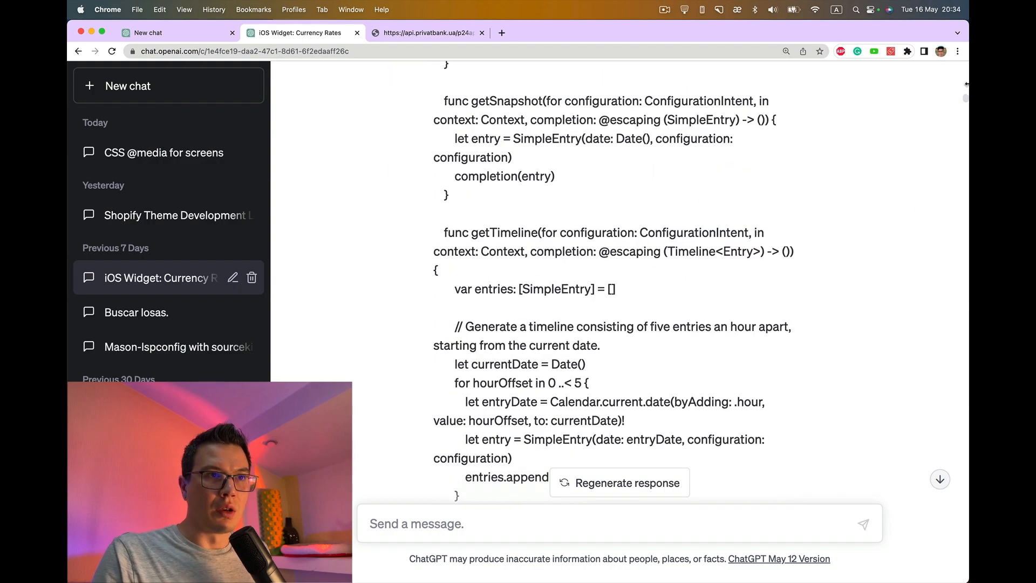
Step: Review the app's stored USD and EUR rate lists and reopen the exchange rates app
scroll("down", 3)
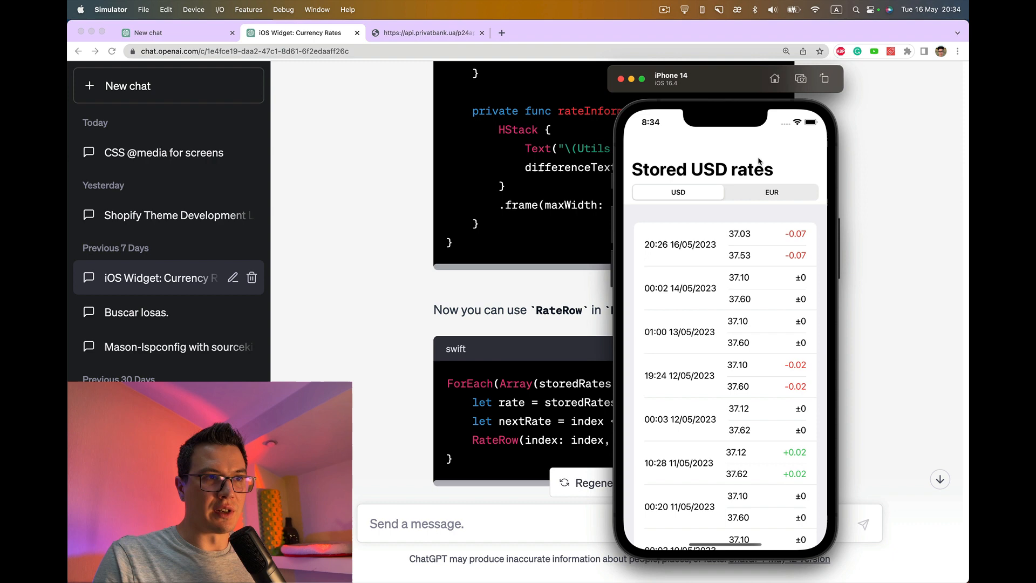
left_click(678, 192)
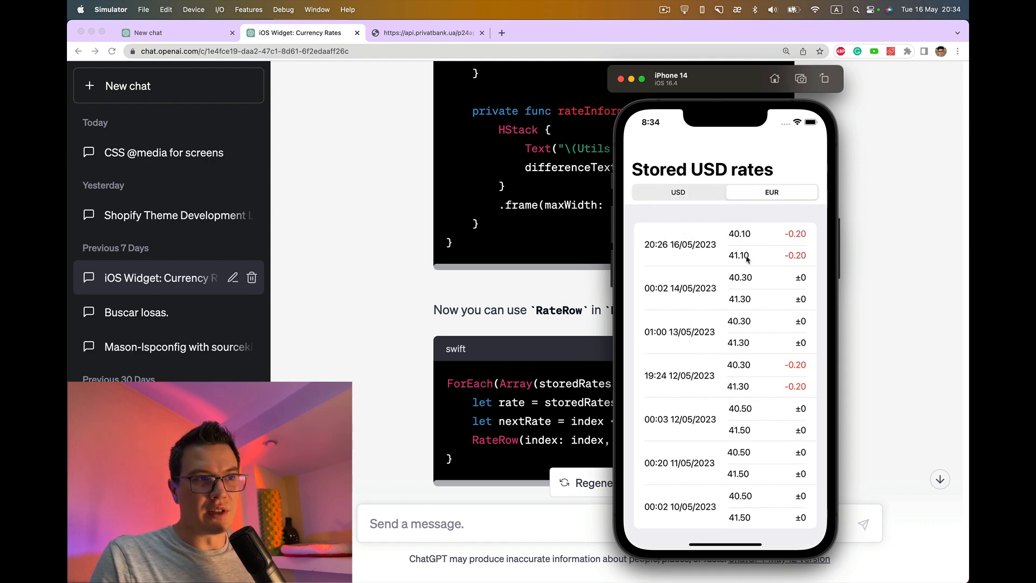
scroll("down", 3)
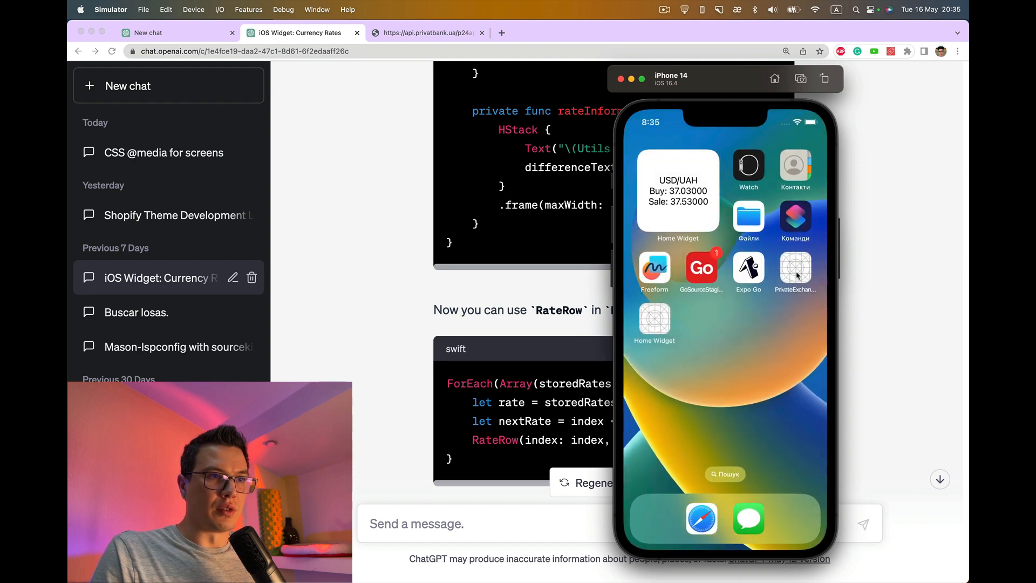
left_click(795, 271)
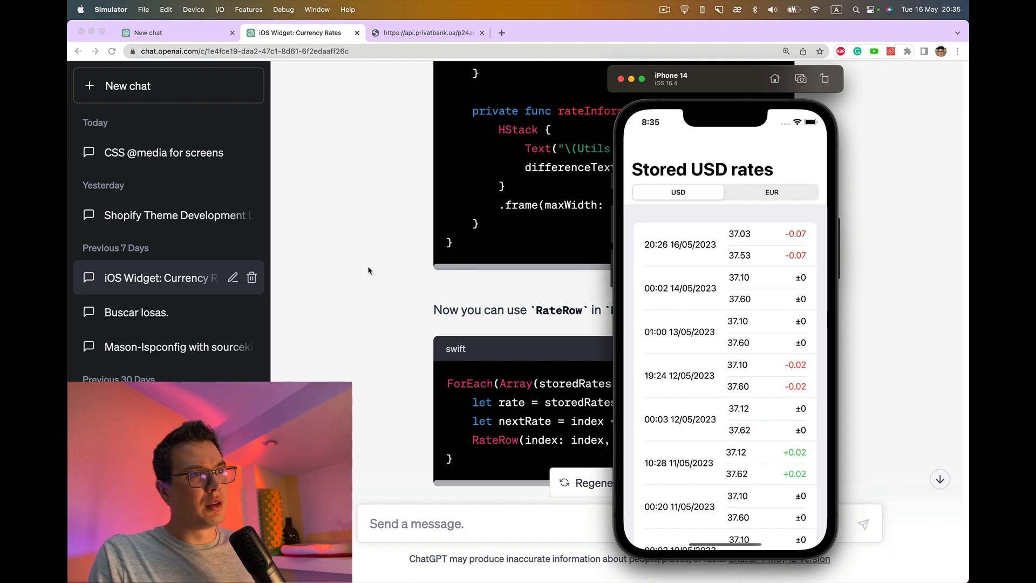
mouse_move(347, 190)
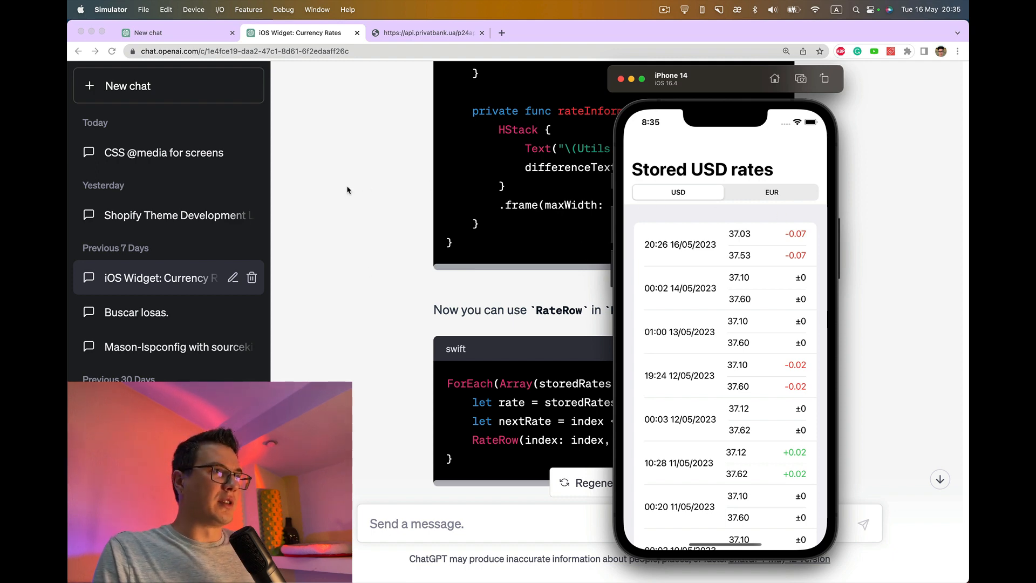
mouse_move(461, 158)
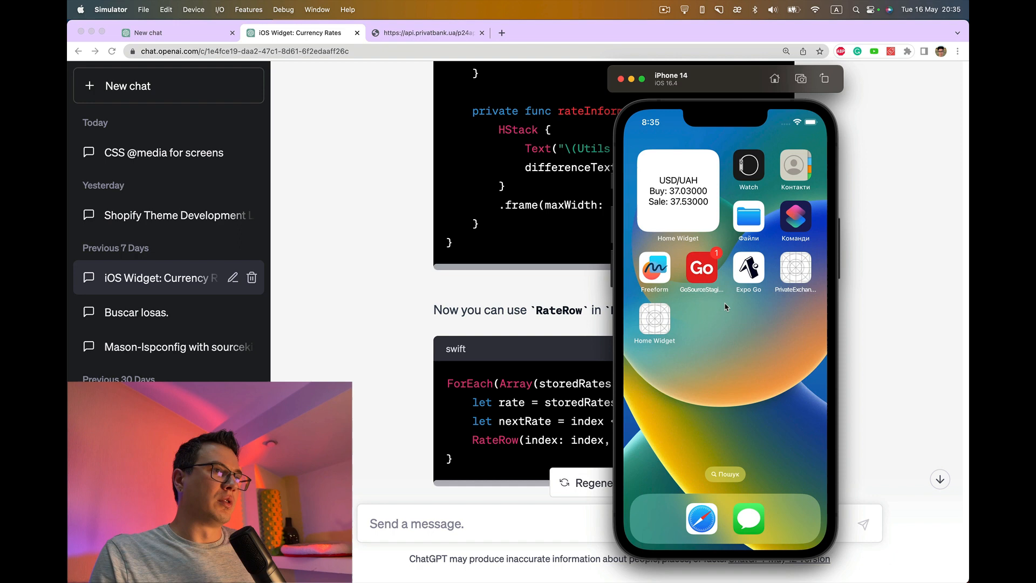
mouse_move(541, 239)
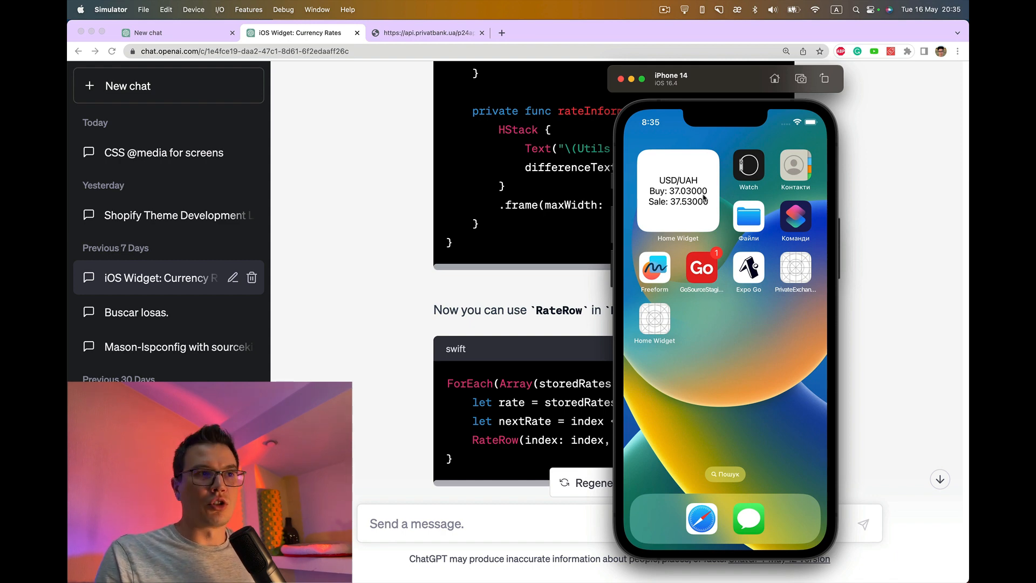
mouse_move(728, 299)
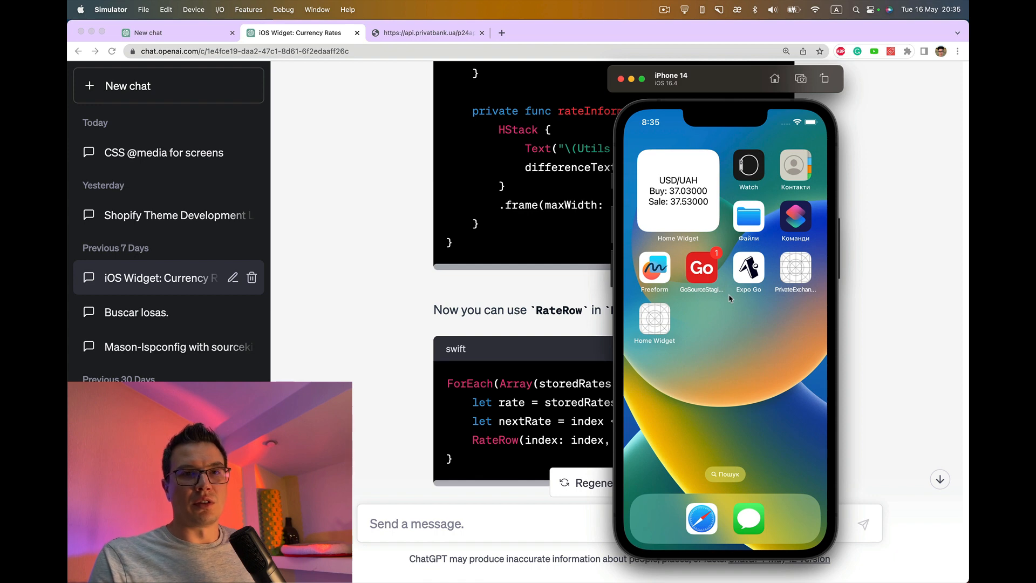